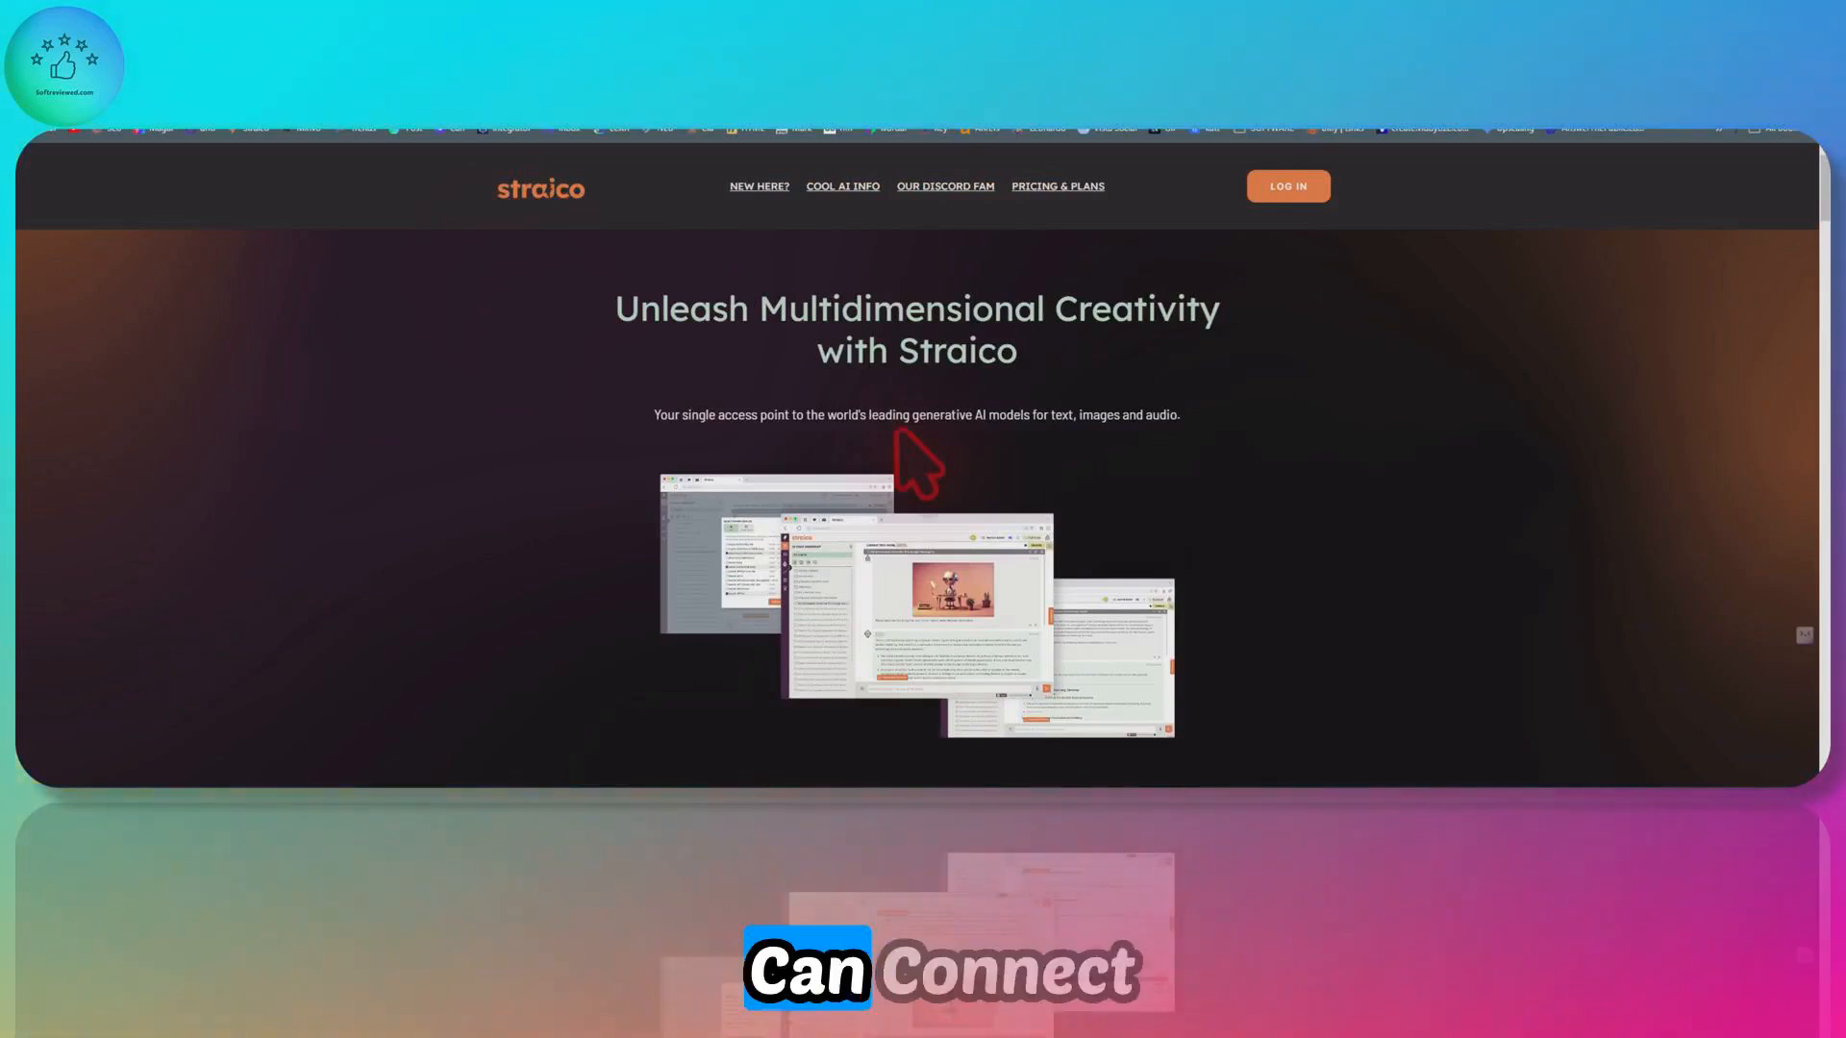
{"action": "mouse_move", "coordinate": [924, 453]}
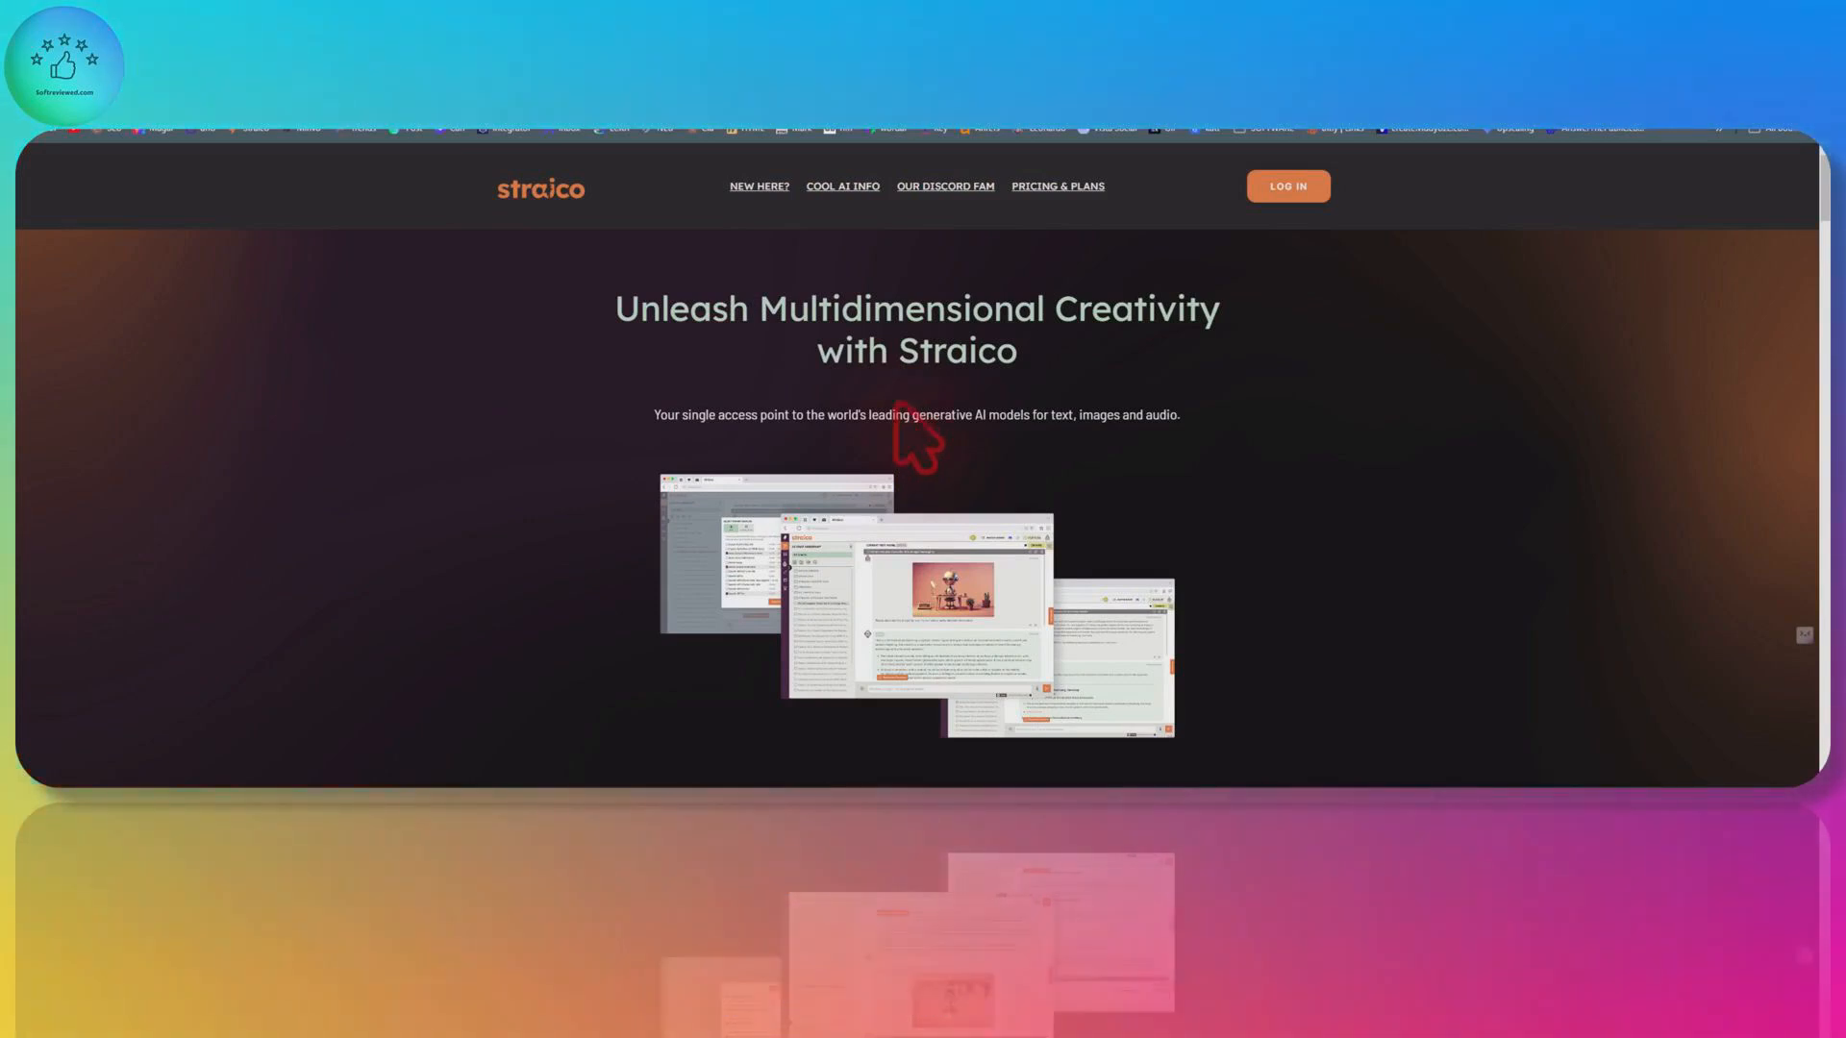
Scroll through the Straico landing page before reaching the signed-in AI chat dashboard
{"action": "scroll", "scroll_direction": "down", "scroll_amount": 3}
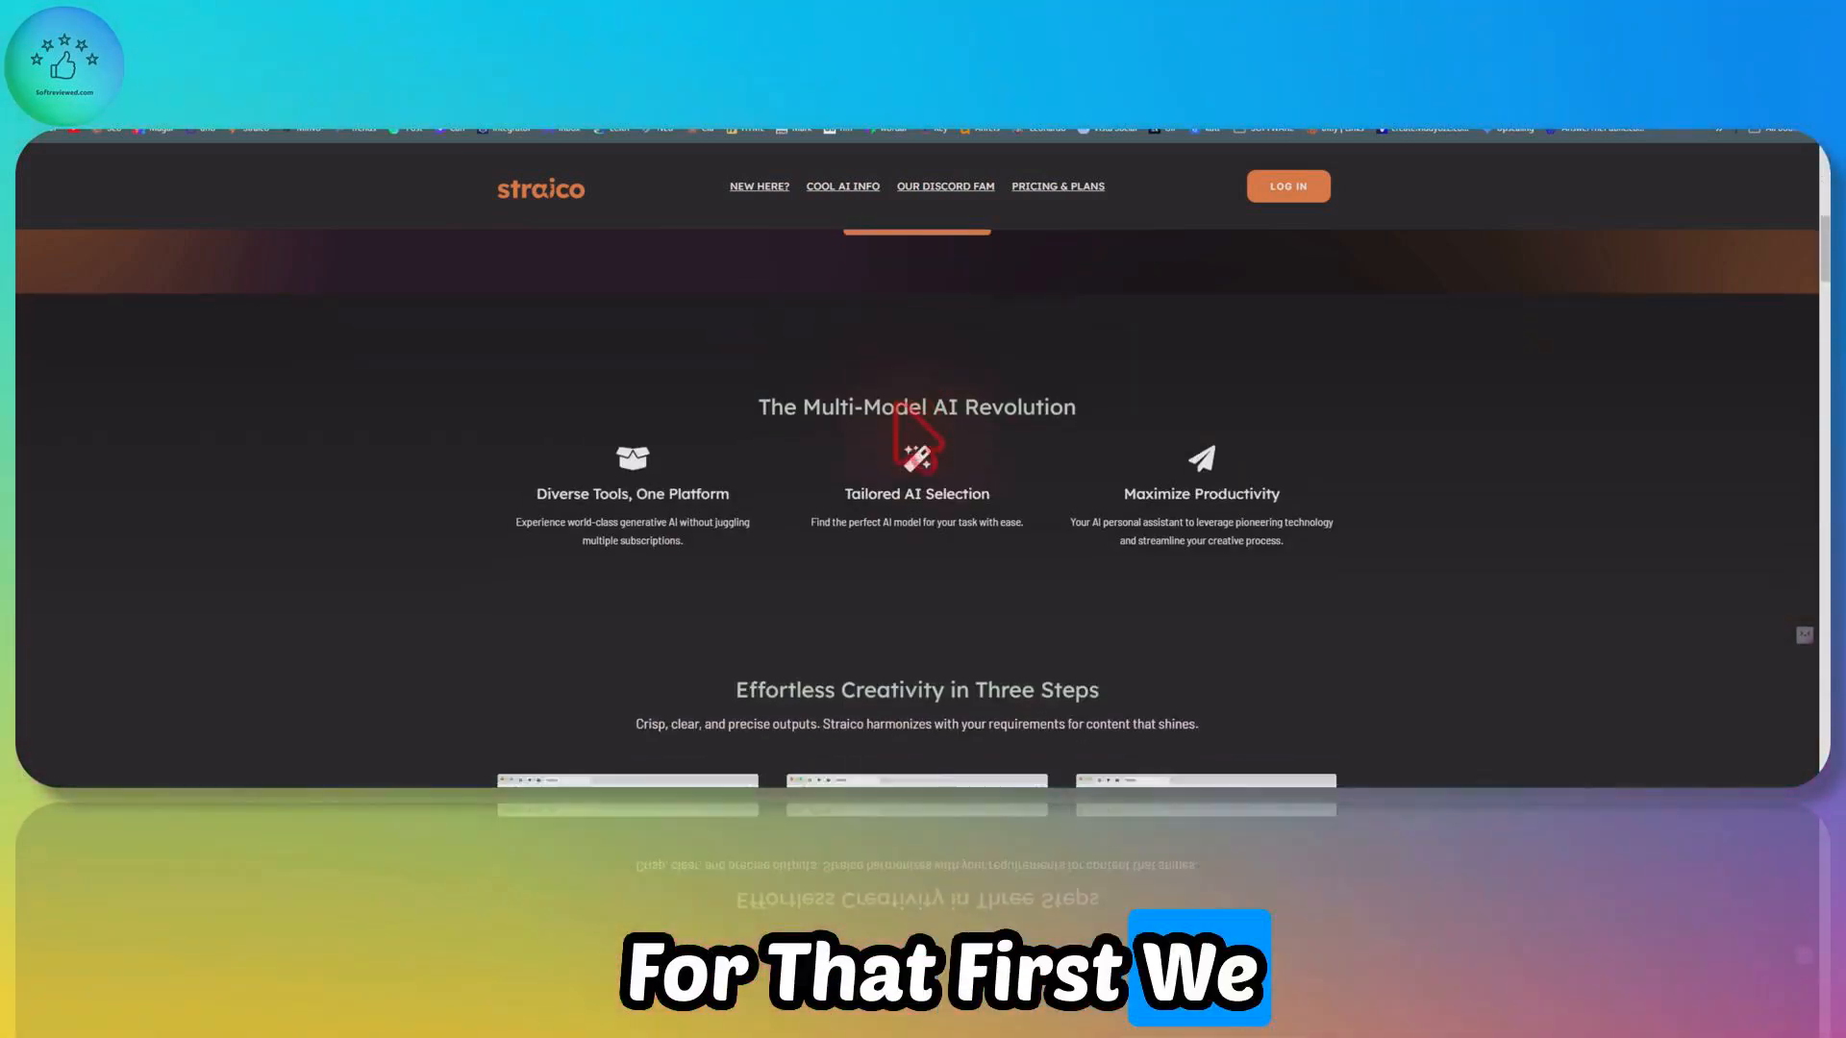
{"action": "scroll", "scroll_direction": "up", "scroll_amount": 3}
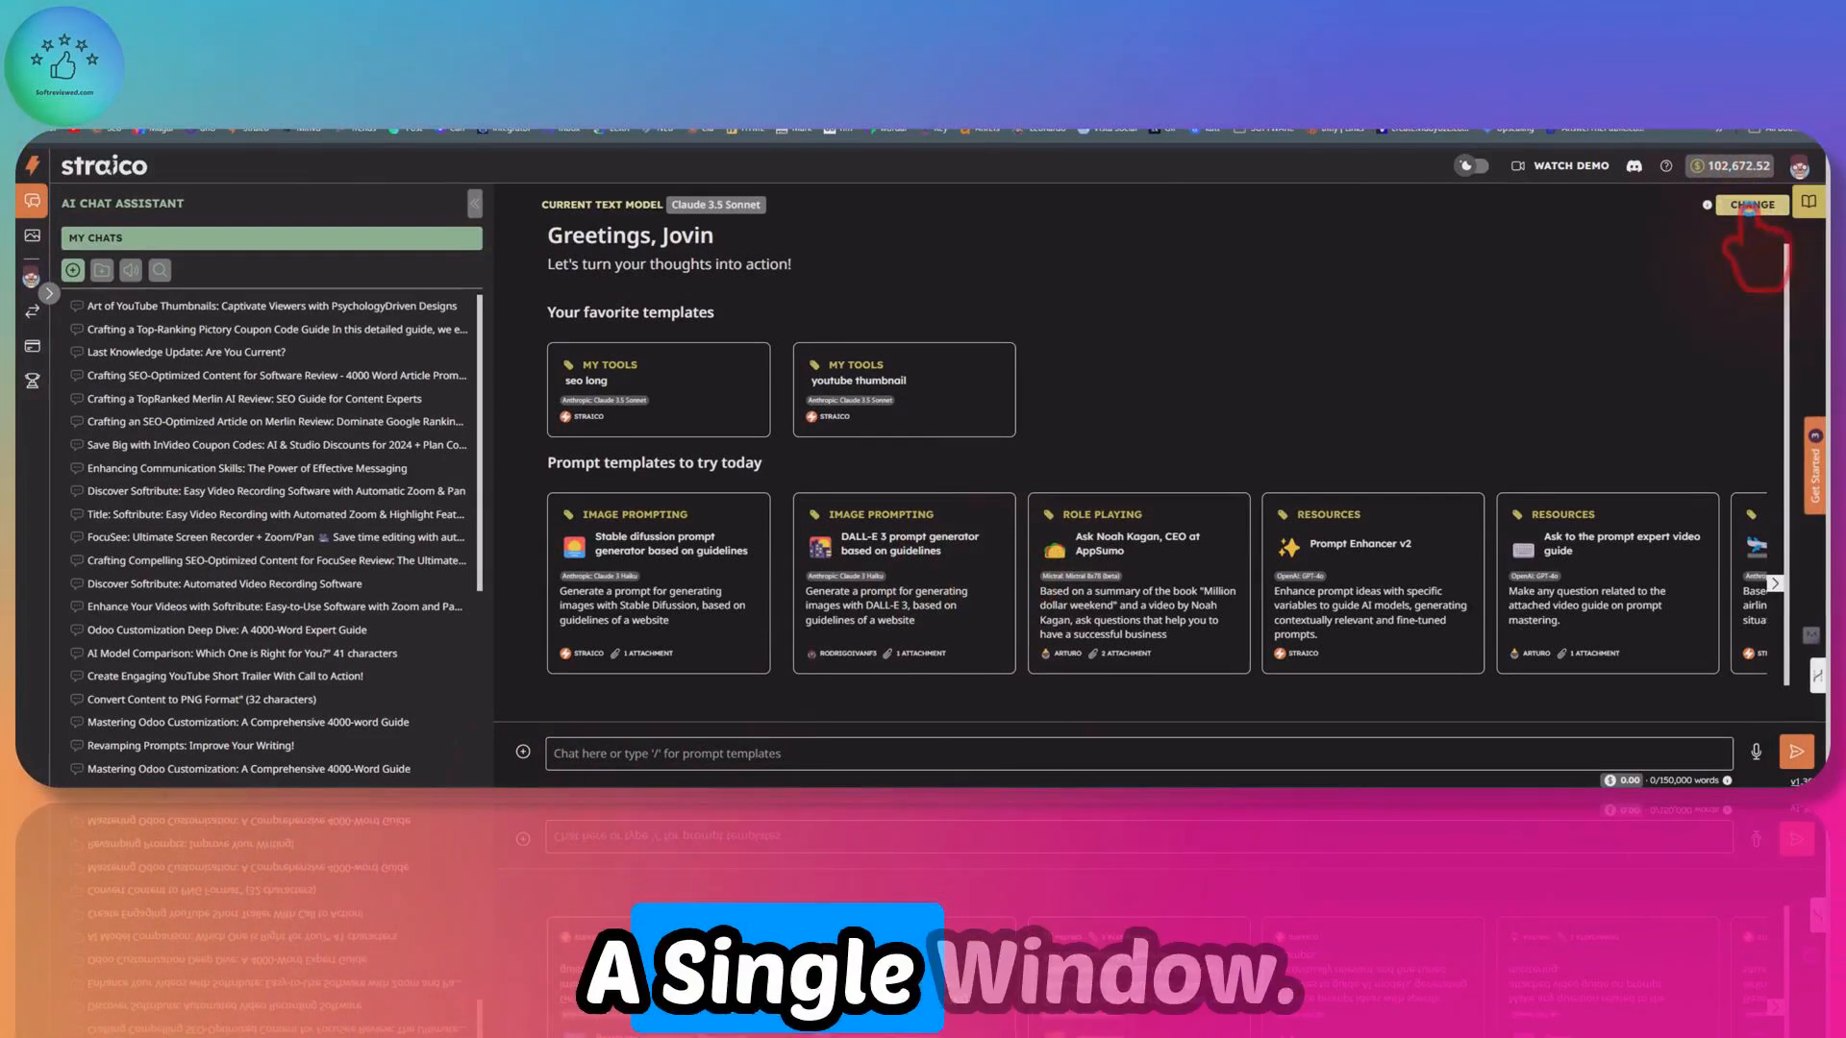
{"action": "left_click", "coordinate": [1751, 204]}
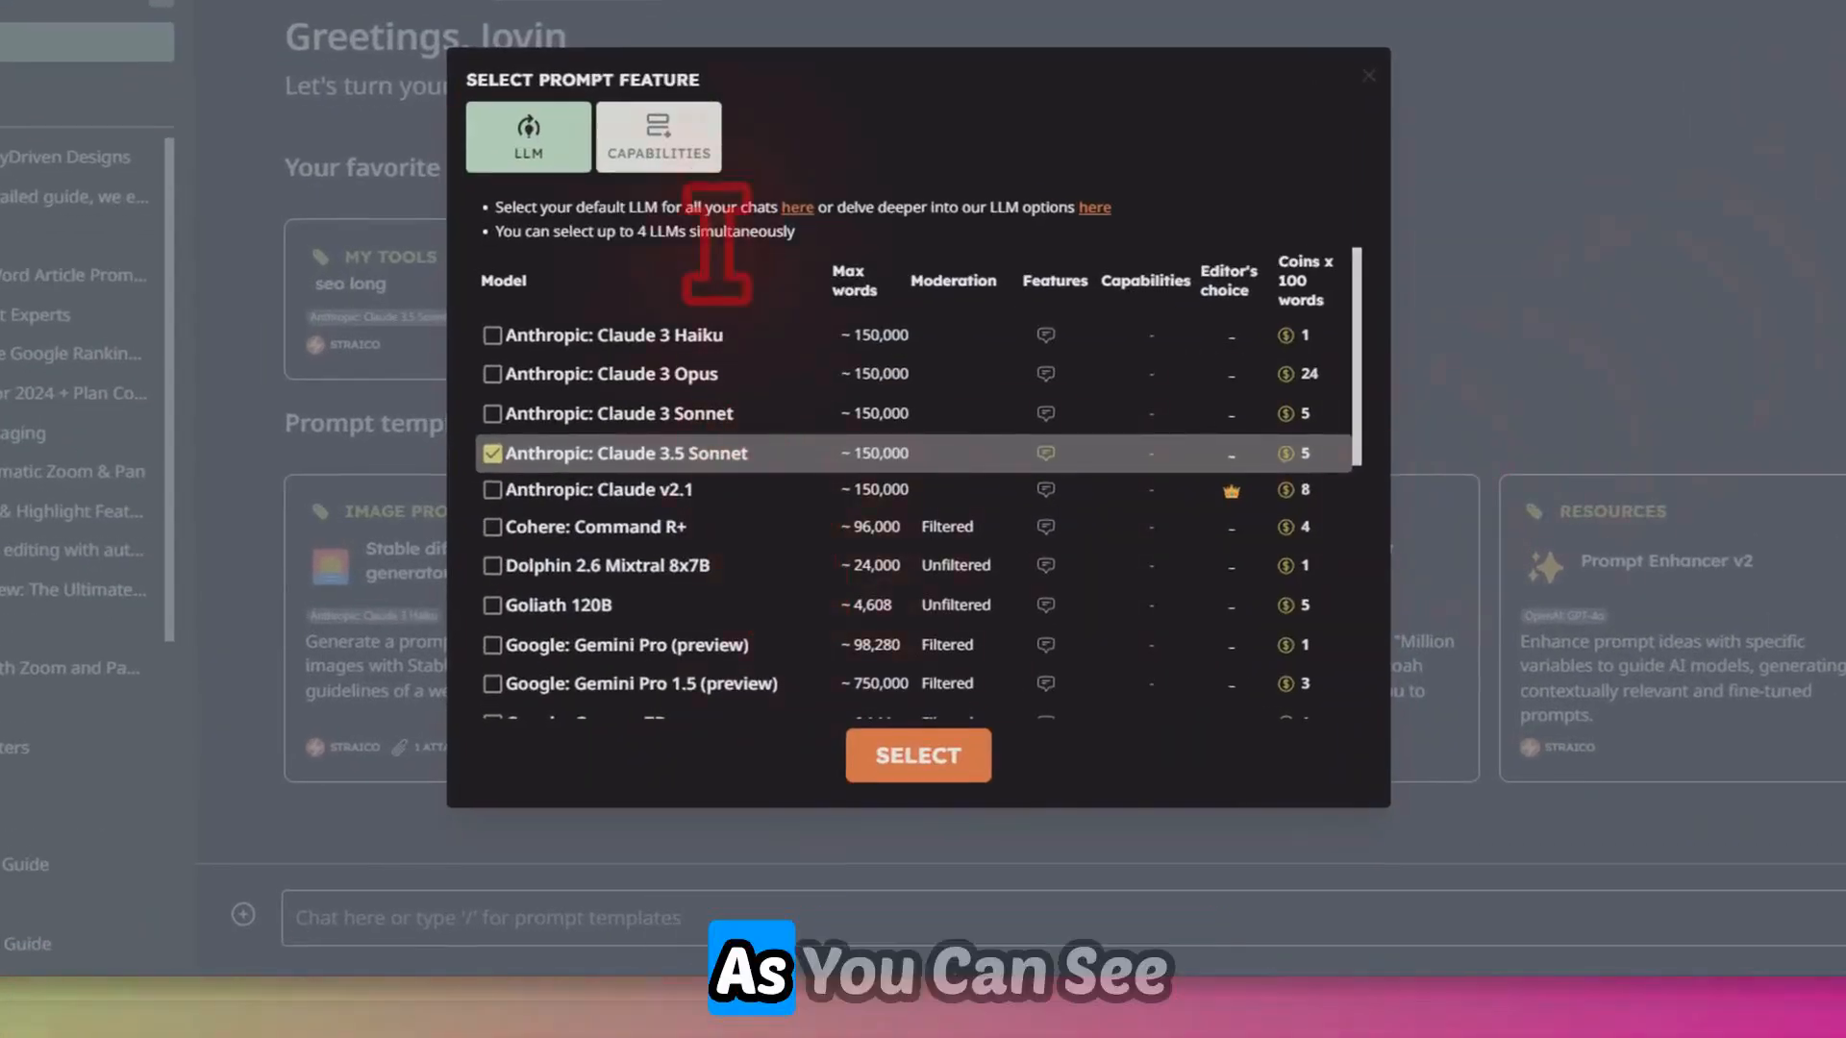
{"action": "scroll", "scroll_direction": "down", "scroll_amount": 3}
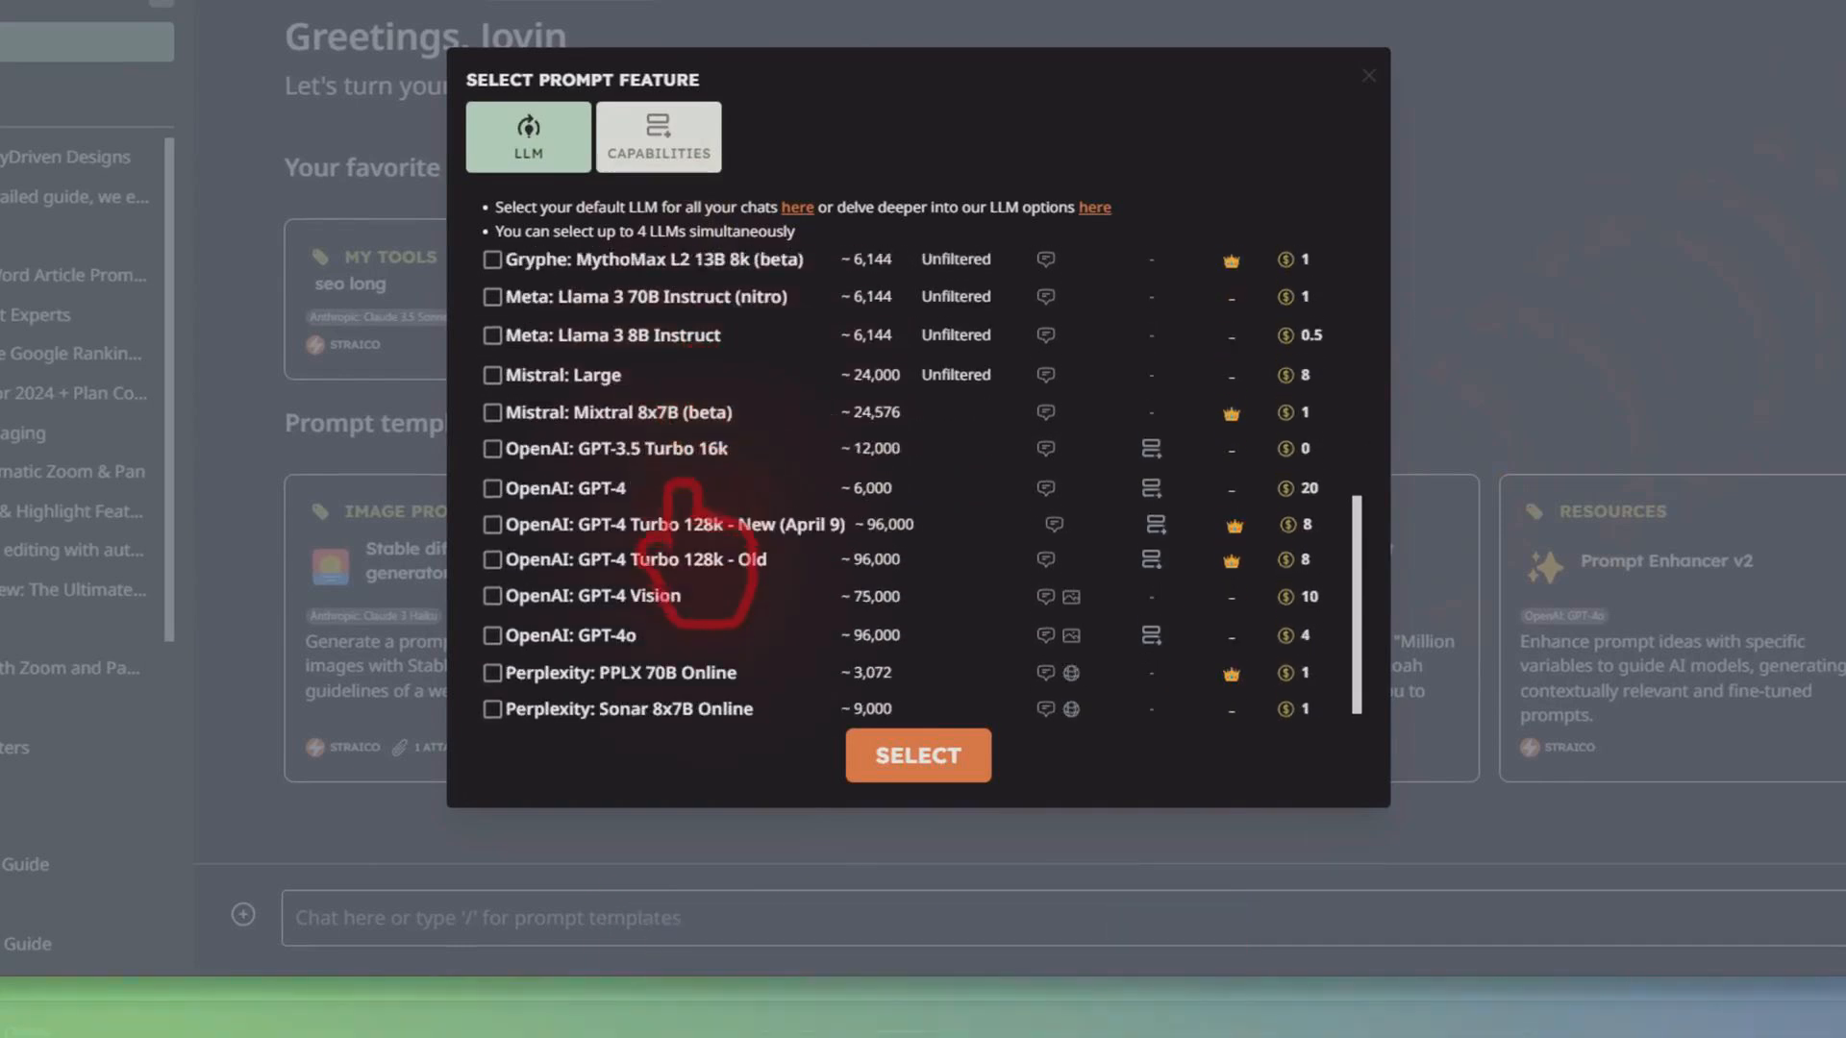
{"action": "scroll", "scroll_direction": "up", "scroll_amount": 3}
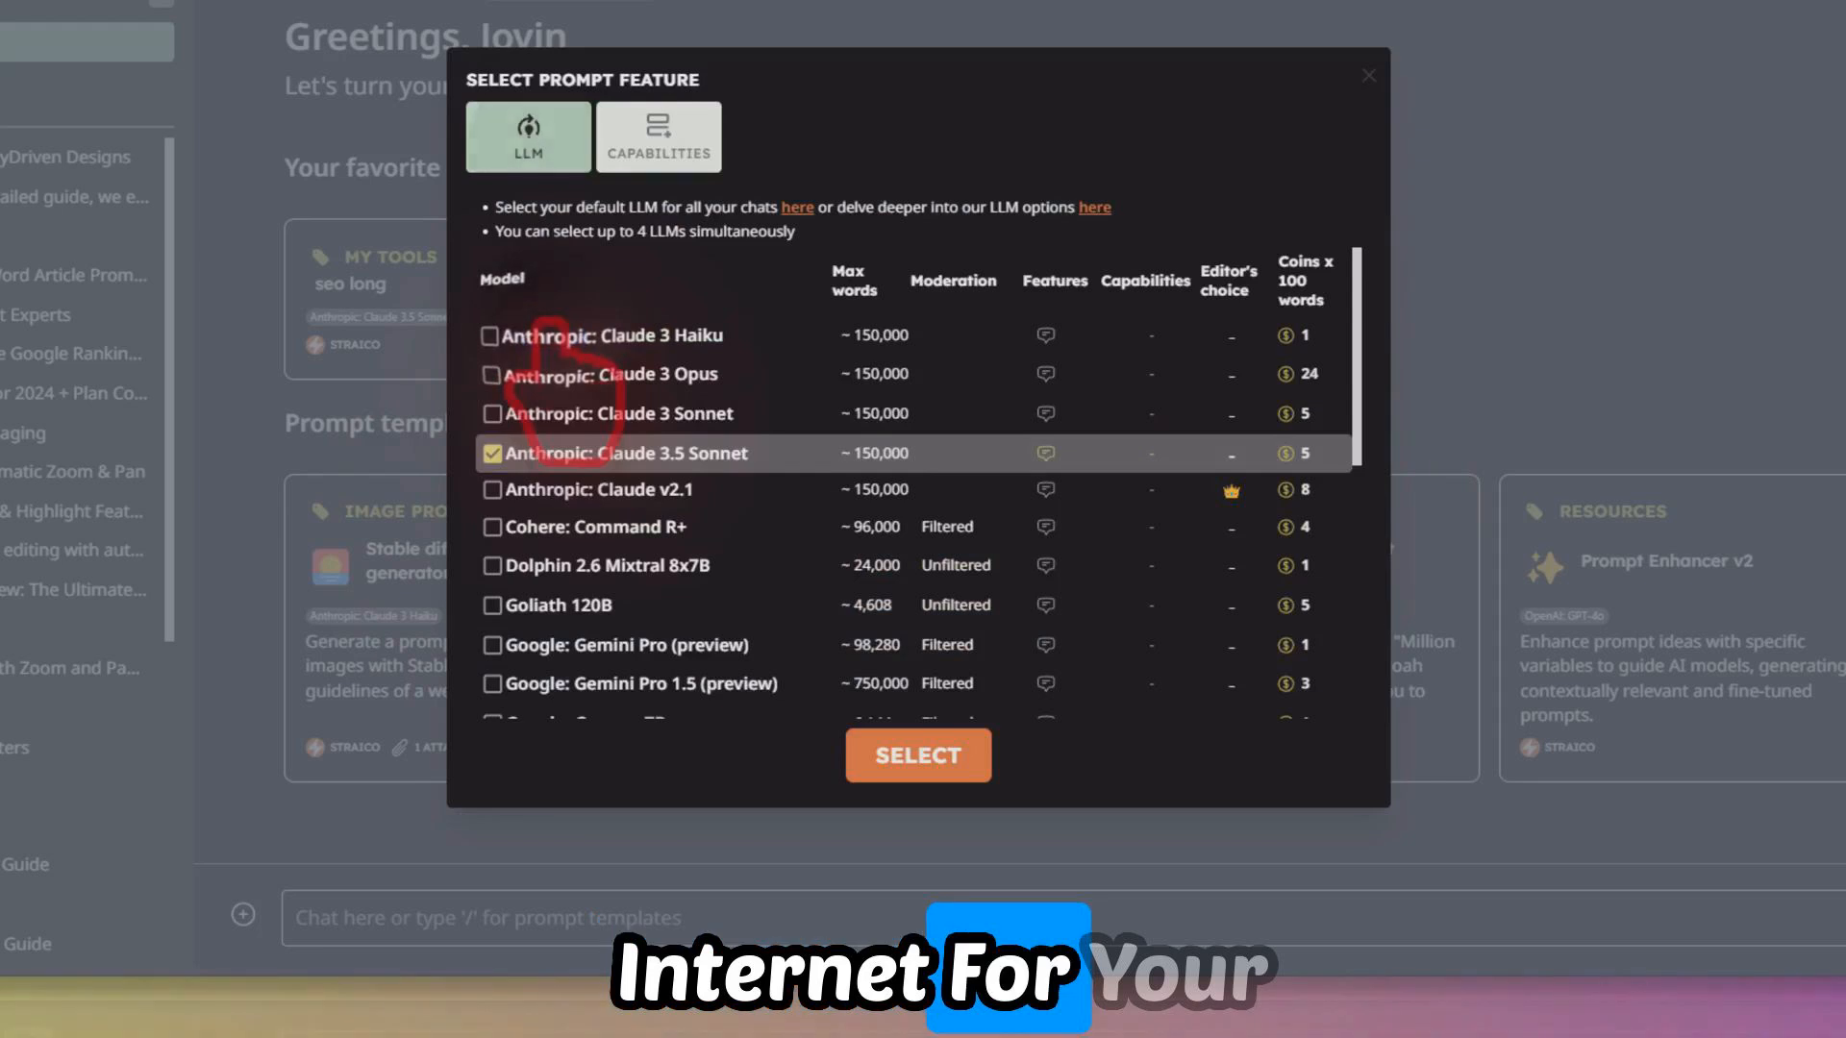
{"action": "scroll", "scroll_direction": "down", "scroll_amount": 3}
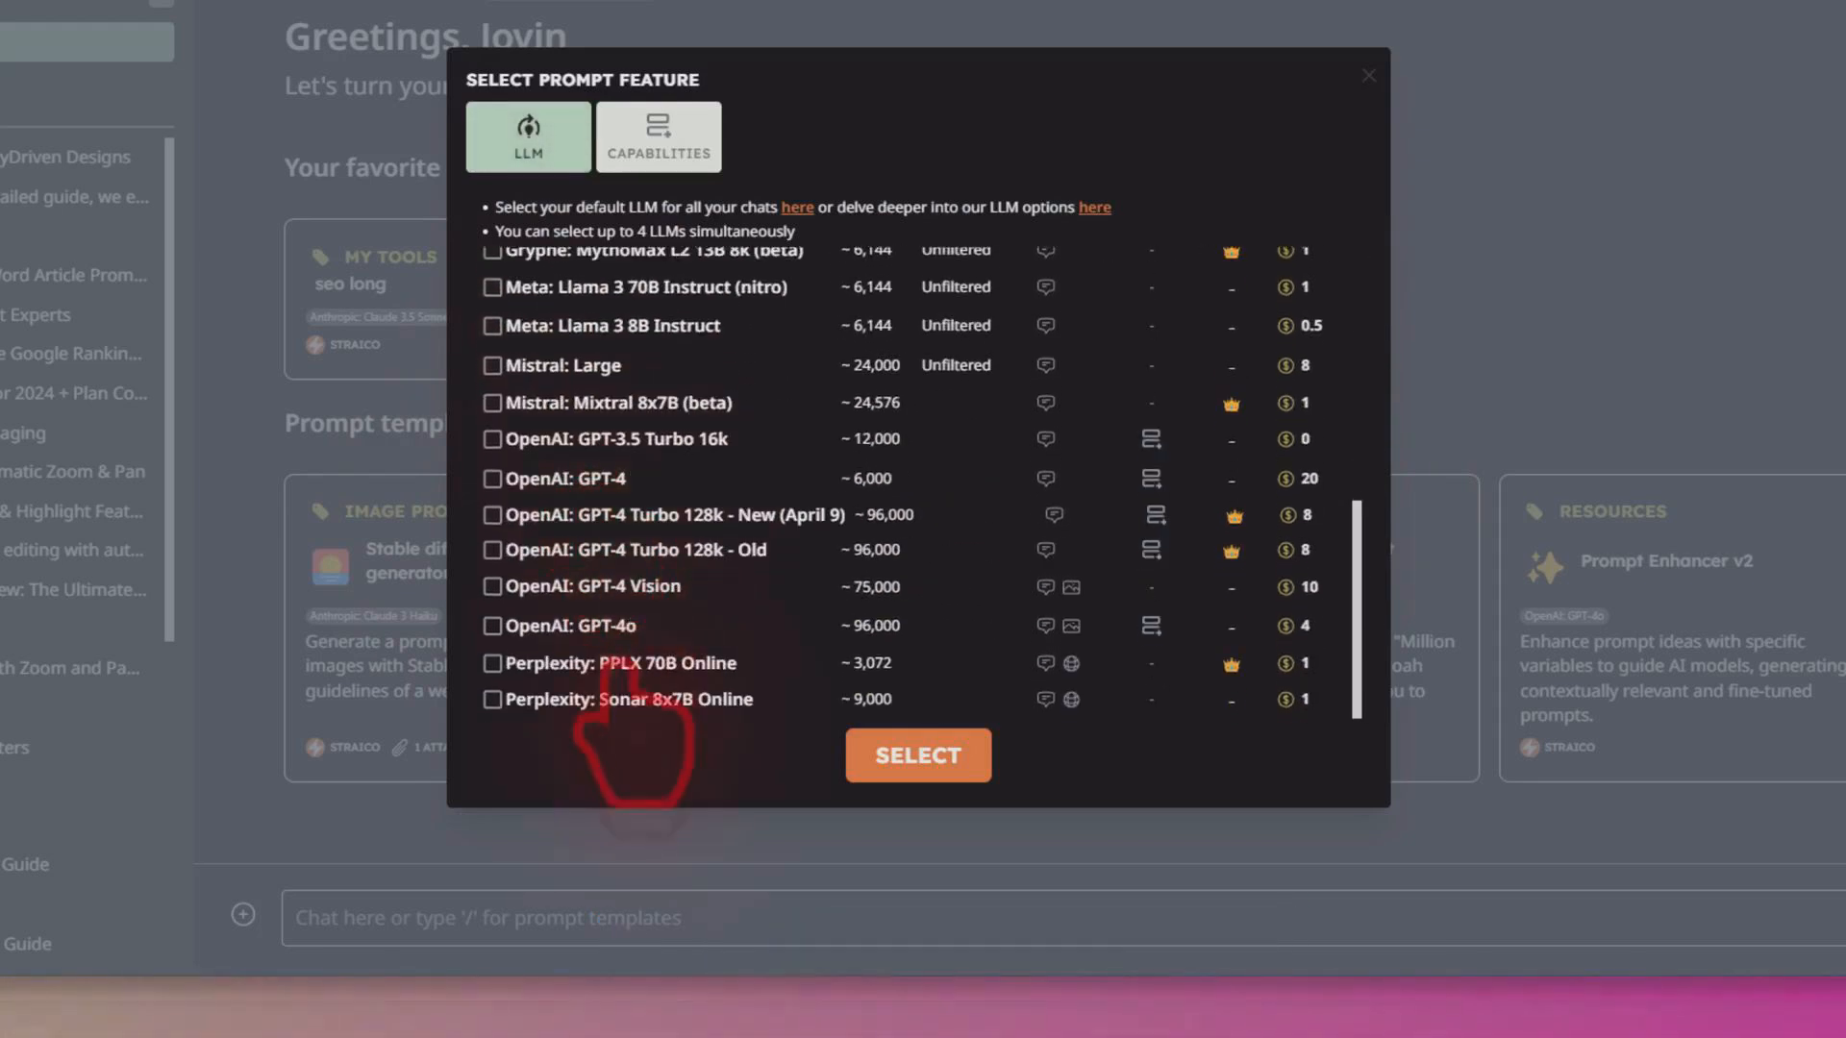
{"action": "mouse_move", "coordinate": [641, 588]}
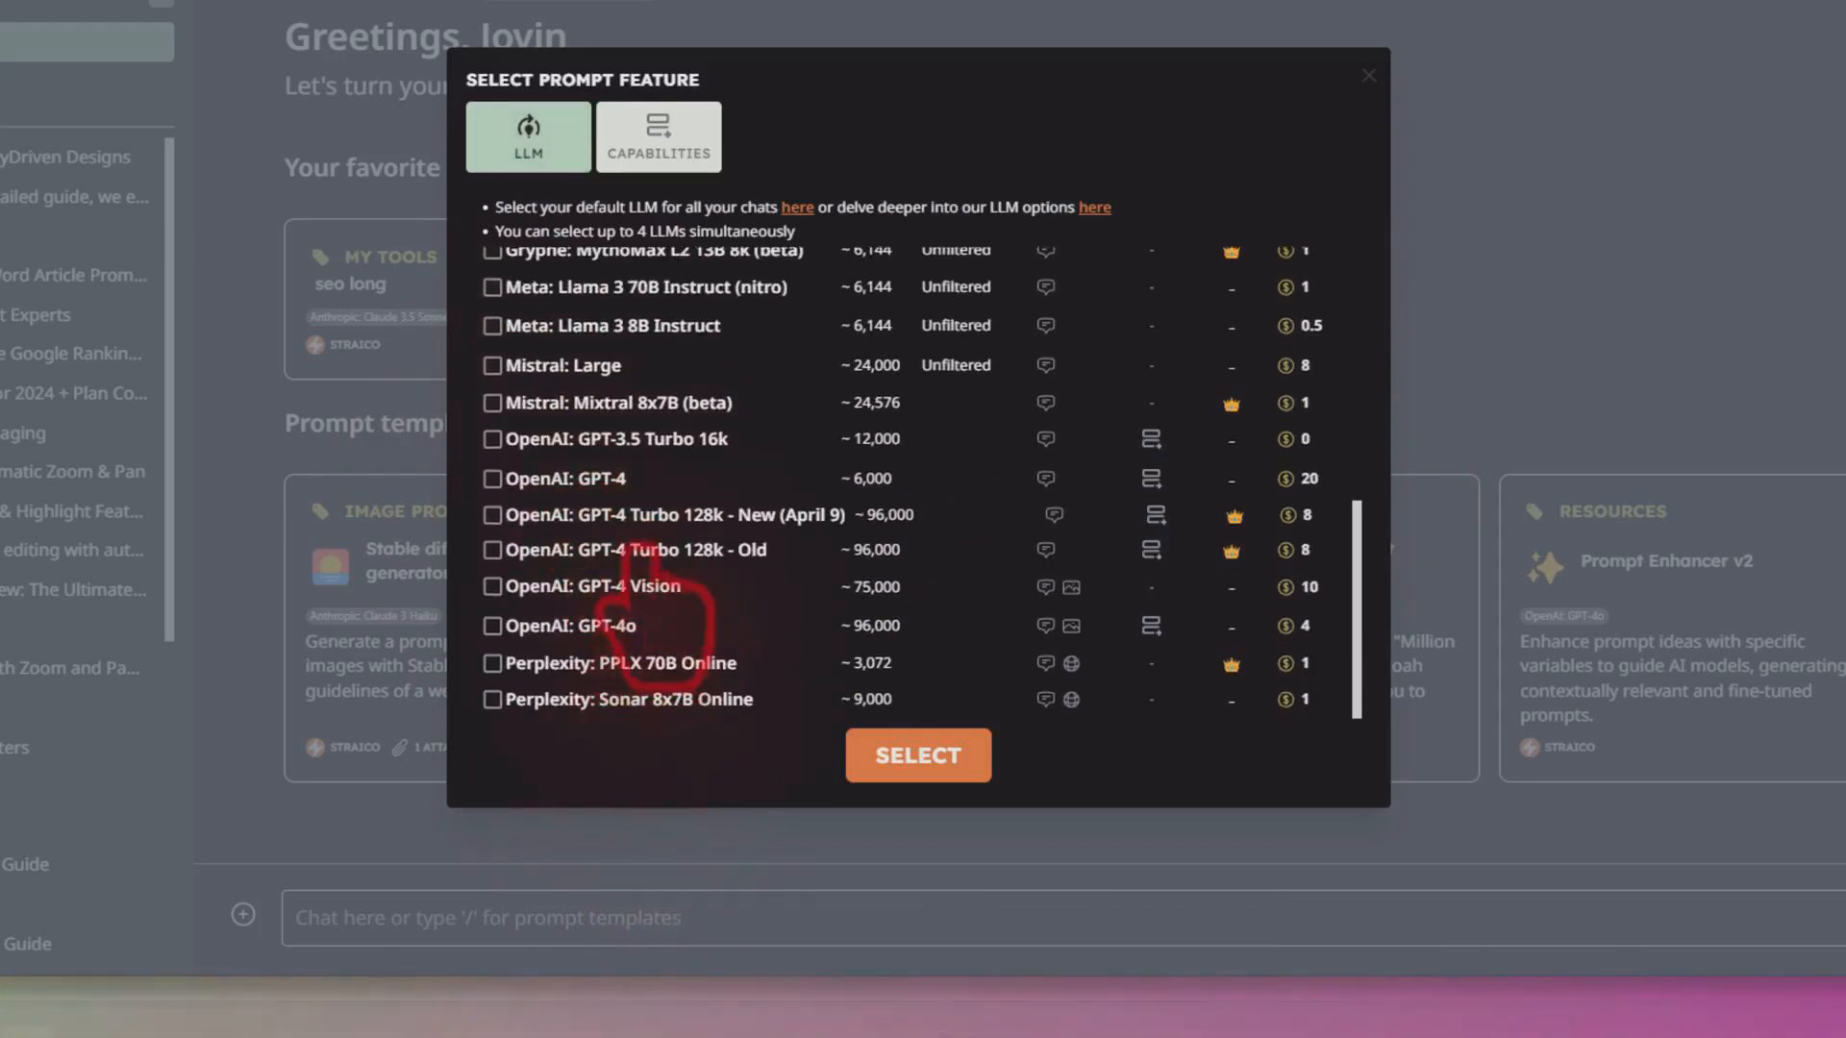
{"action": "scroll", "scroll_direction": "up", "scroll_amount": 3}
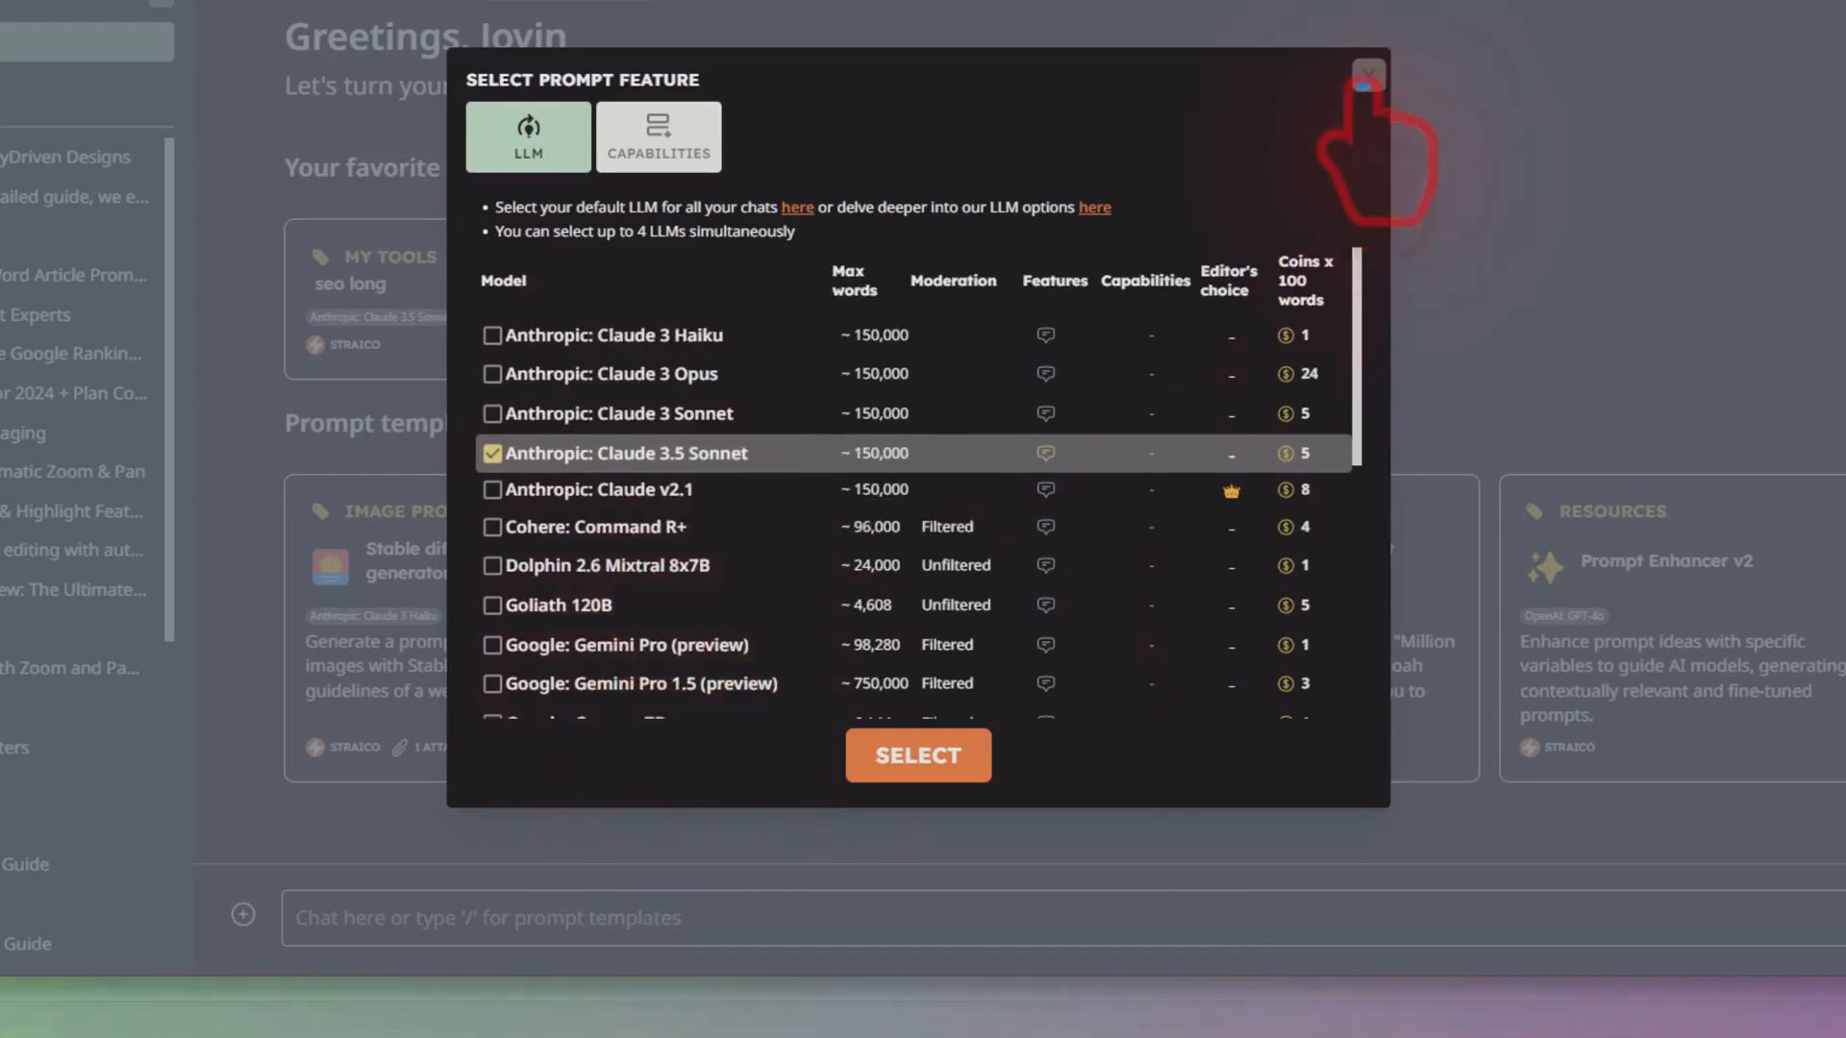
{"action": "left_click", "coordinate": [1368, 75]}
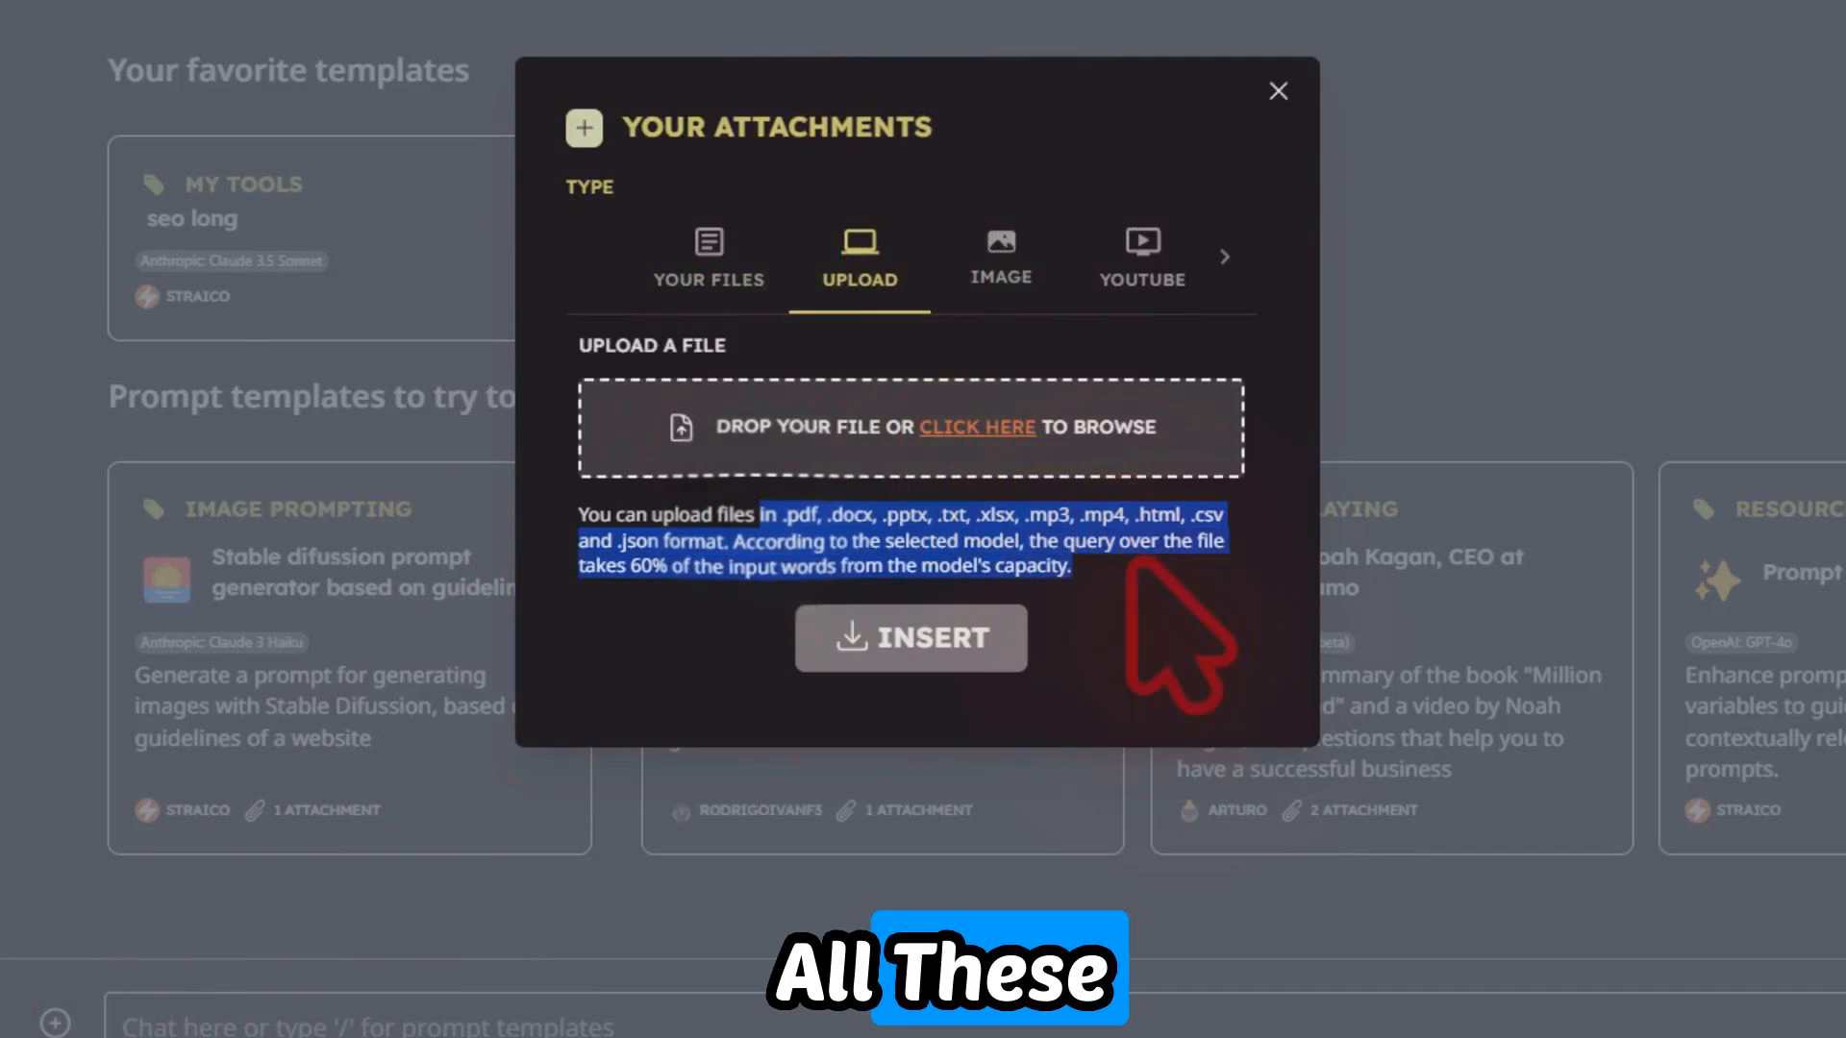
{"action": "left_click", "coordinate": [1000, 271]}
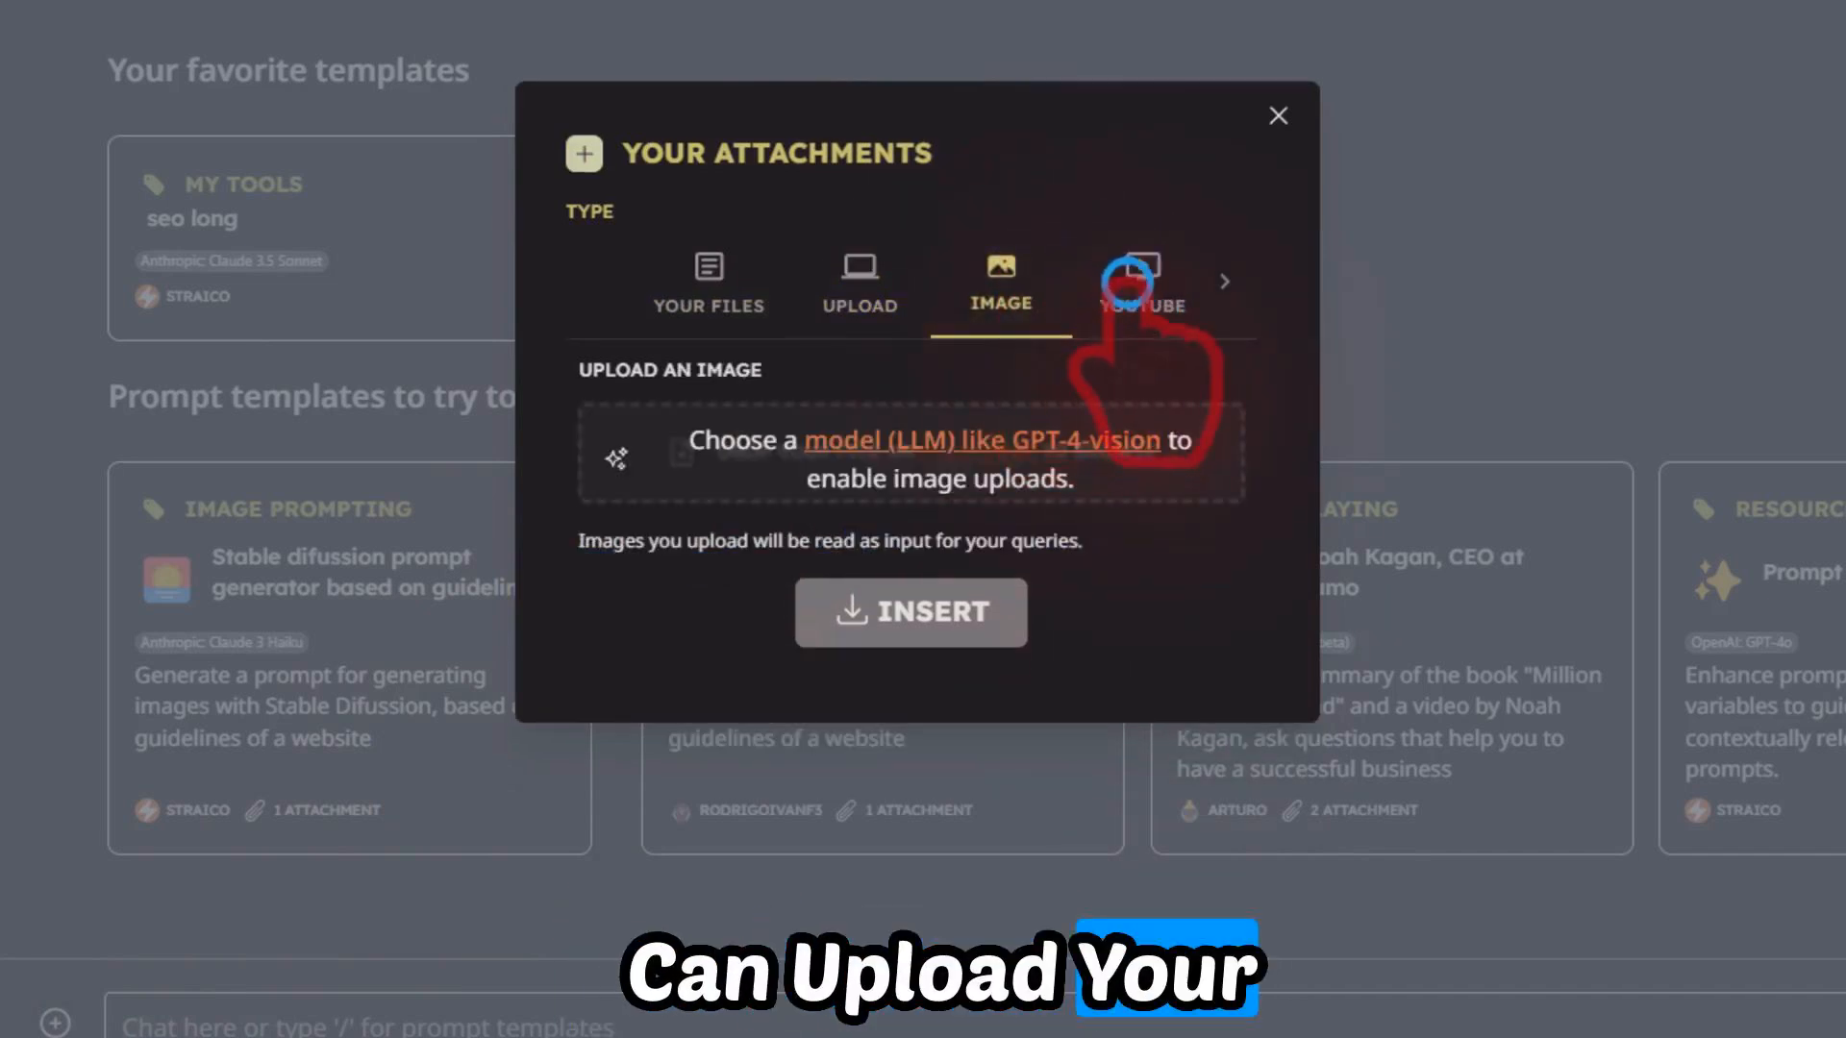
{"action": "left_click", "coordinate": [1122, 286]}
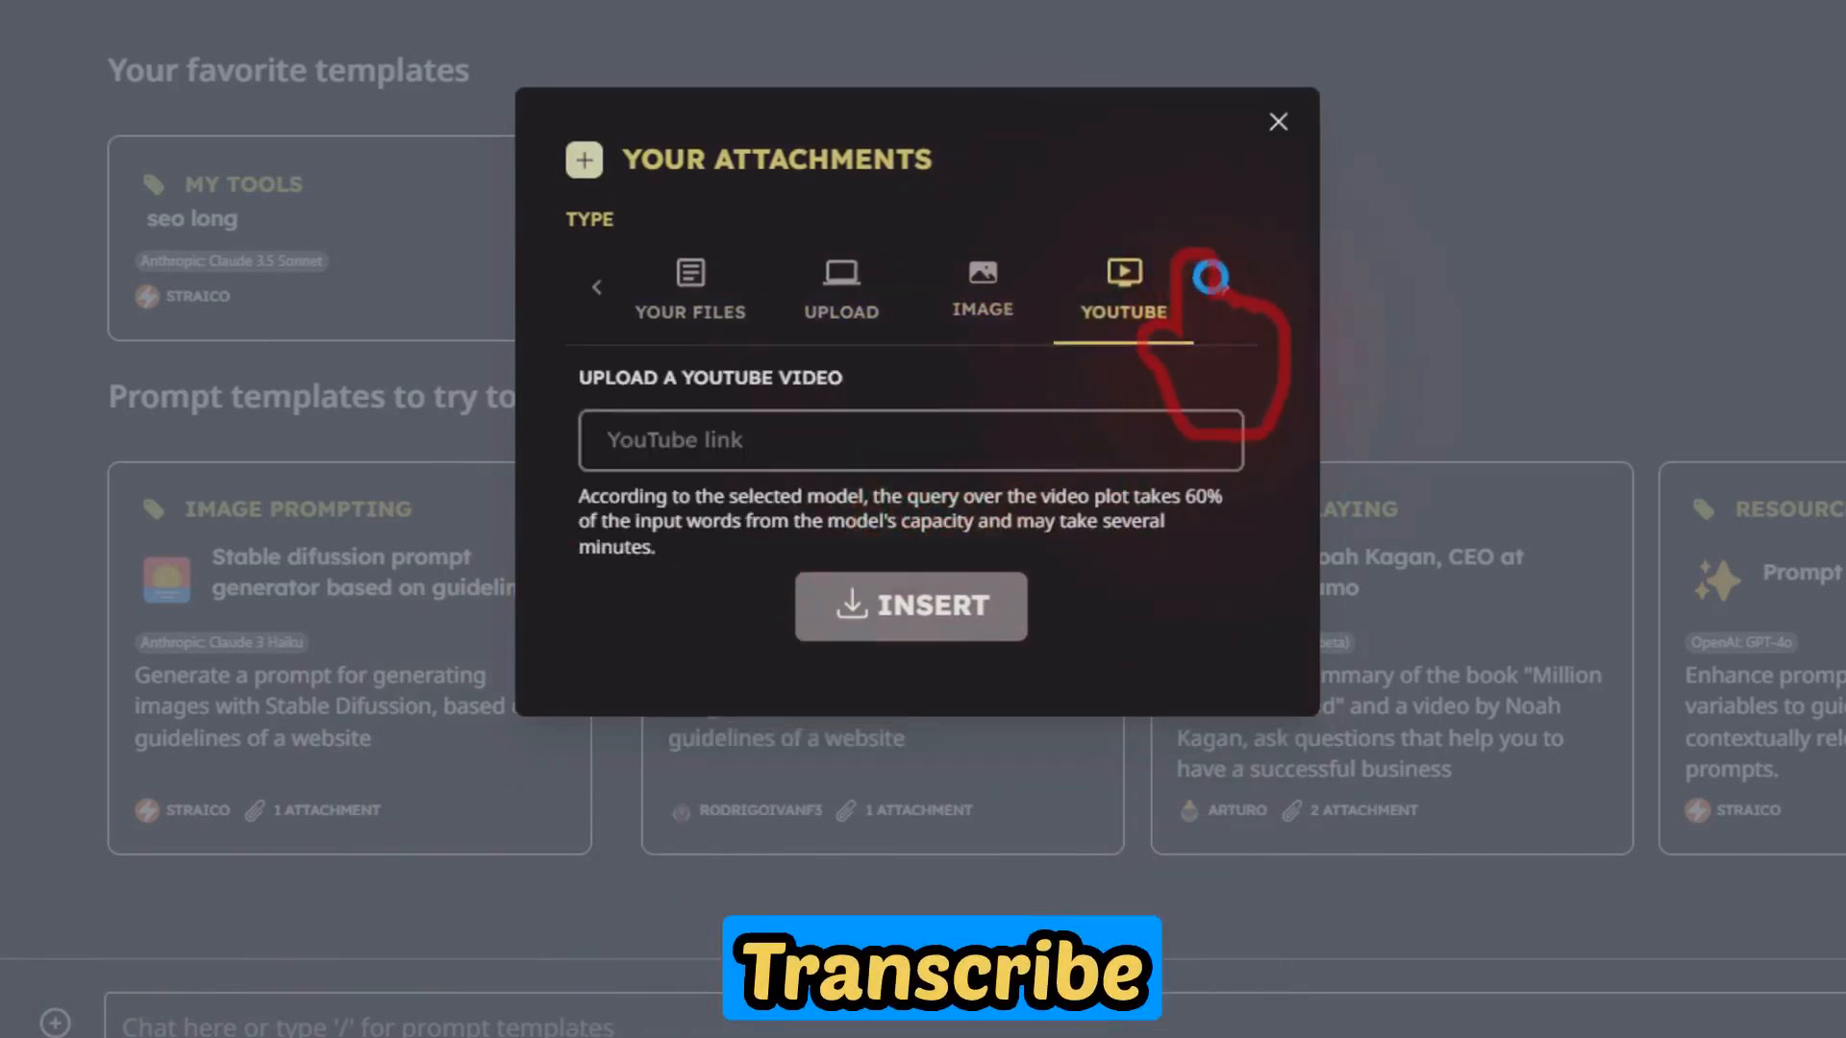
{"action": "left_click", "coordinate": [1119, 282]}
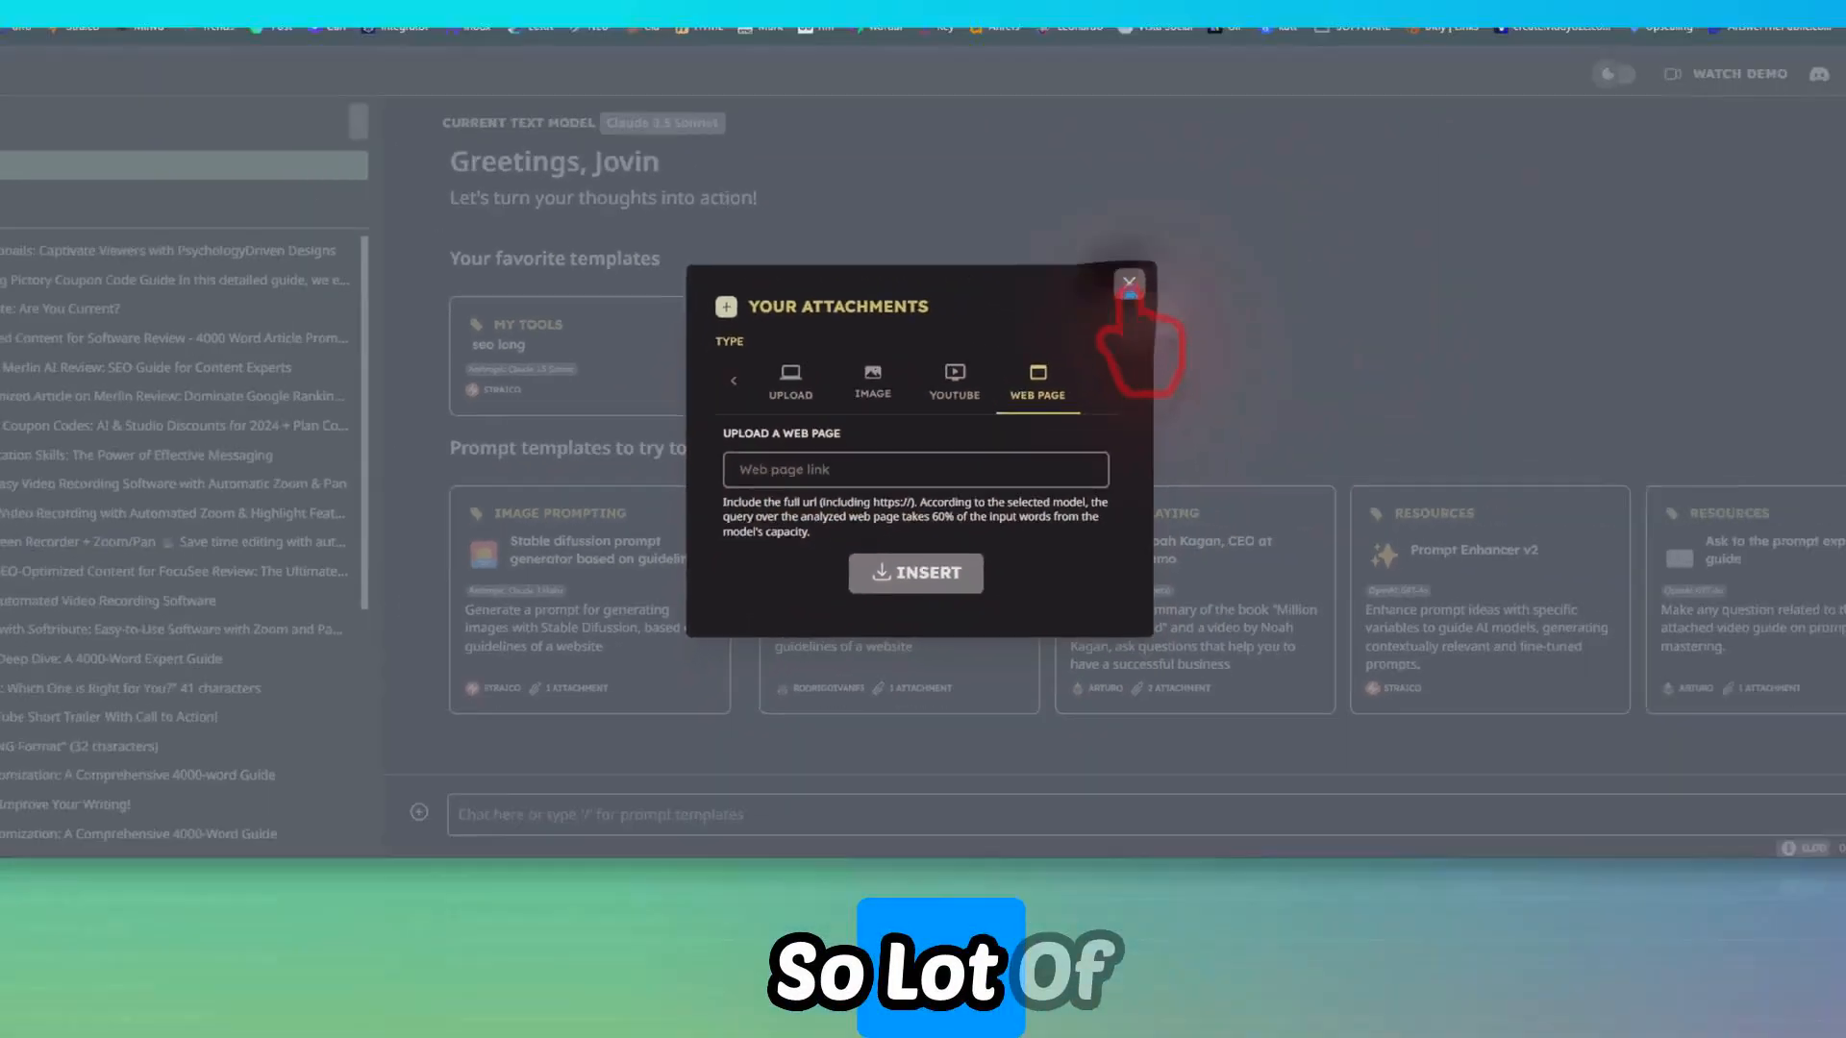
{"action": "left_click", "coordinate": [1127, 284]}
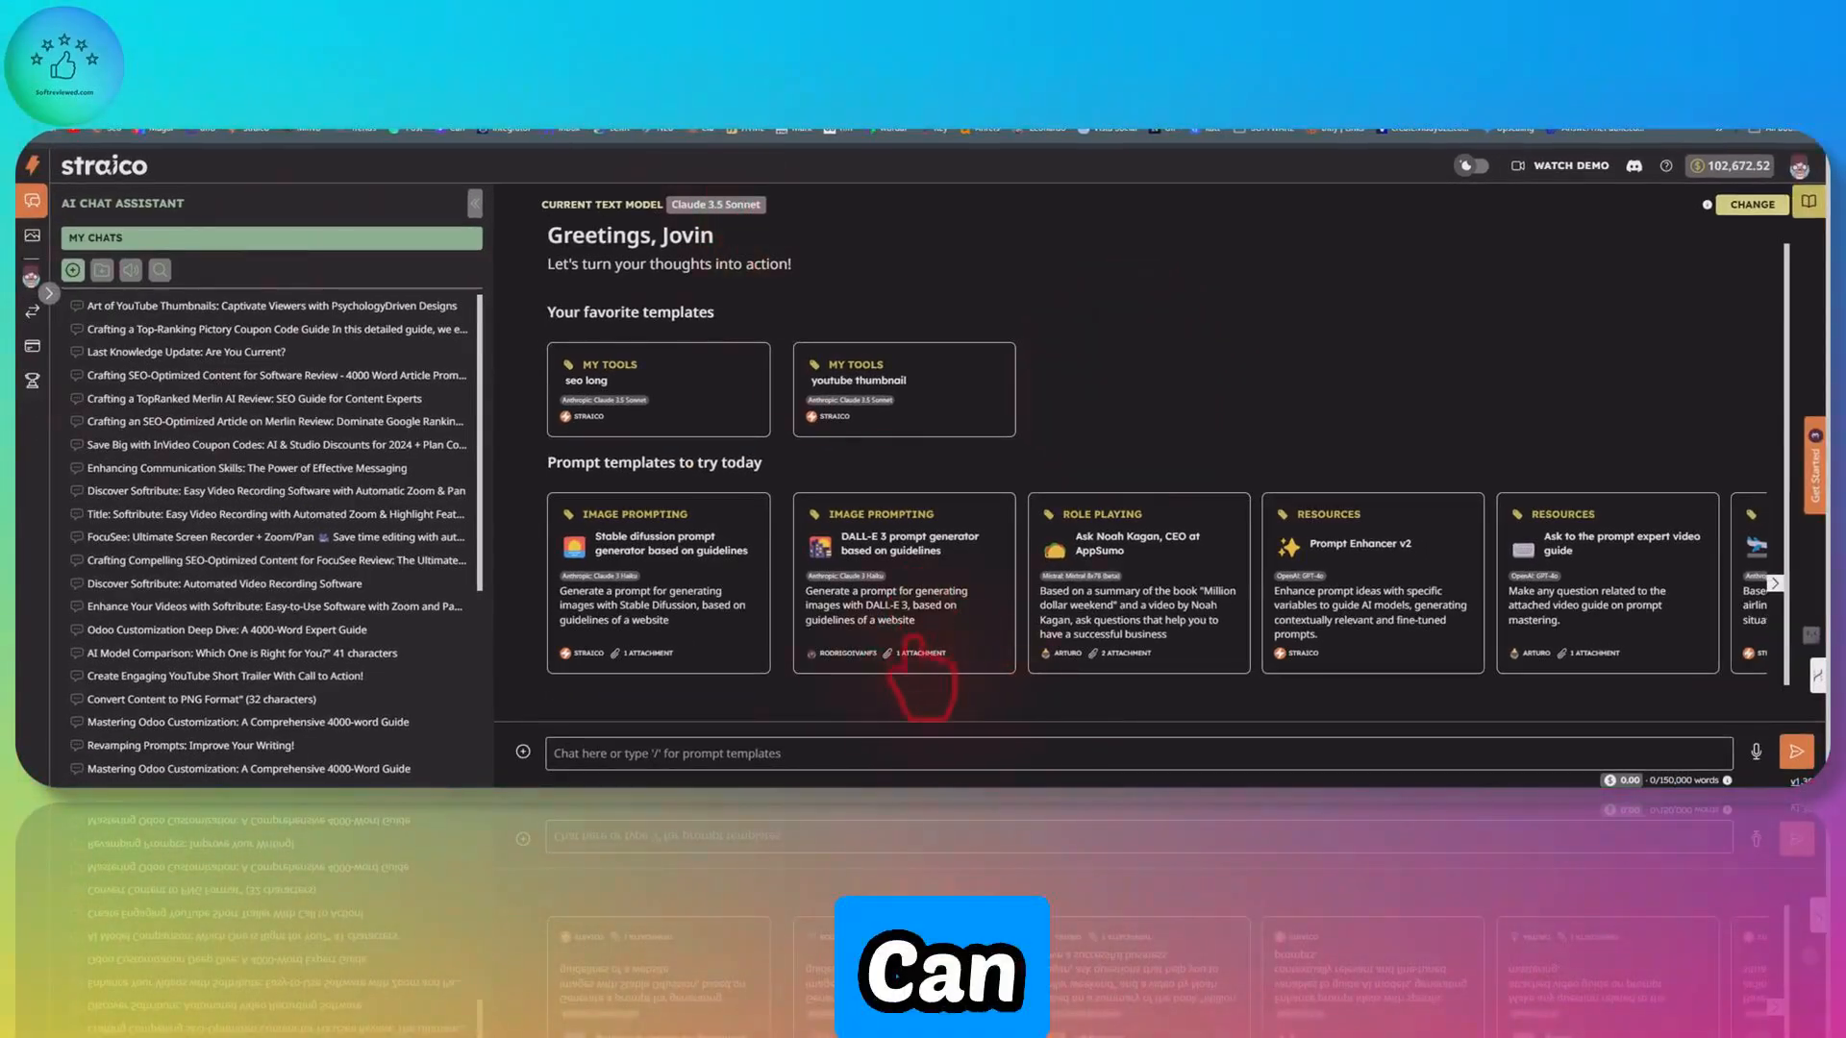
{"action": "left_click", "coordinate": [101, 269]}
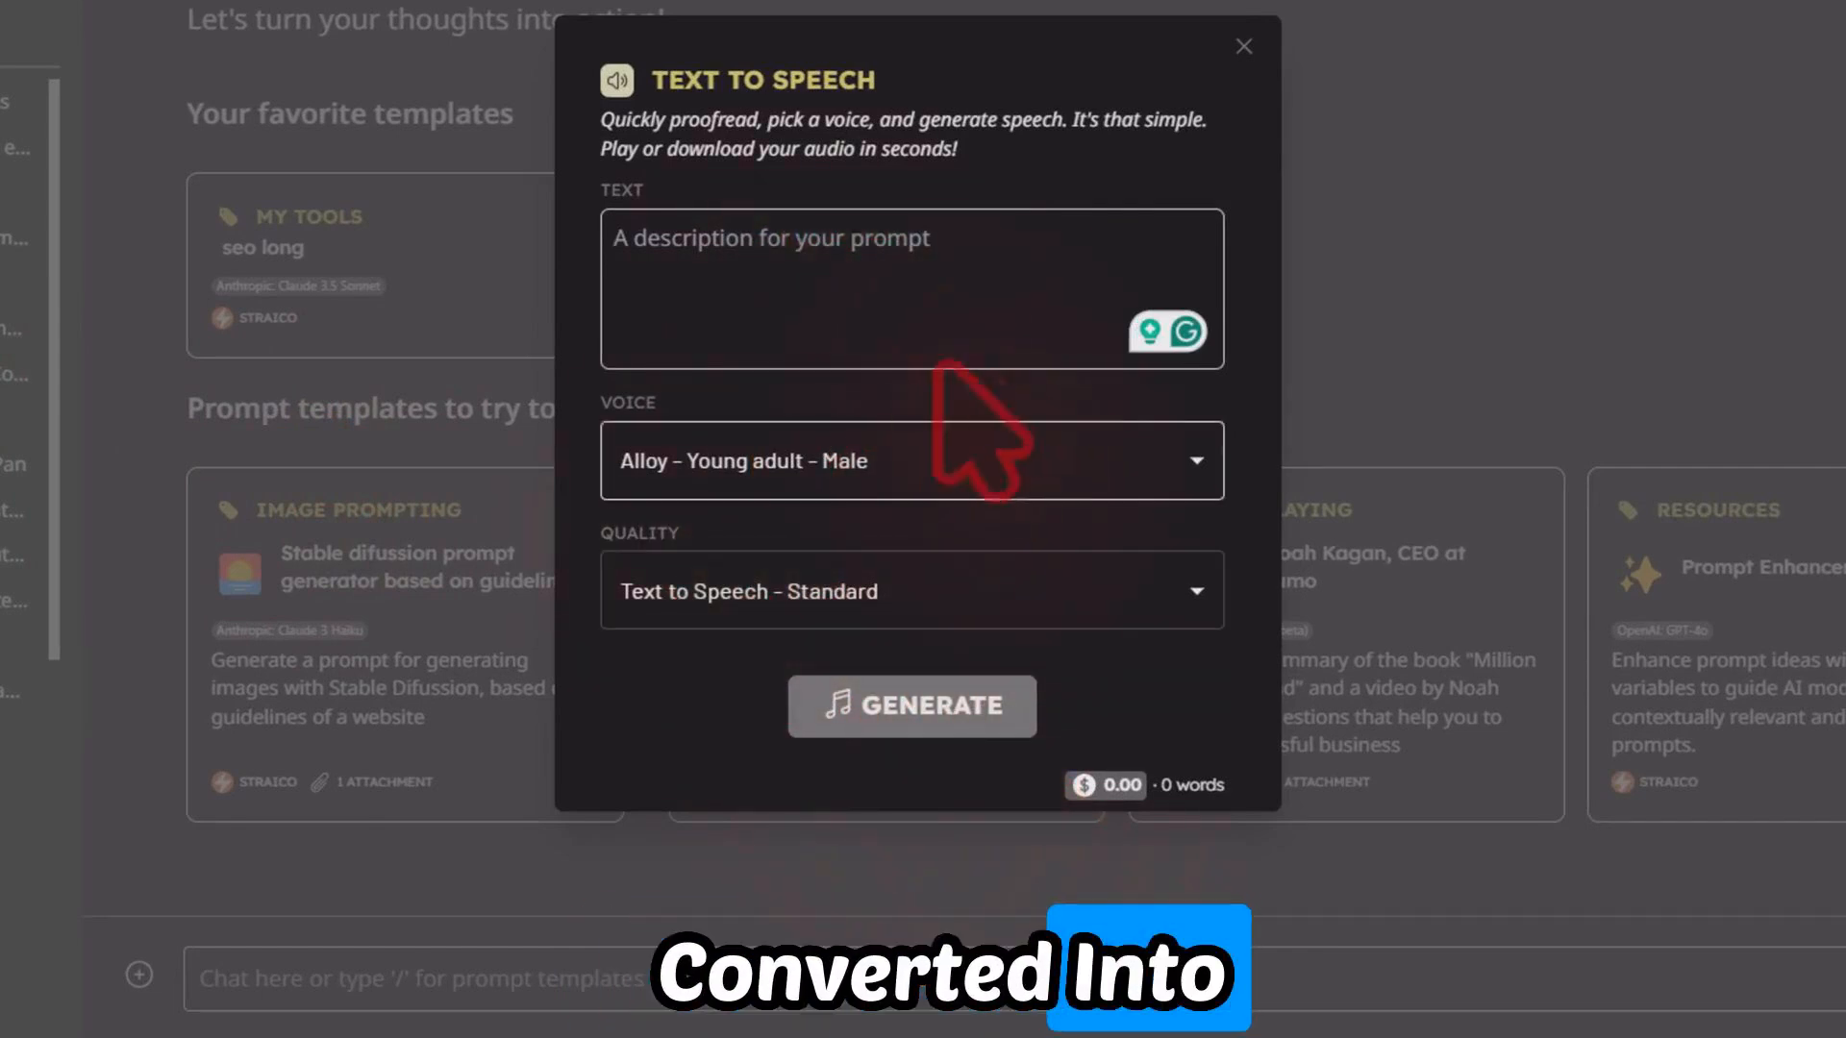
{"action": "left_click", "coordinate": [1242, 46]}
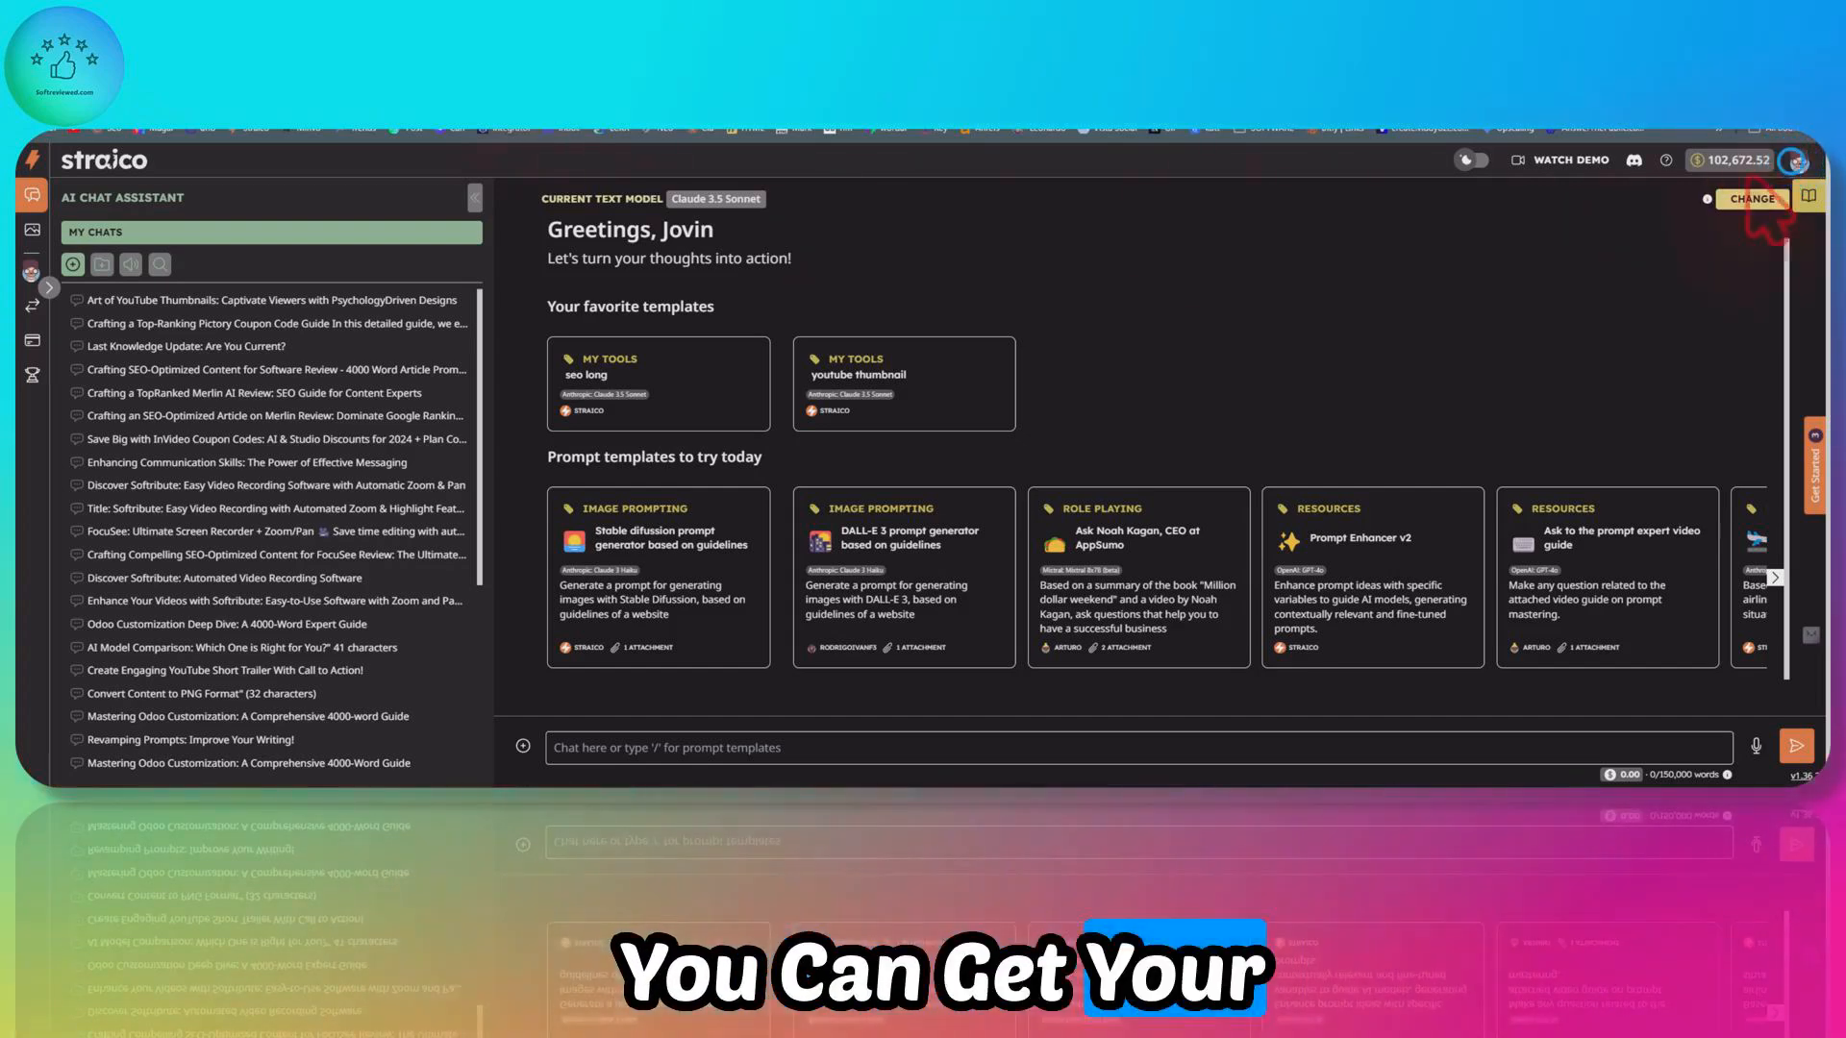
Open the Straico profile and scroll through its API key and API documentation sections
{"action": "left_click", "coordinate": [1790, 160]}
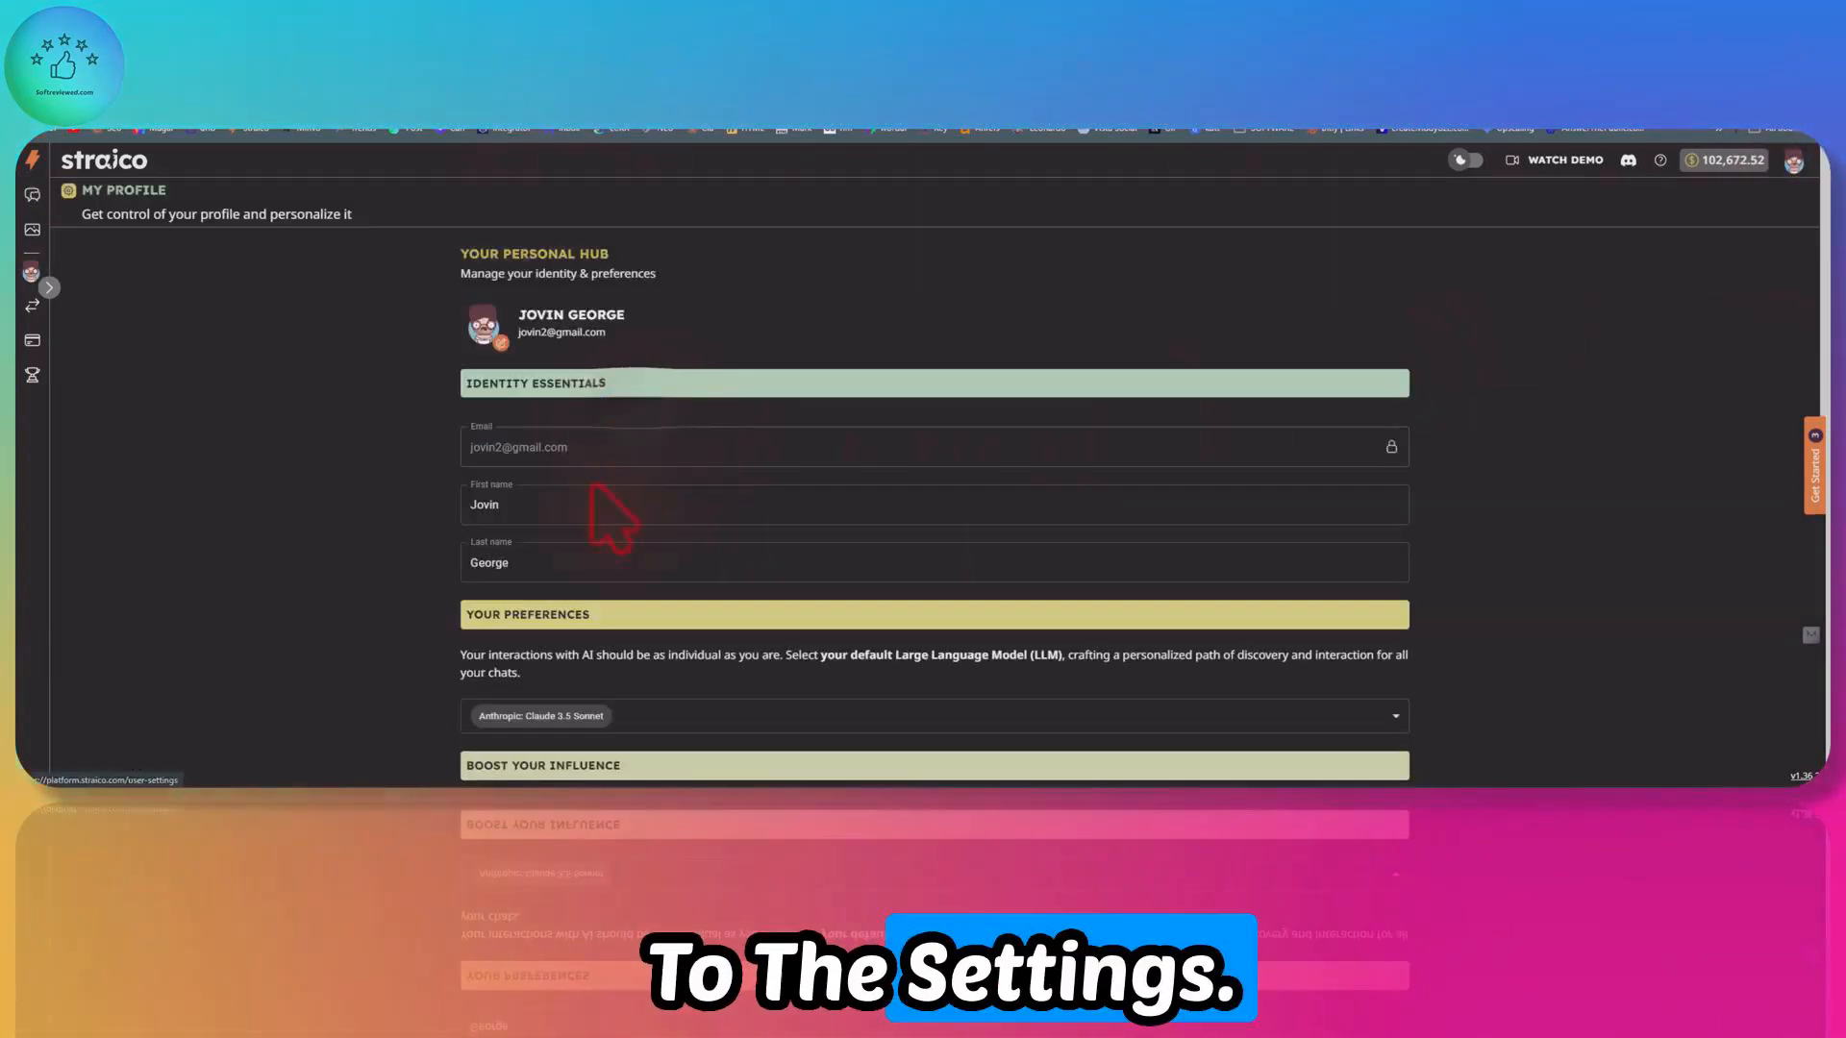
{"action": "scroll", "scroll_direction": "down", "scroll_amount": 3}
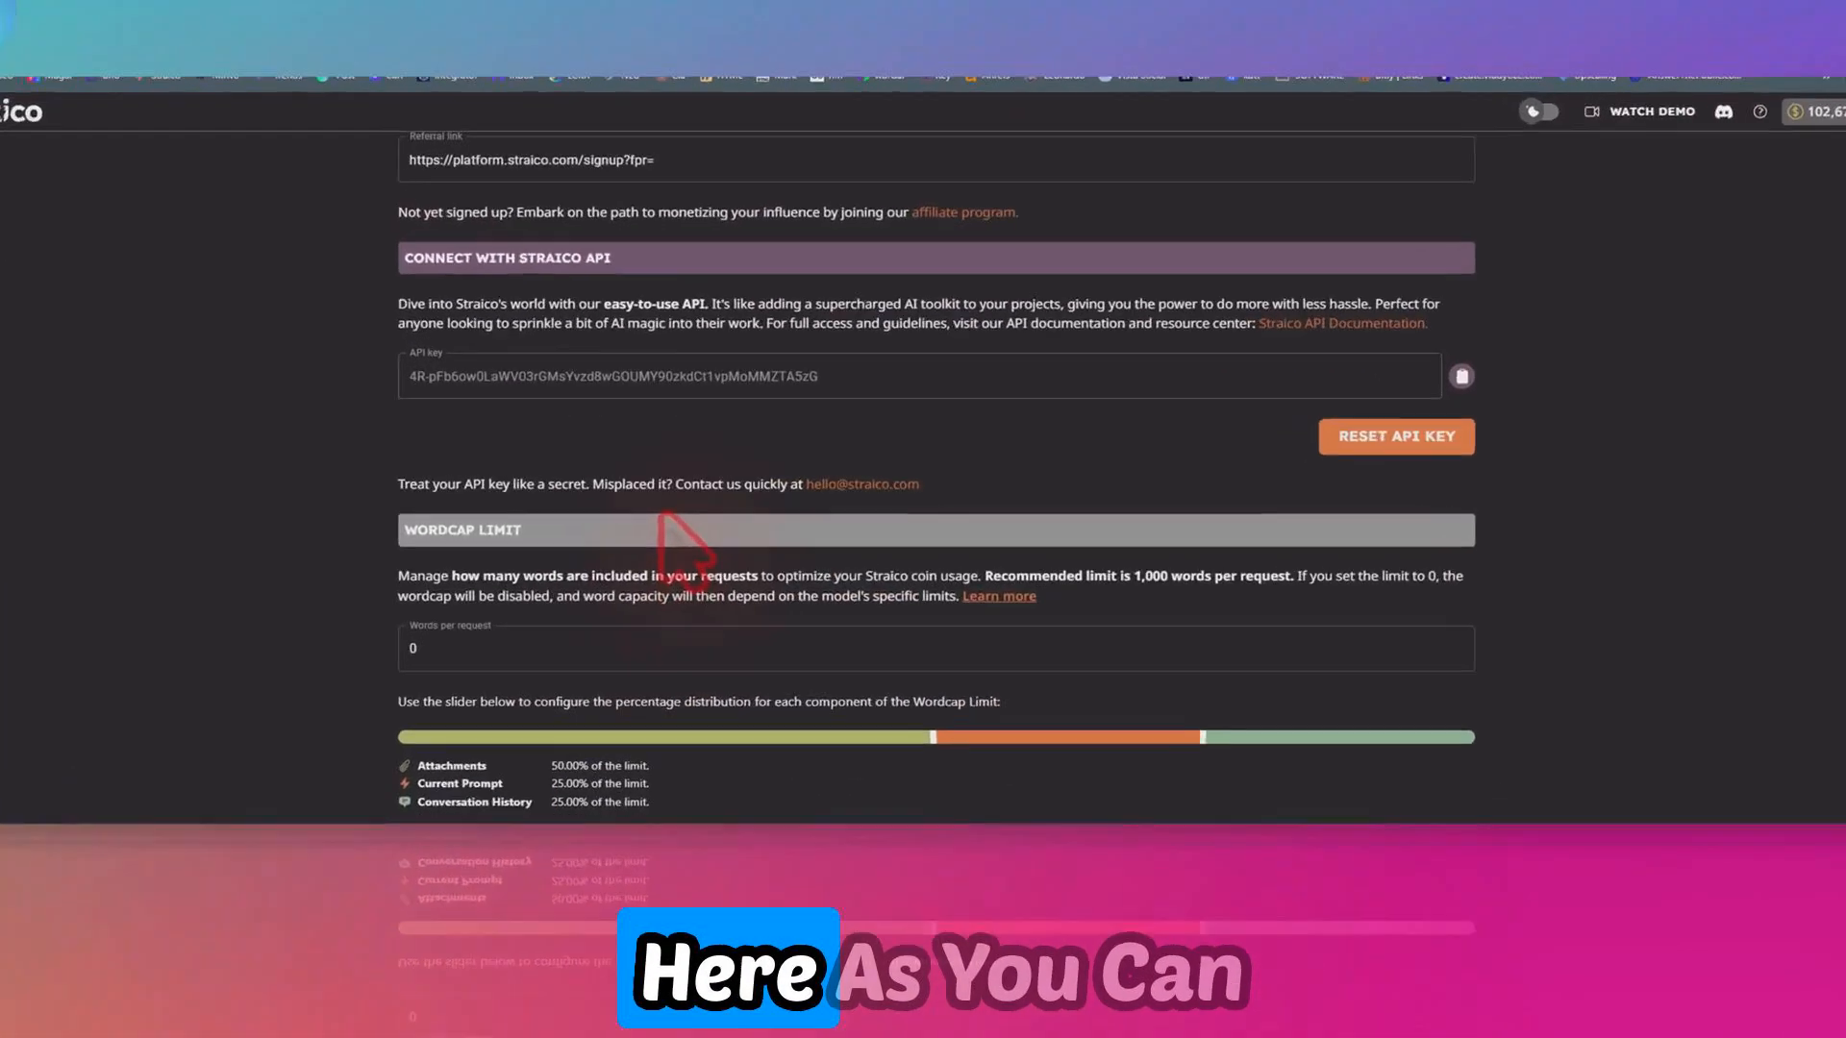
{"action": "scroll", "scroll_direction": "up", "scroll_amount": 3}
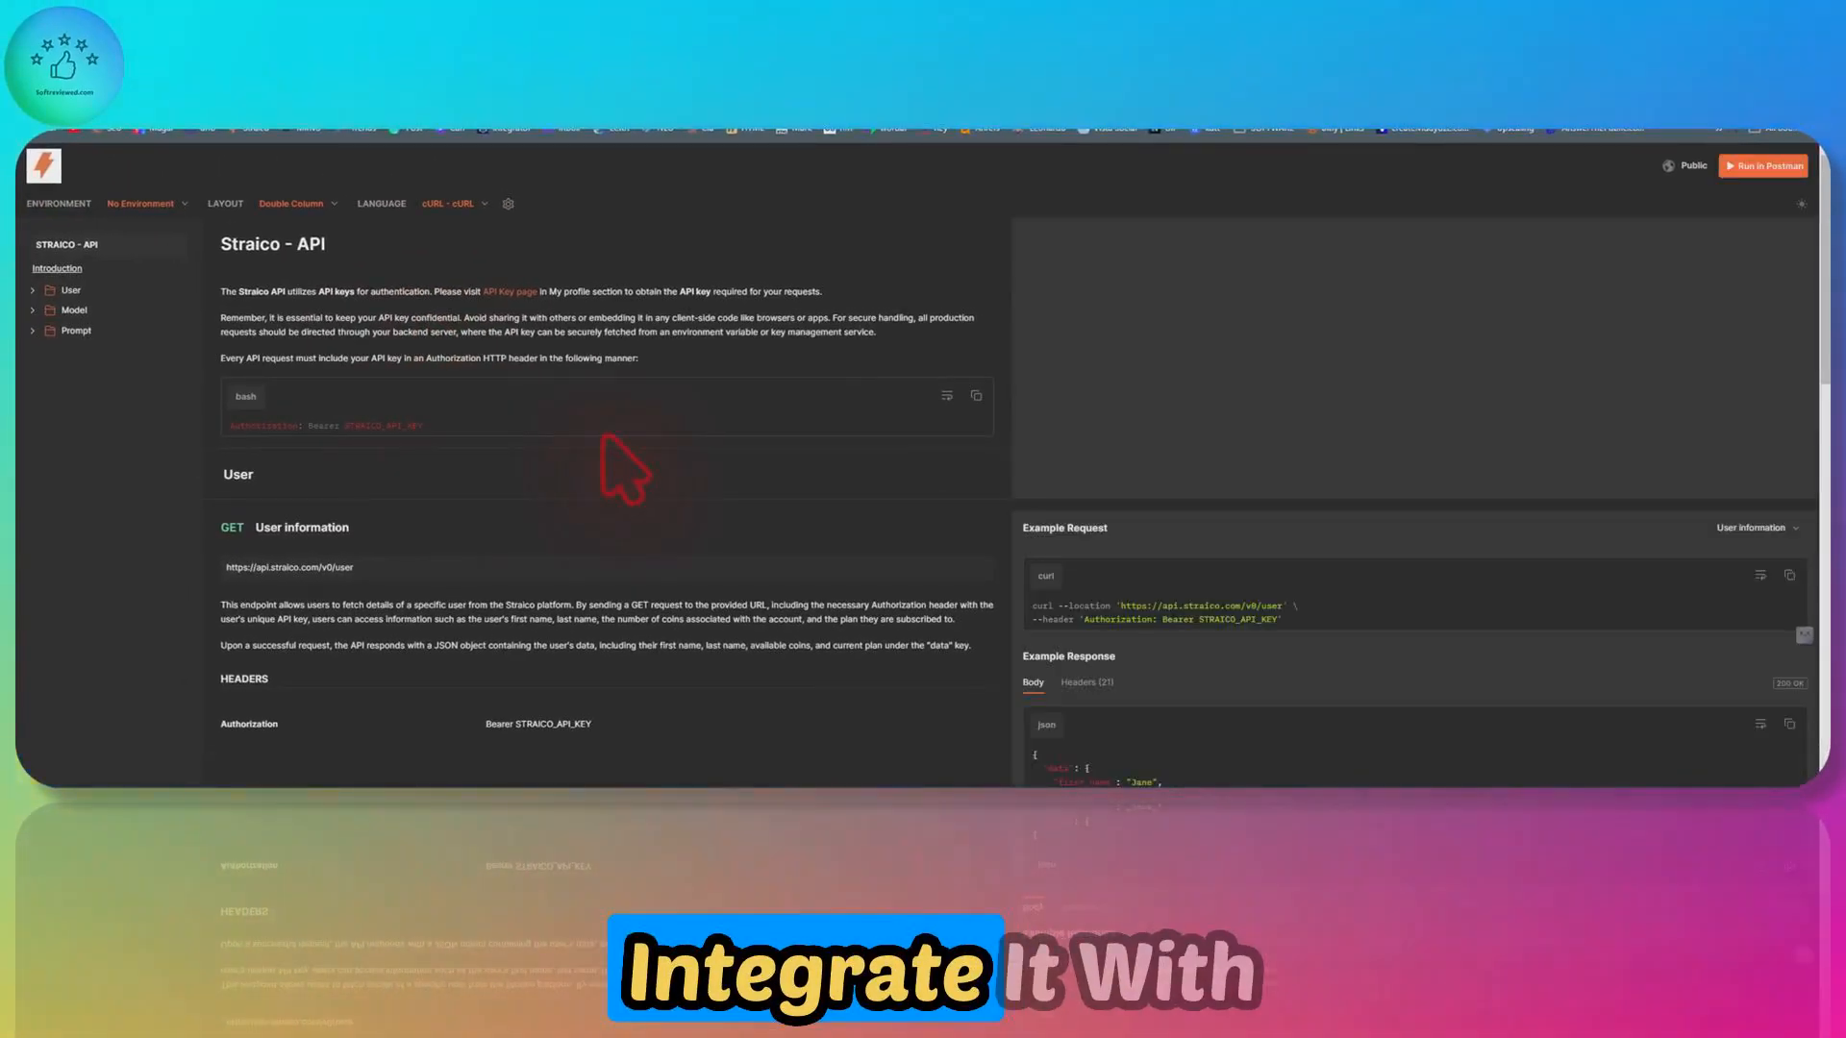
{"action": "scroll", "scroll_direction": "down", "scroll_amount": 3}
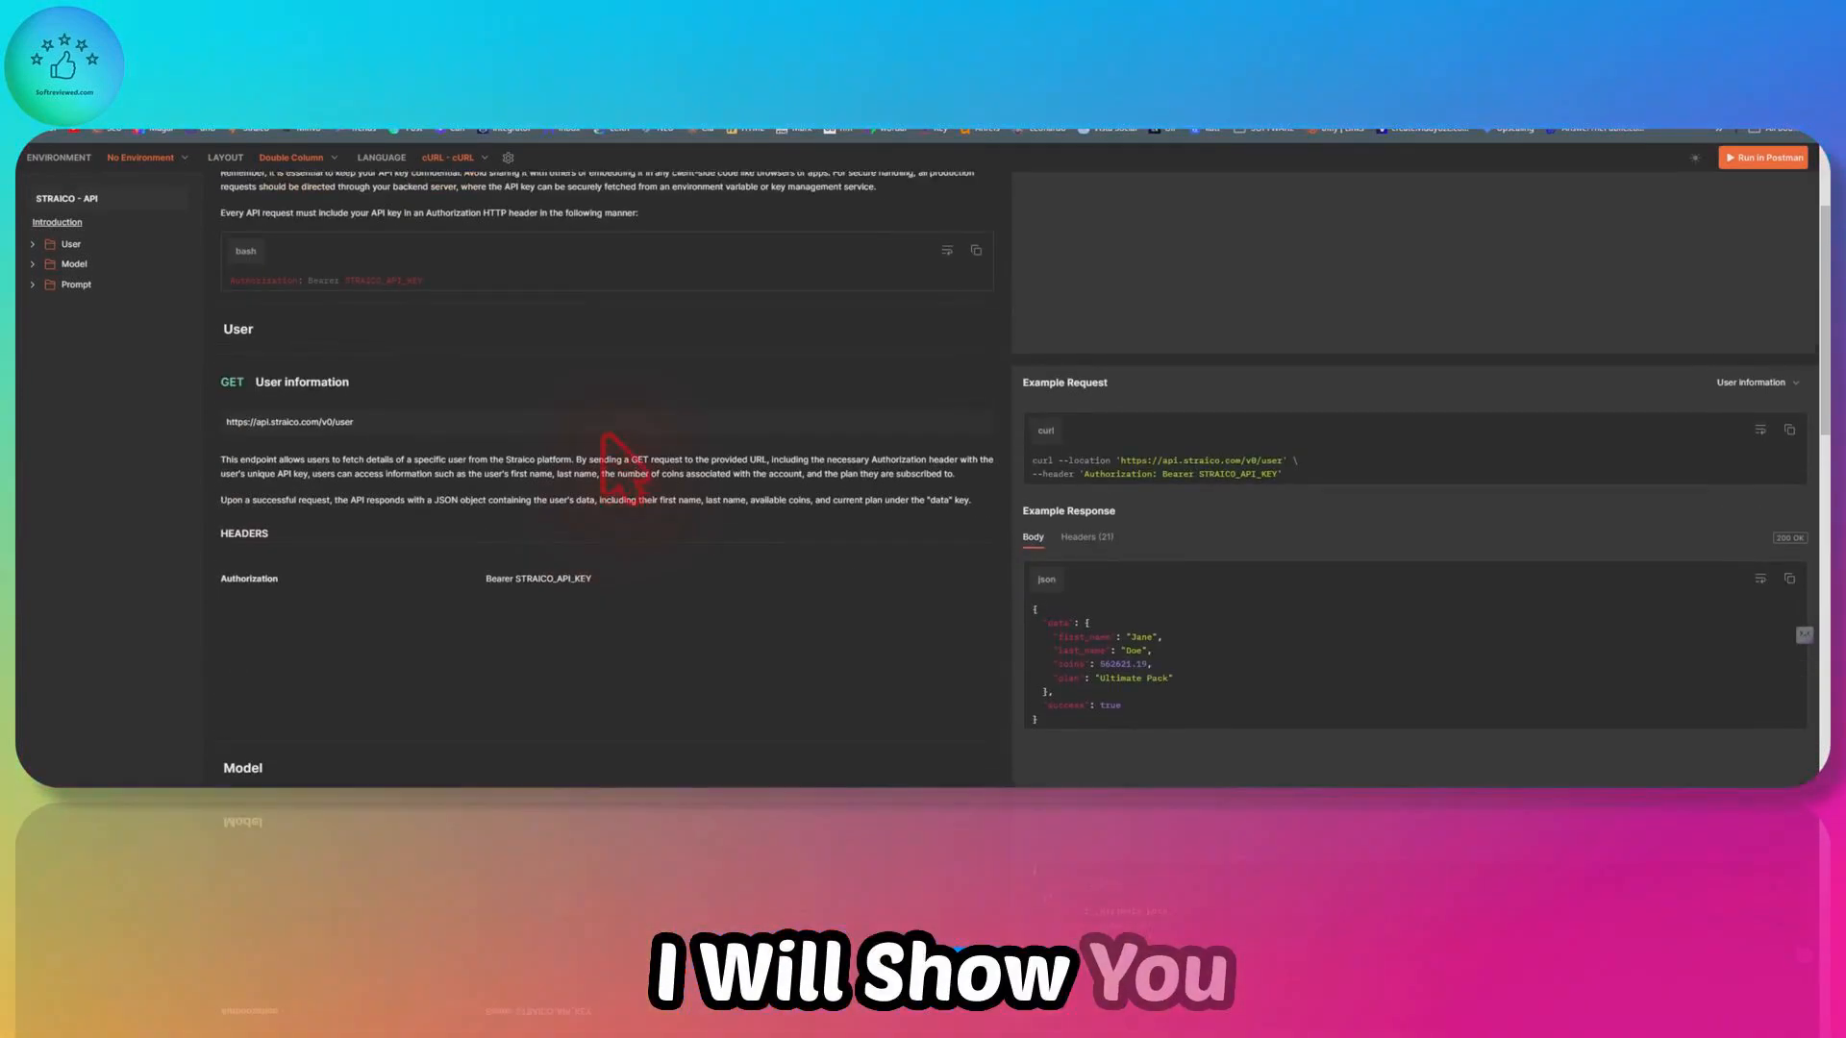
{"action": "scroll", "scroll_direction": "down", "scroll_amount": 3}
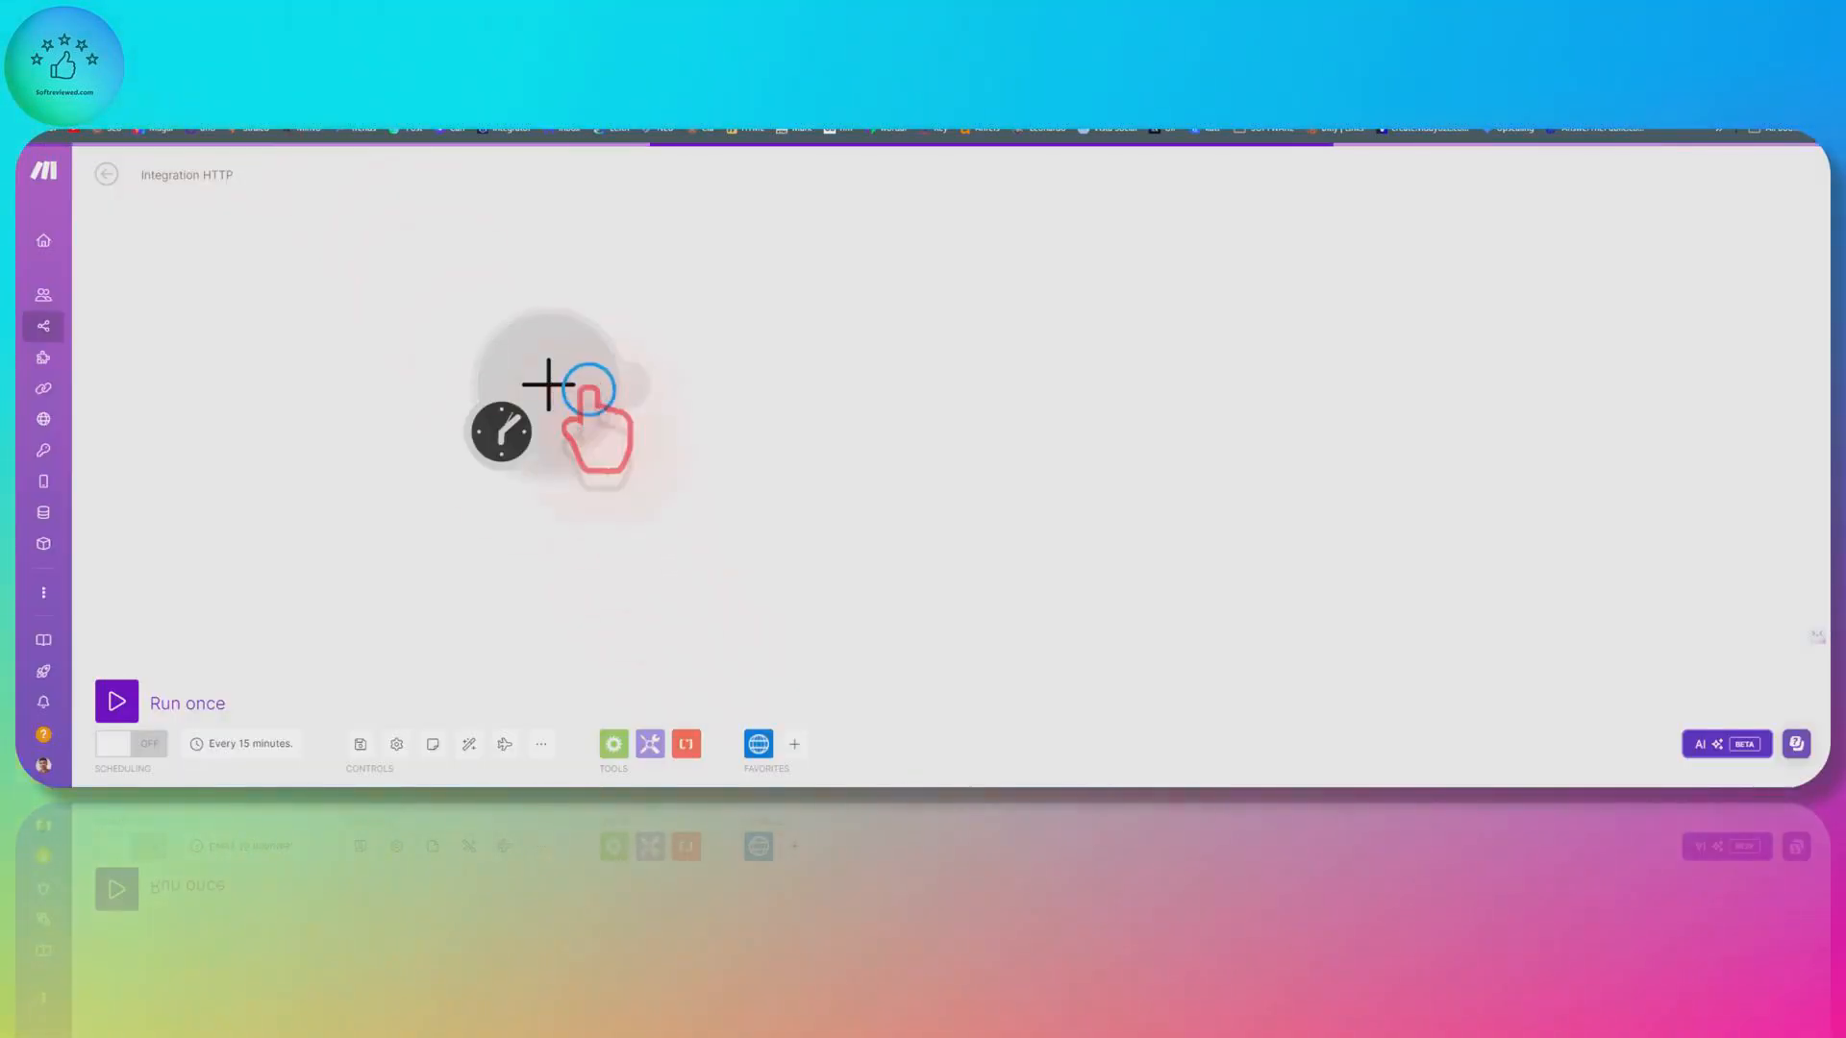
Add an HTTP 'Make an API Key Auth request' module as the first scenario module
{"action": "left_click", "coordinate": [549, 383]}
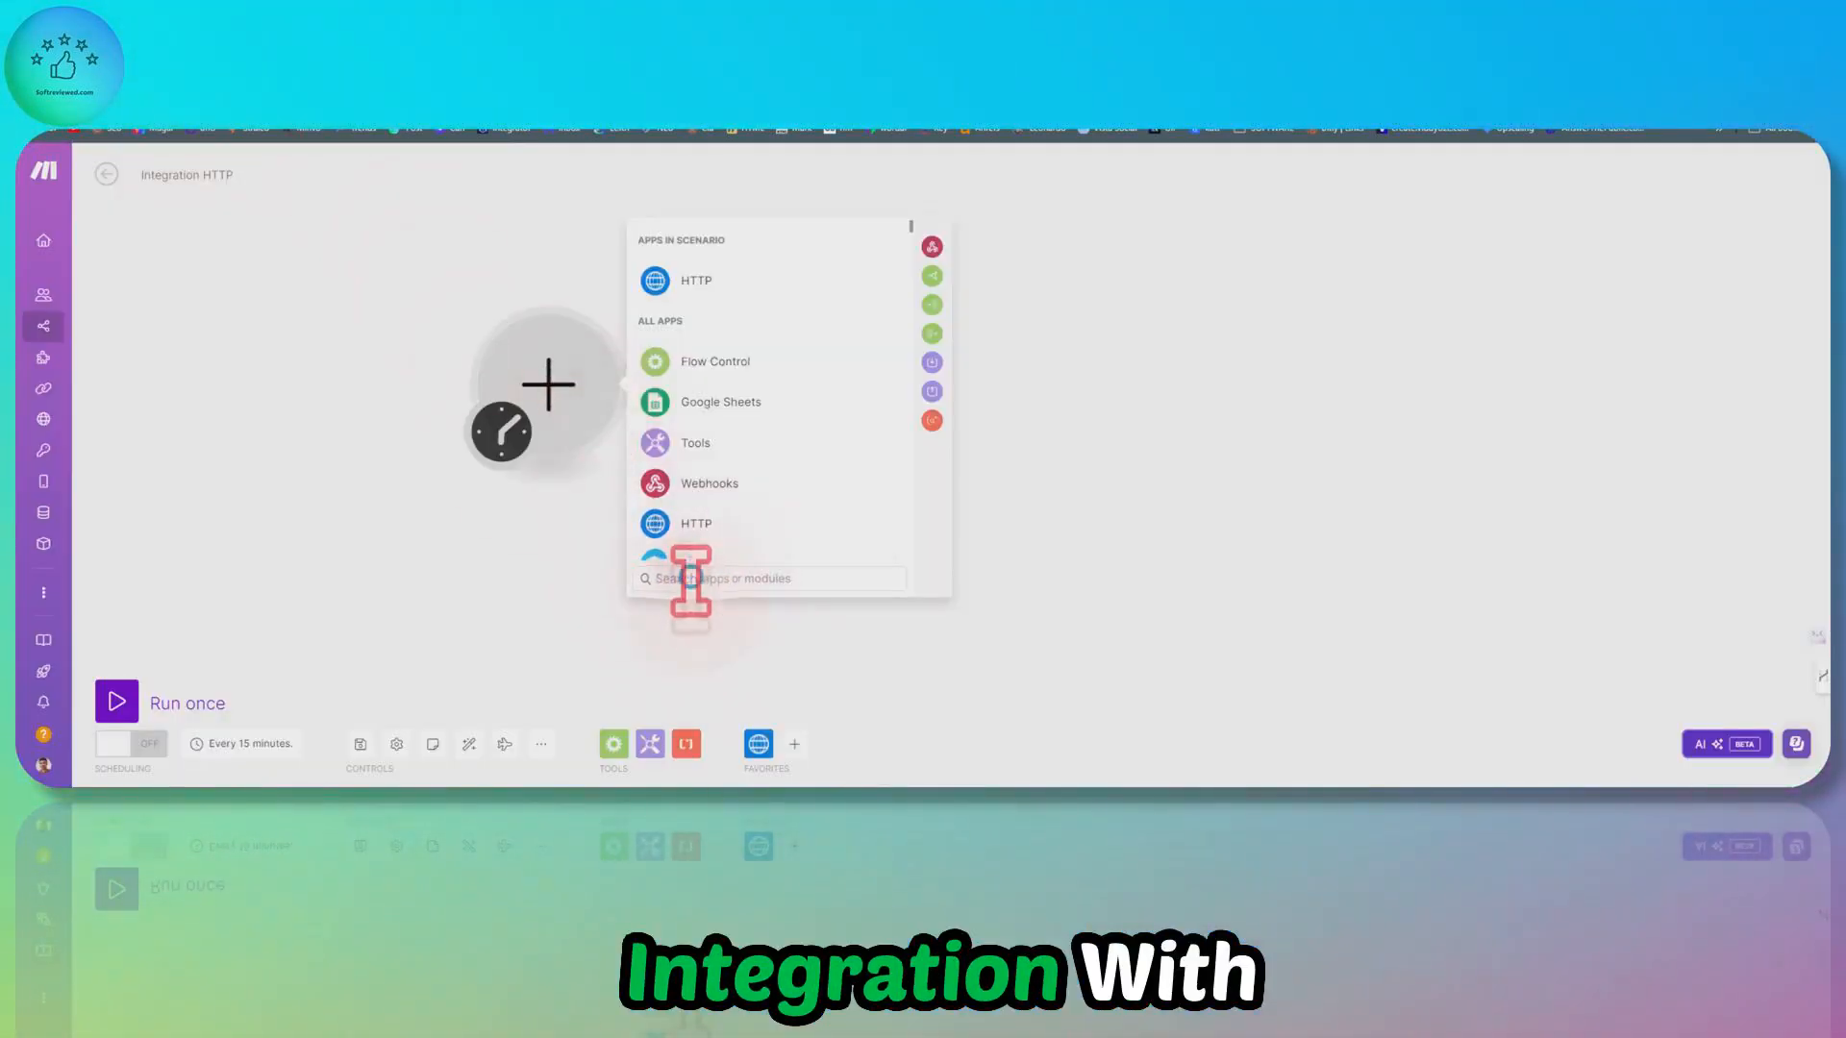
{"action": "type", "text": "stra"}
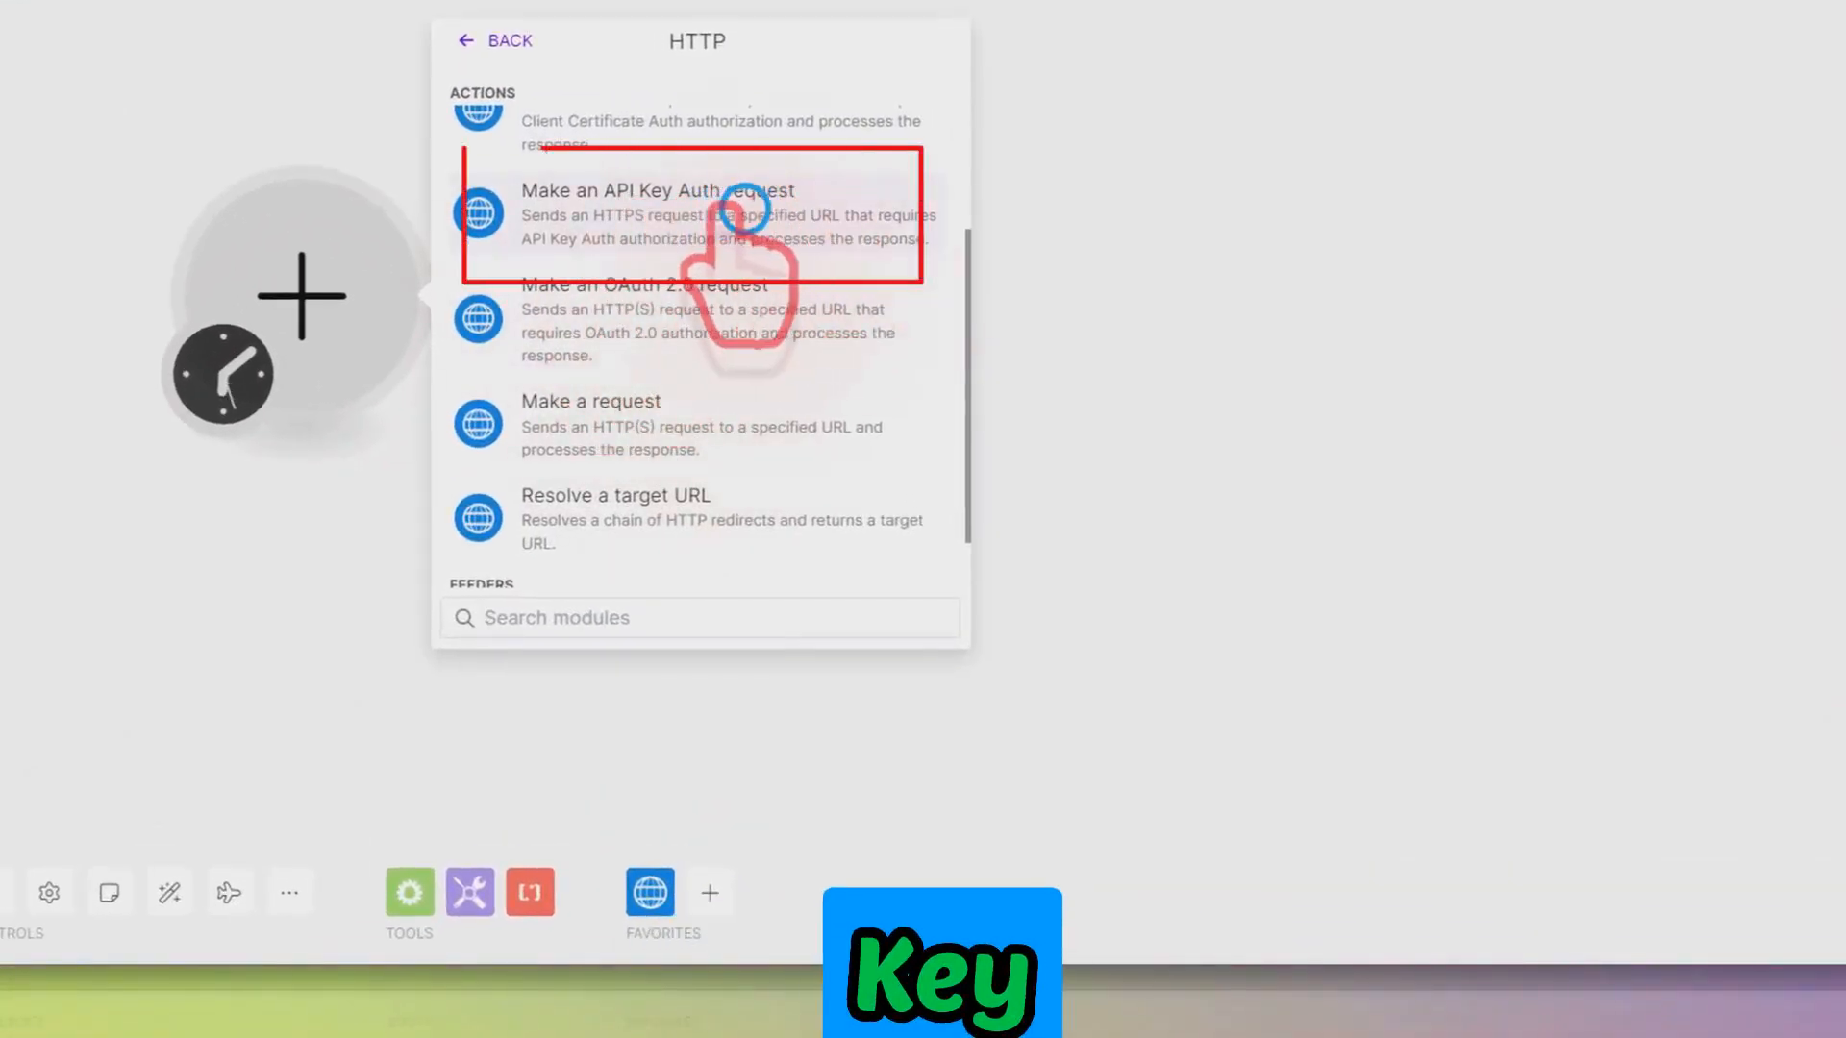
{"action": "left_click", "coordinate": [657, 215]}
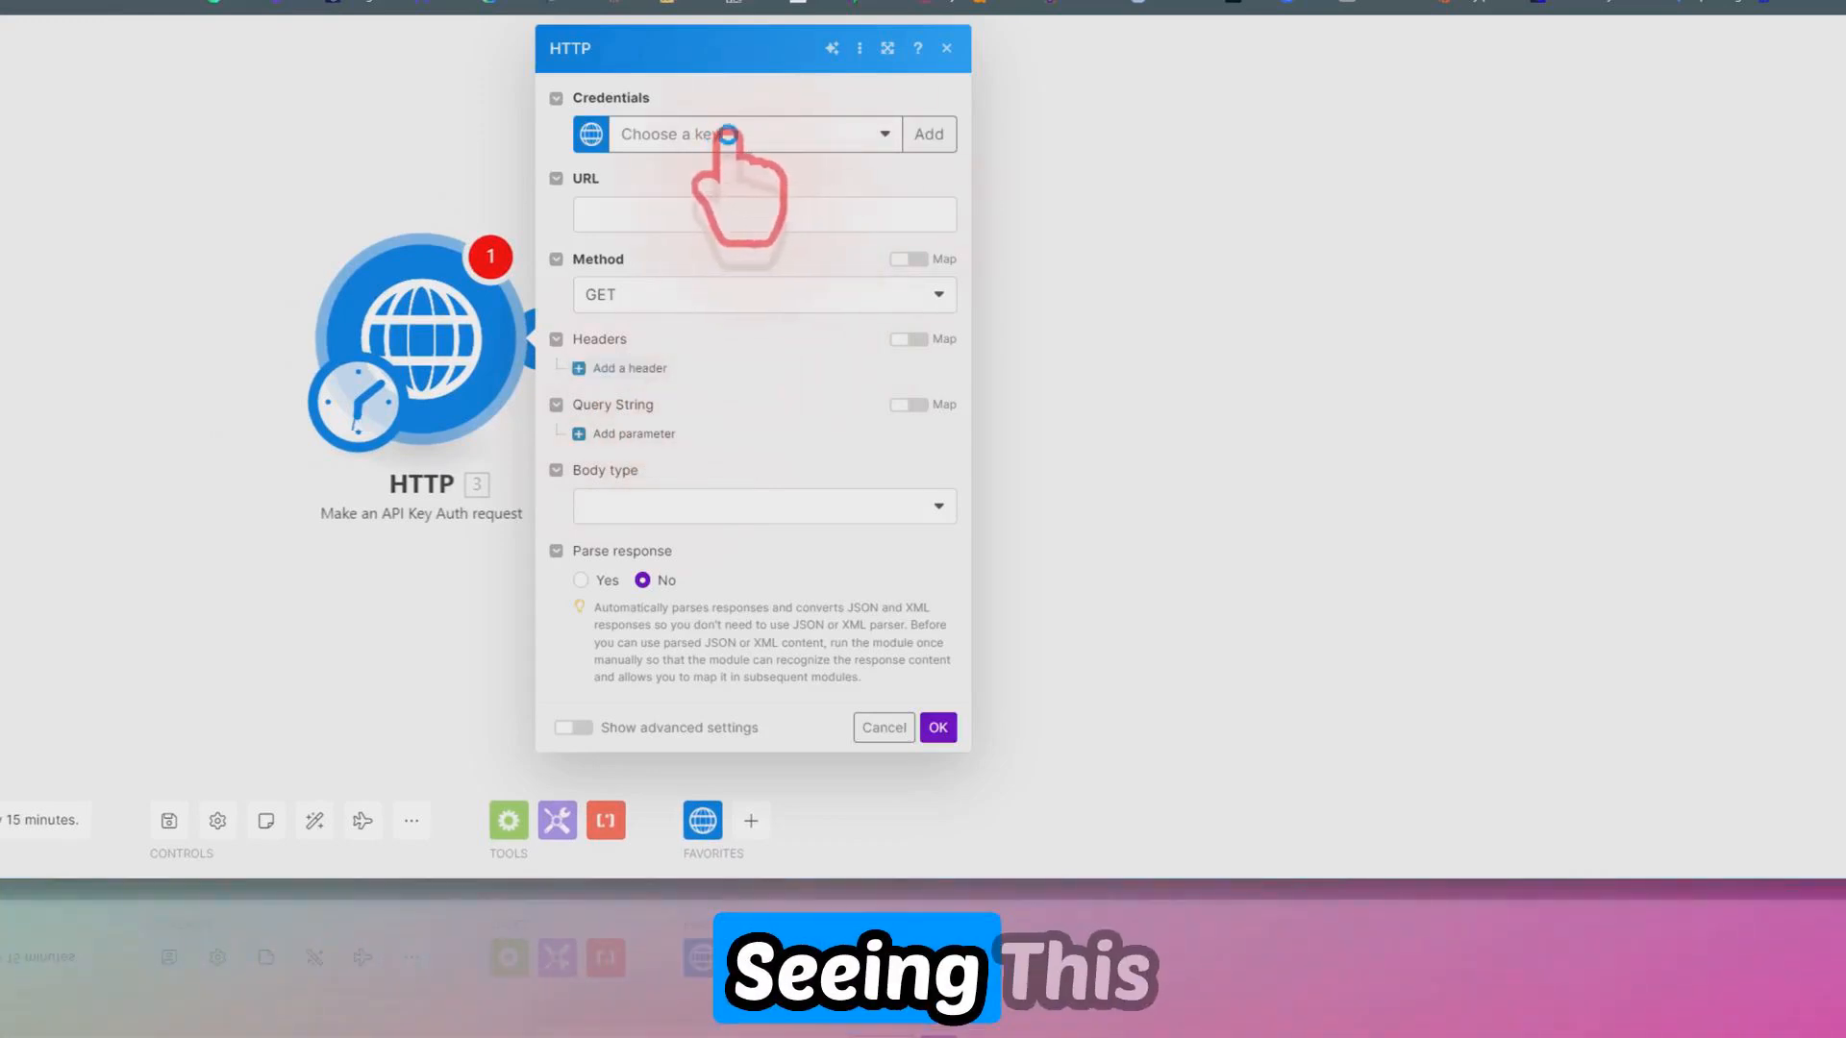
Start a new keychain with the pasted Straico API key shown in the Key field
{"action": "left_click", "coordinate": [753, 133]}
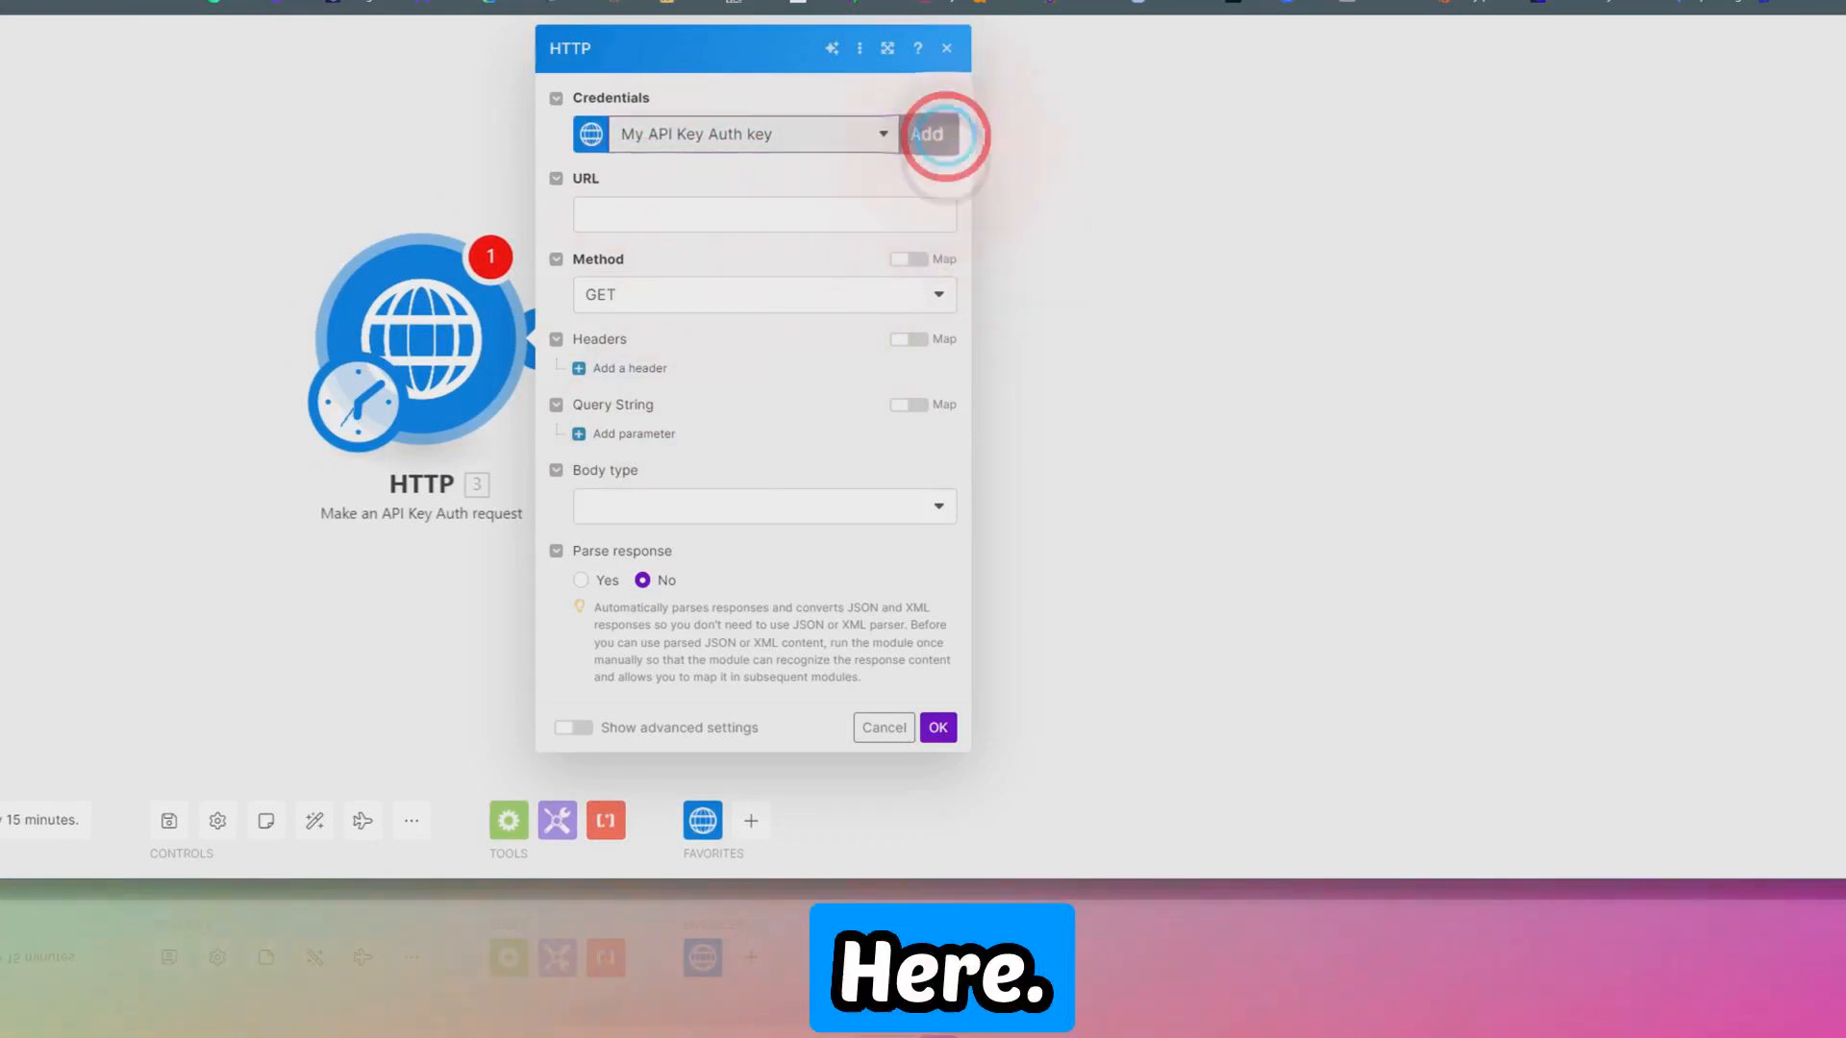
{"action": "left_click", "coordinate": [927, 133]}
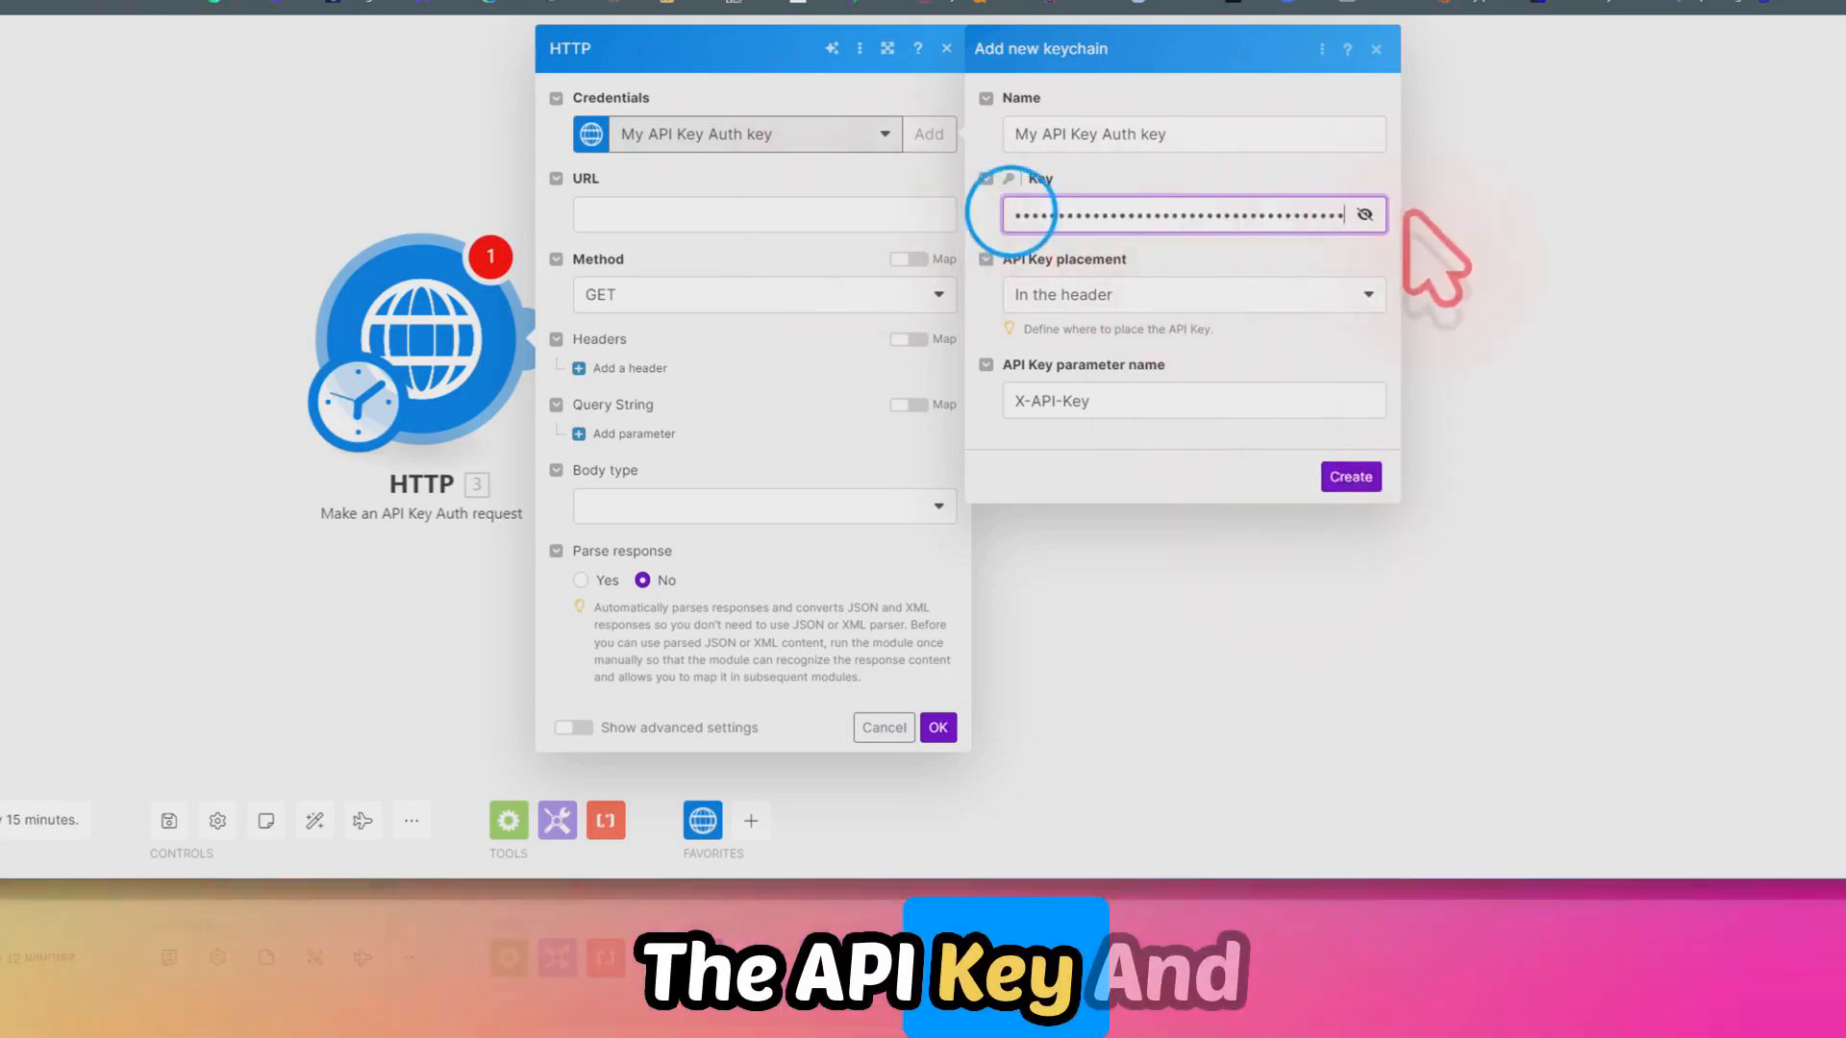
{"action": "left_click", "coordinate": [1363, 215]}
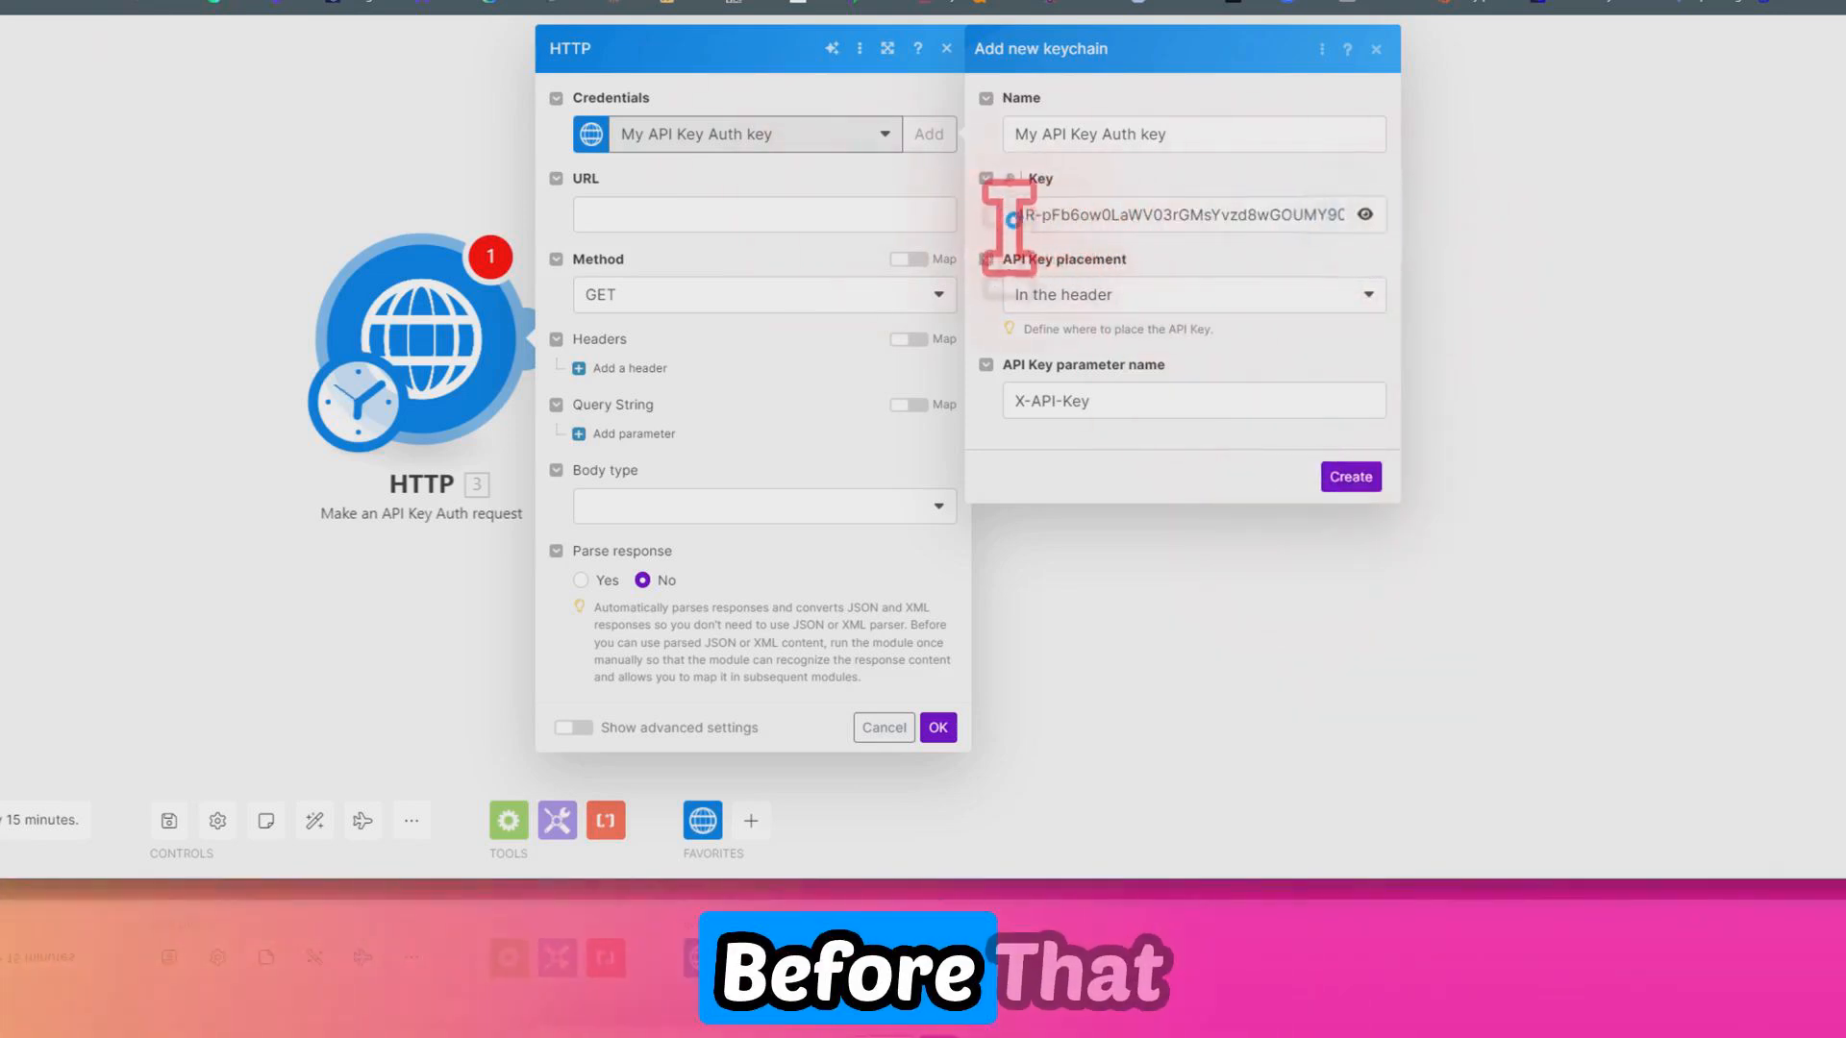
{"action": "left_click", "coordinate": [1183, 214]}
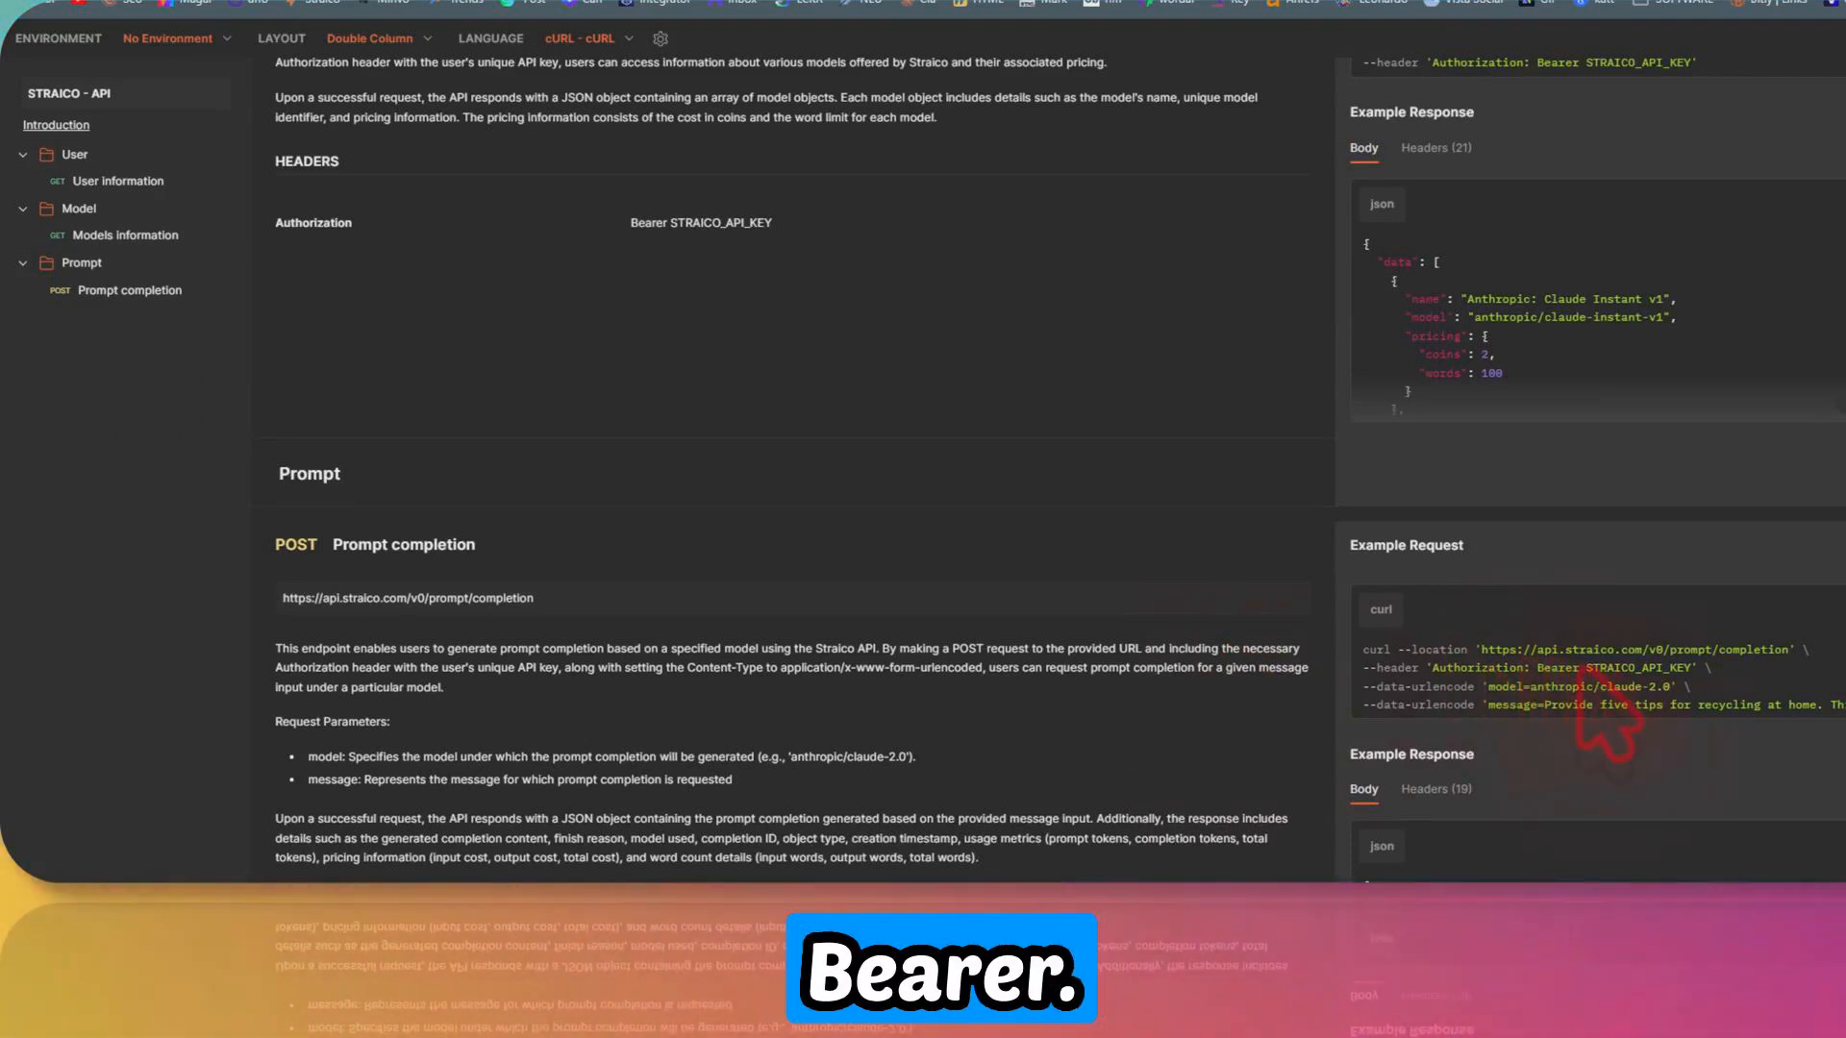
{"action": "scroll", "scroll_direction": "down", "scroll_amount": 3}
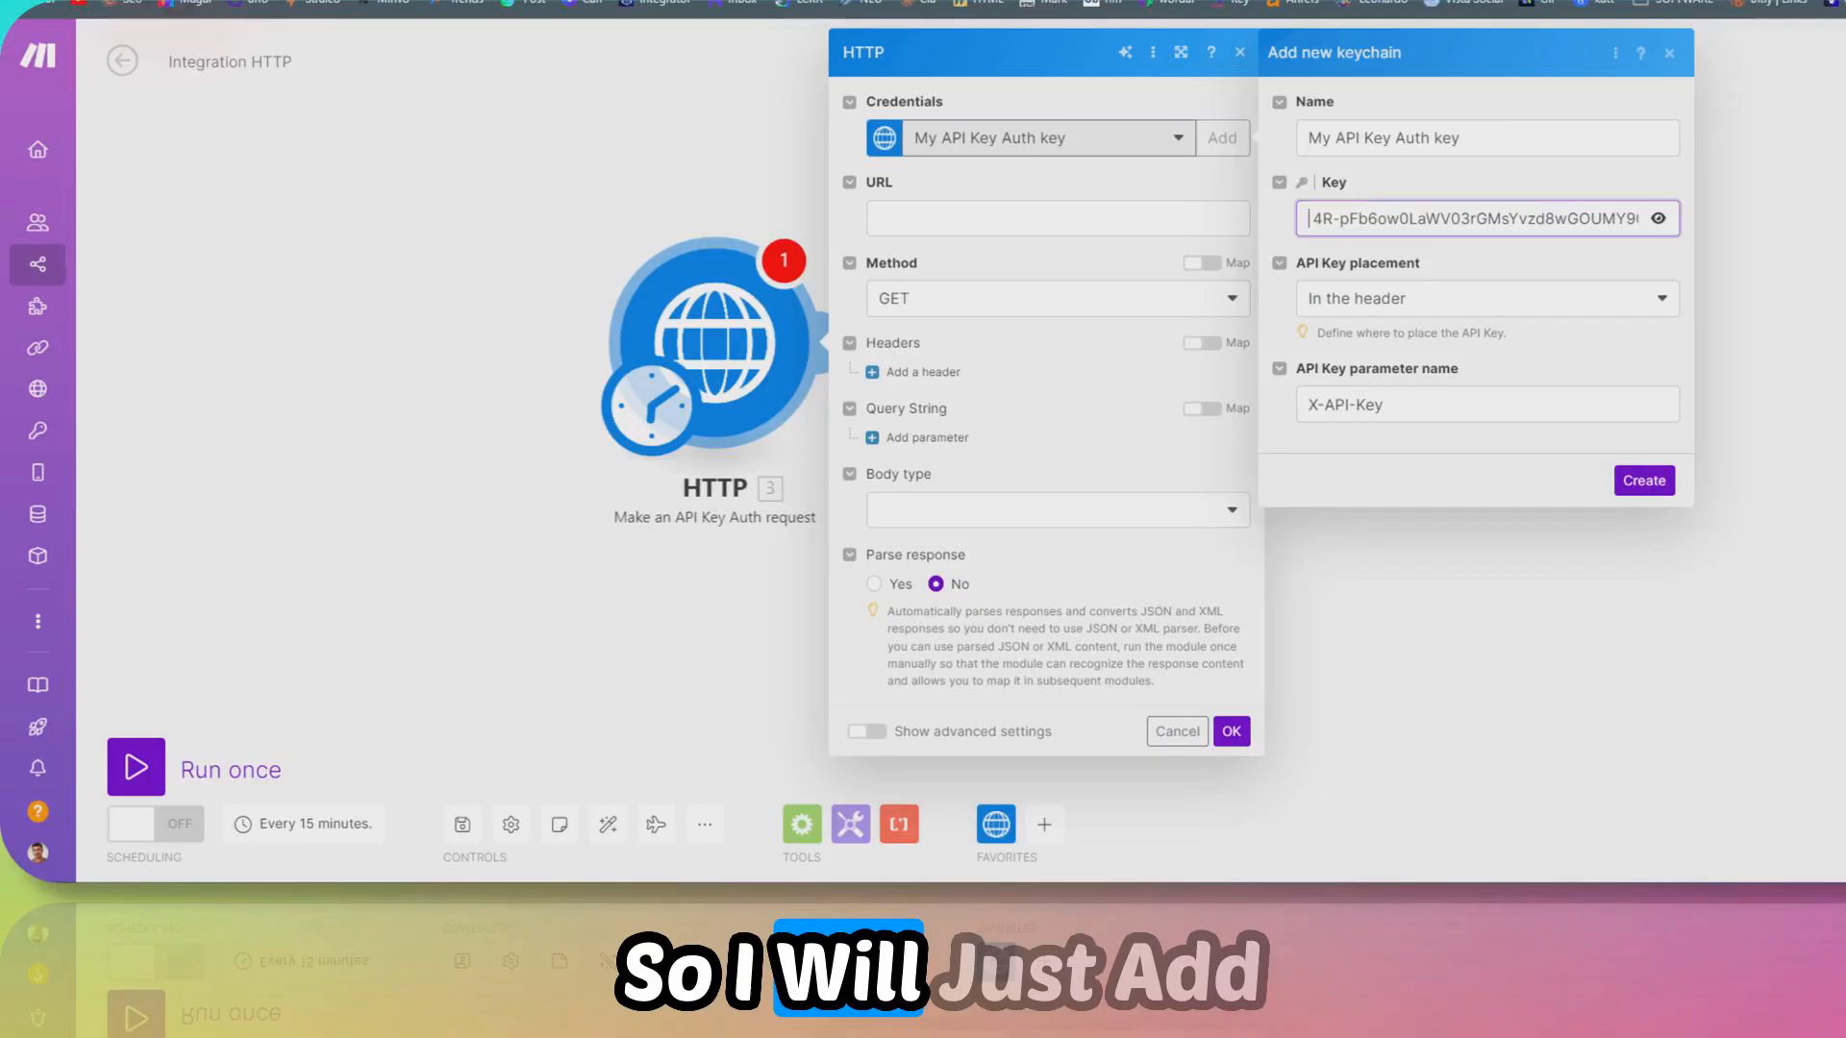
Prefix the key with 'Bearer', set header name Authorization, and create the keychain
{"action": "type", "text": "Bearer"}
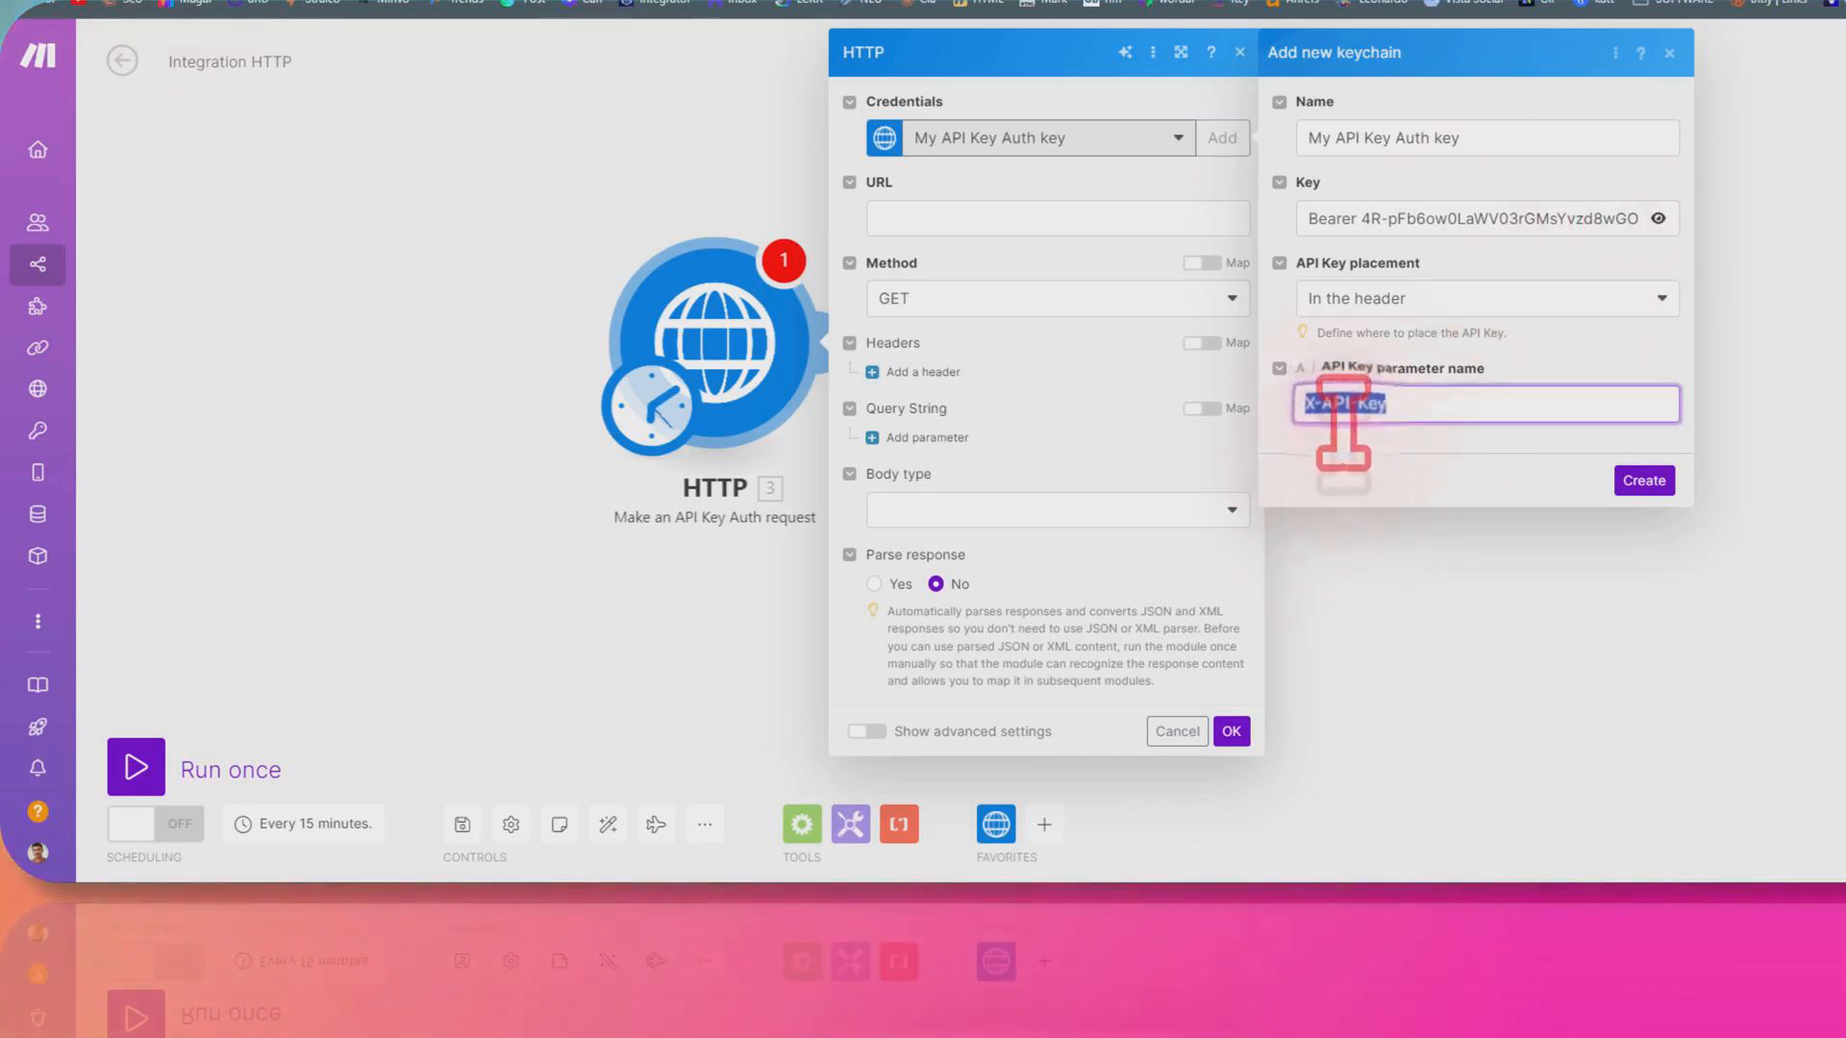
{"action": "type", "text": "Authorization"}
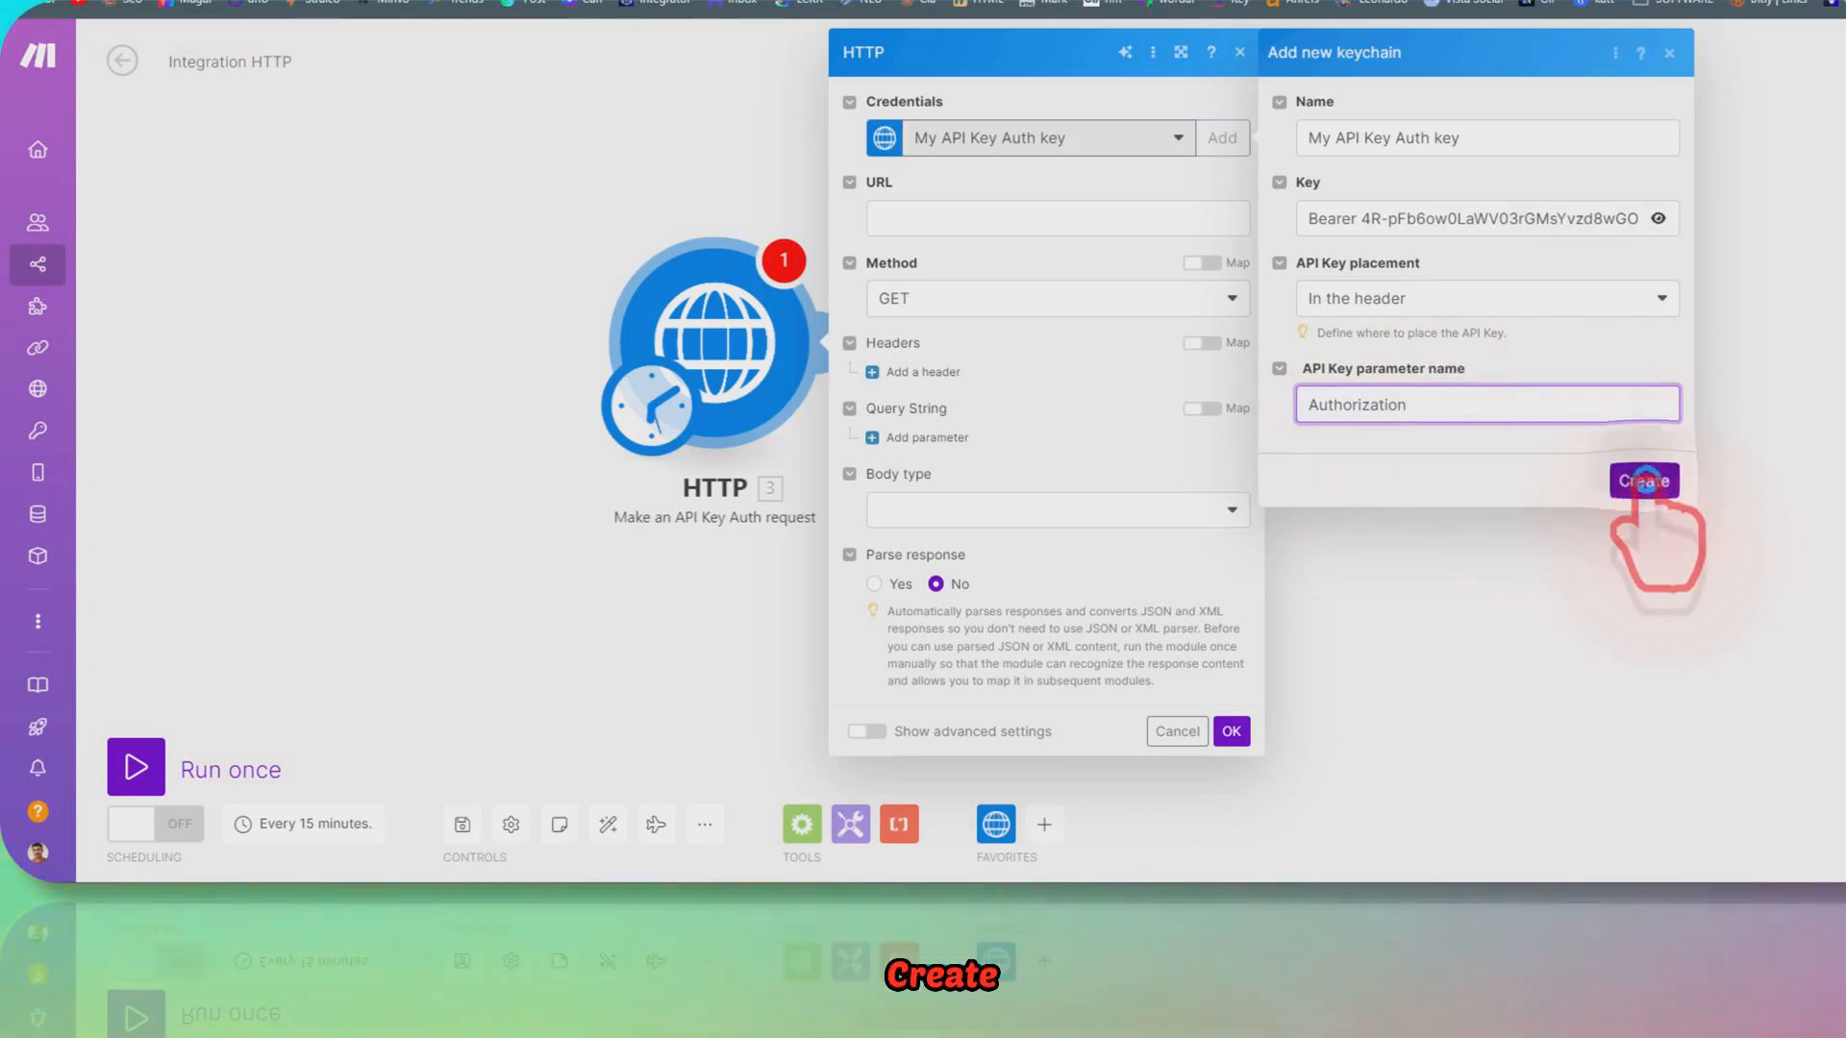
{"action": "left_click", "coordinate": [1642, 480]}
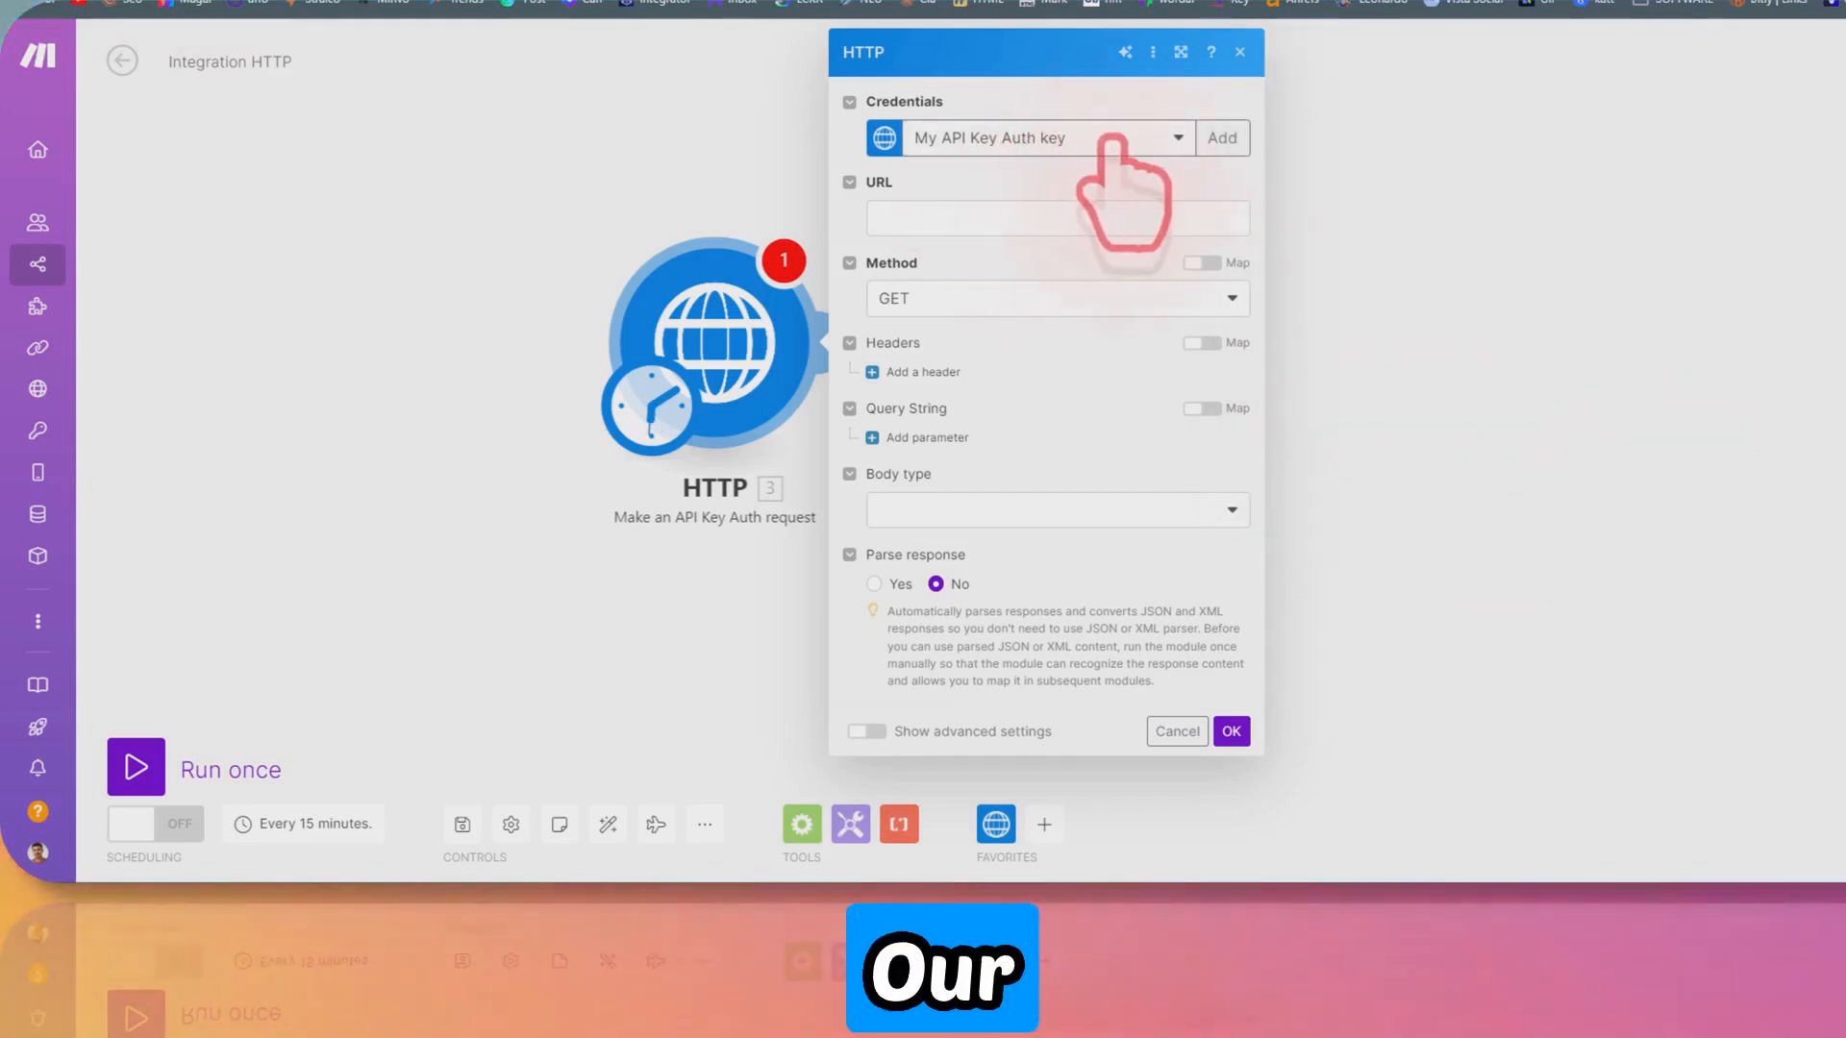
{"action": "mouse_move", "coordinate": [1071, 235]}
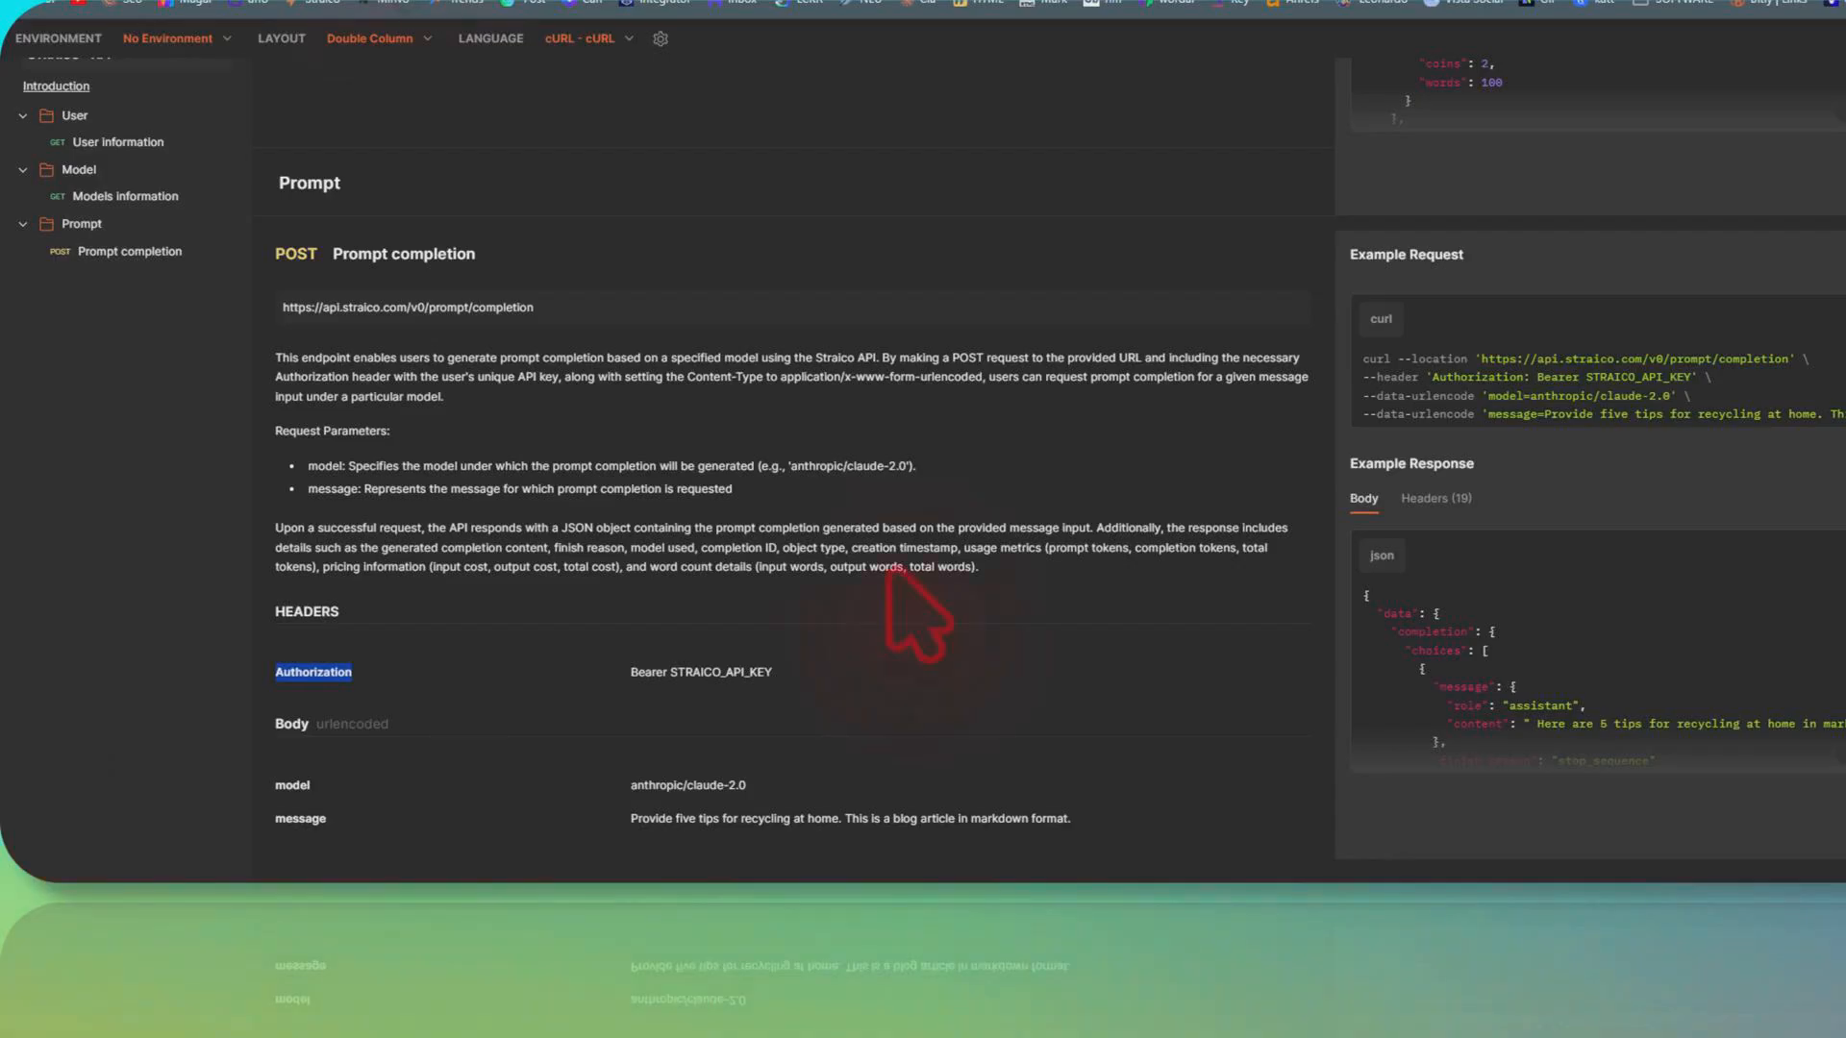
{"action": "mouse_move", "coordinate": [1789, 400]}
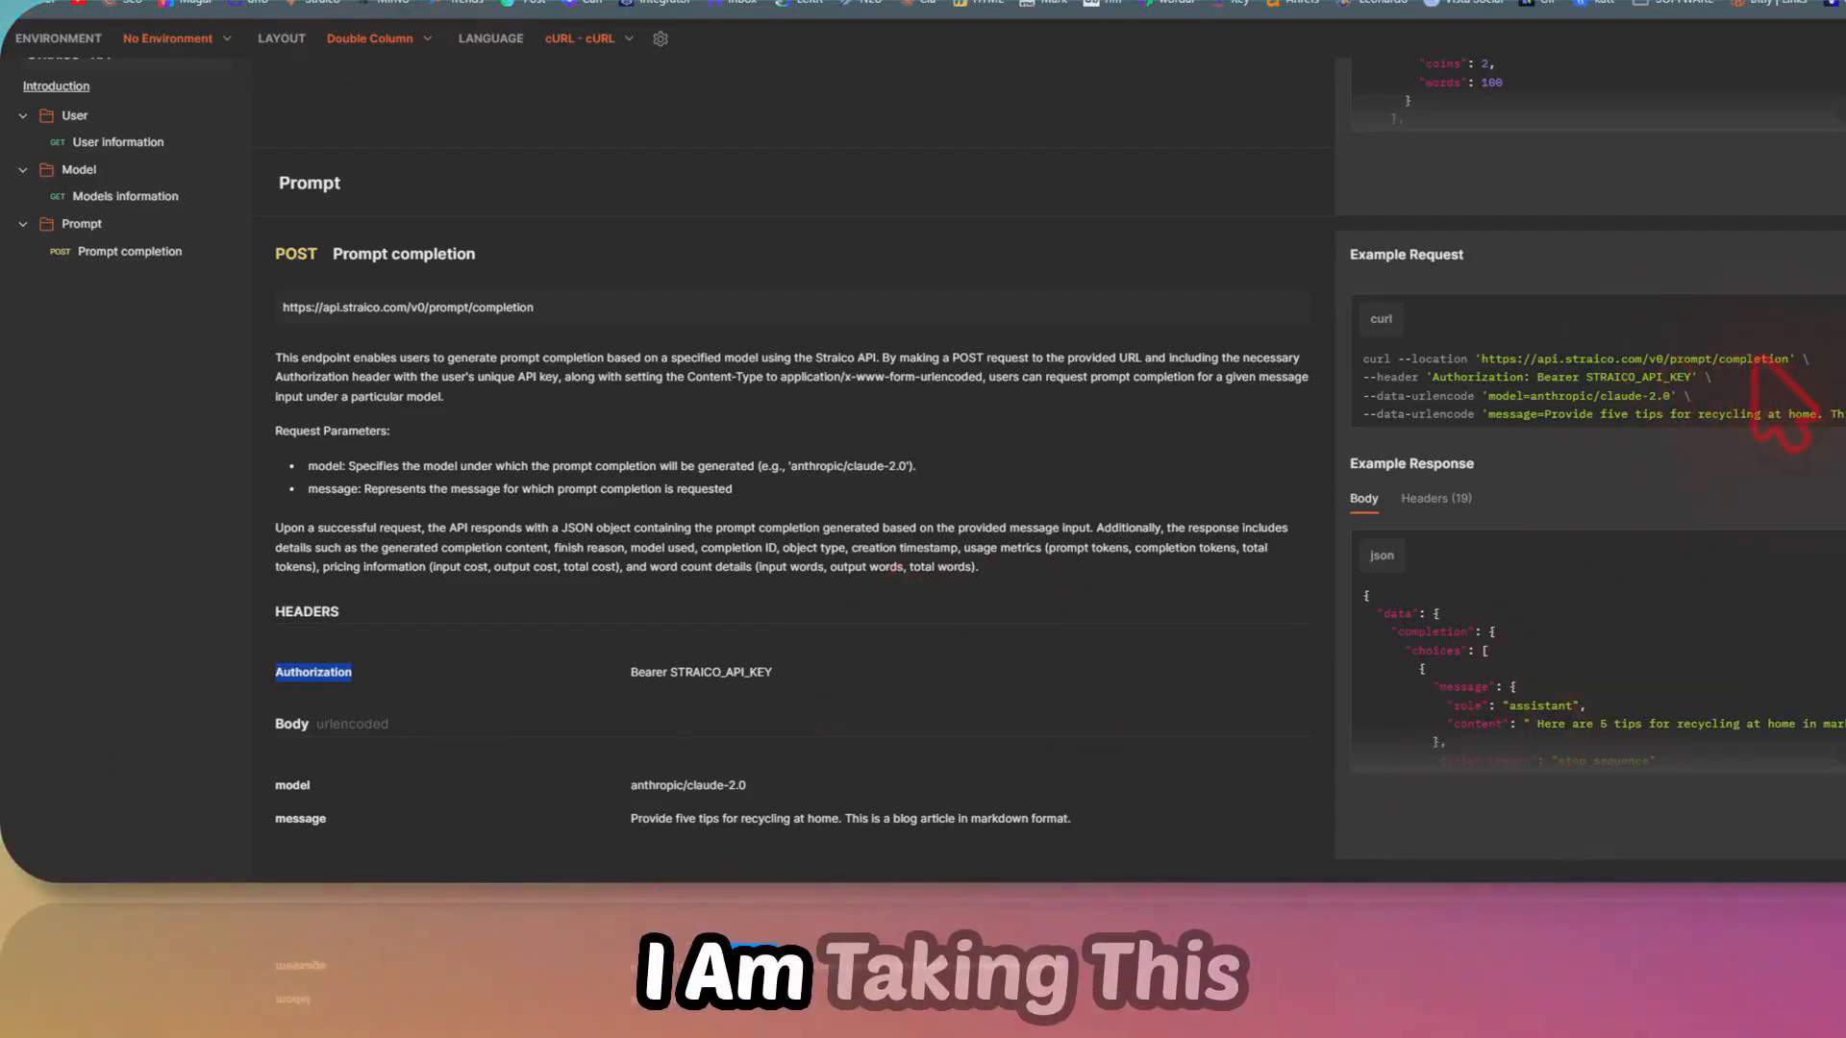
Copy Straico's v0 prompt completion endpoint URL from the example request into the URL field
{"action": "scroll", "scroll_direction": "up", "scroll_amount": 3}
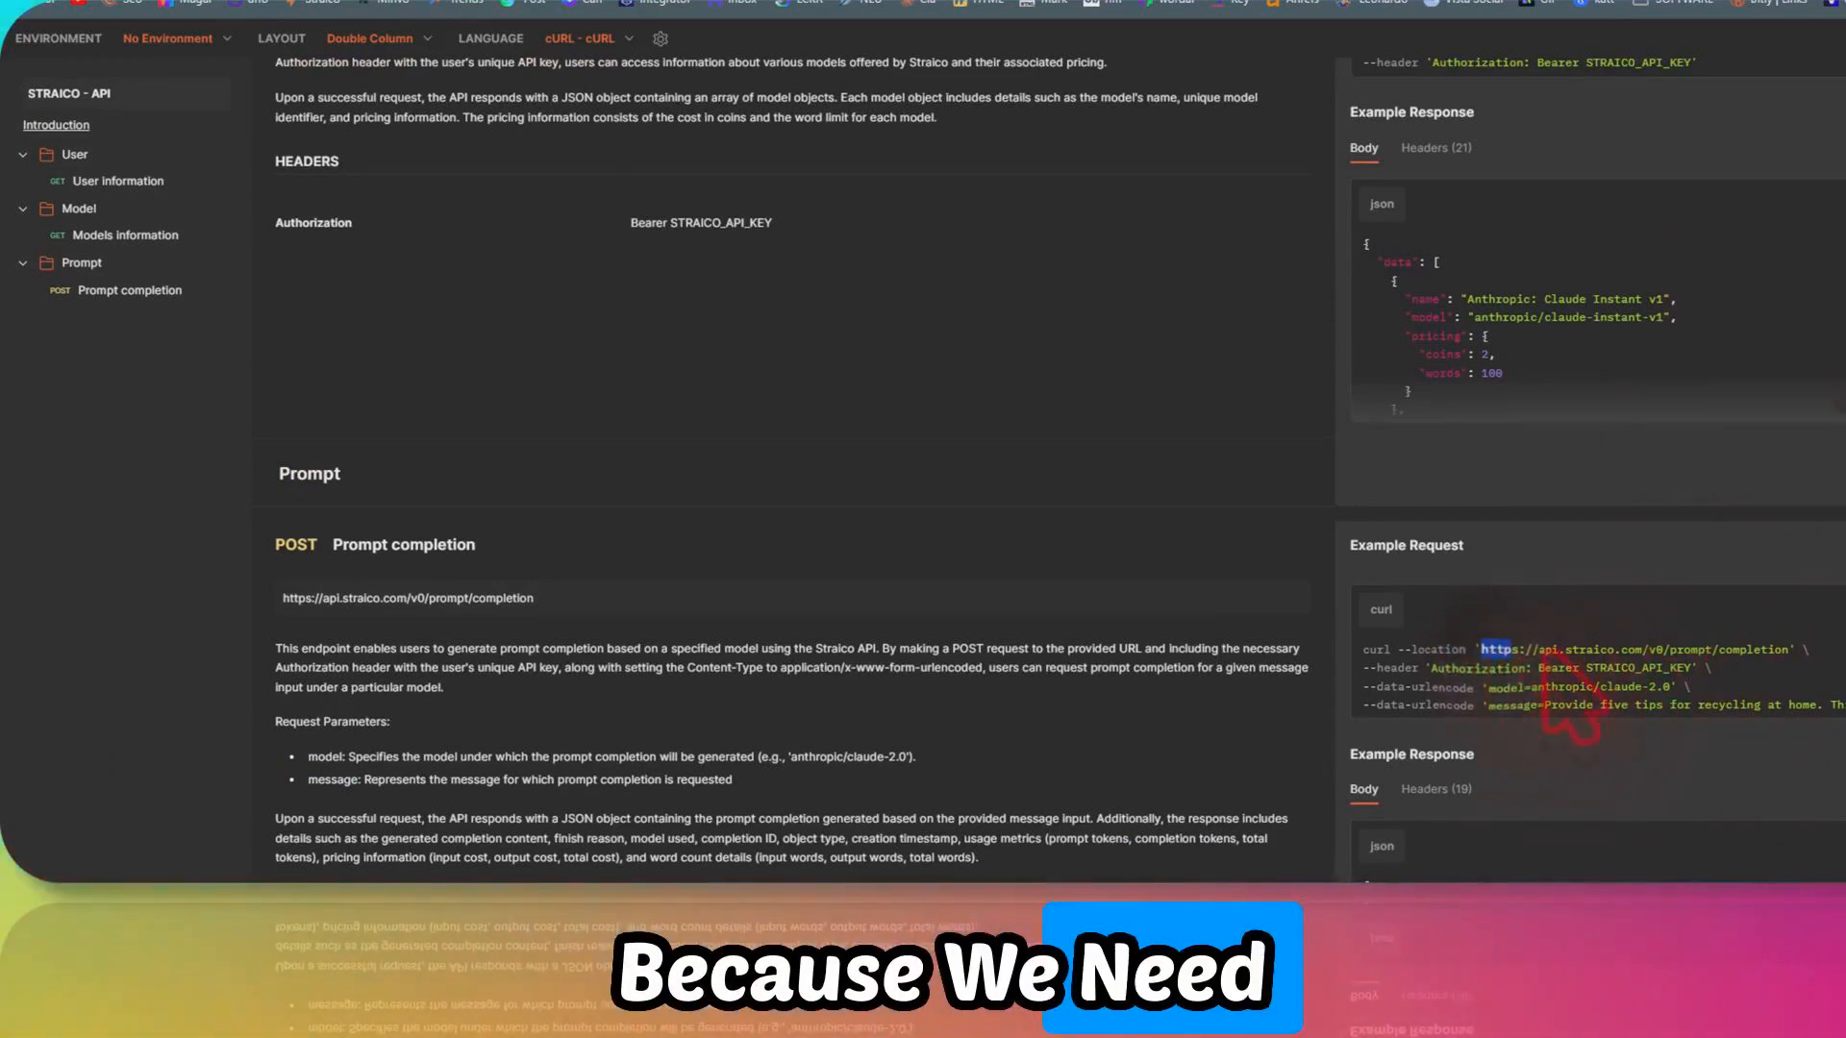
{"action": "right_click", "coordinate": [1059, 424]}
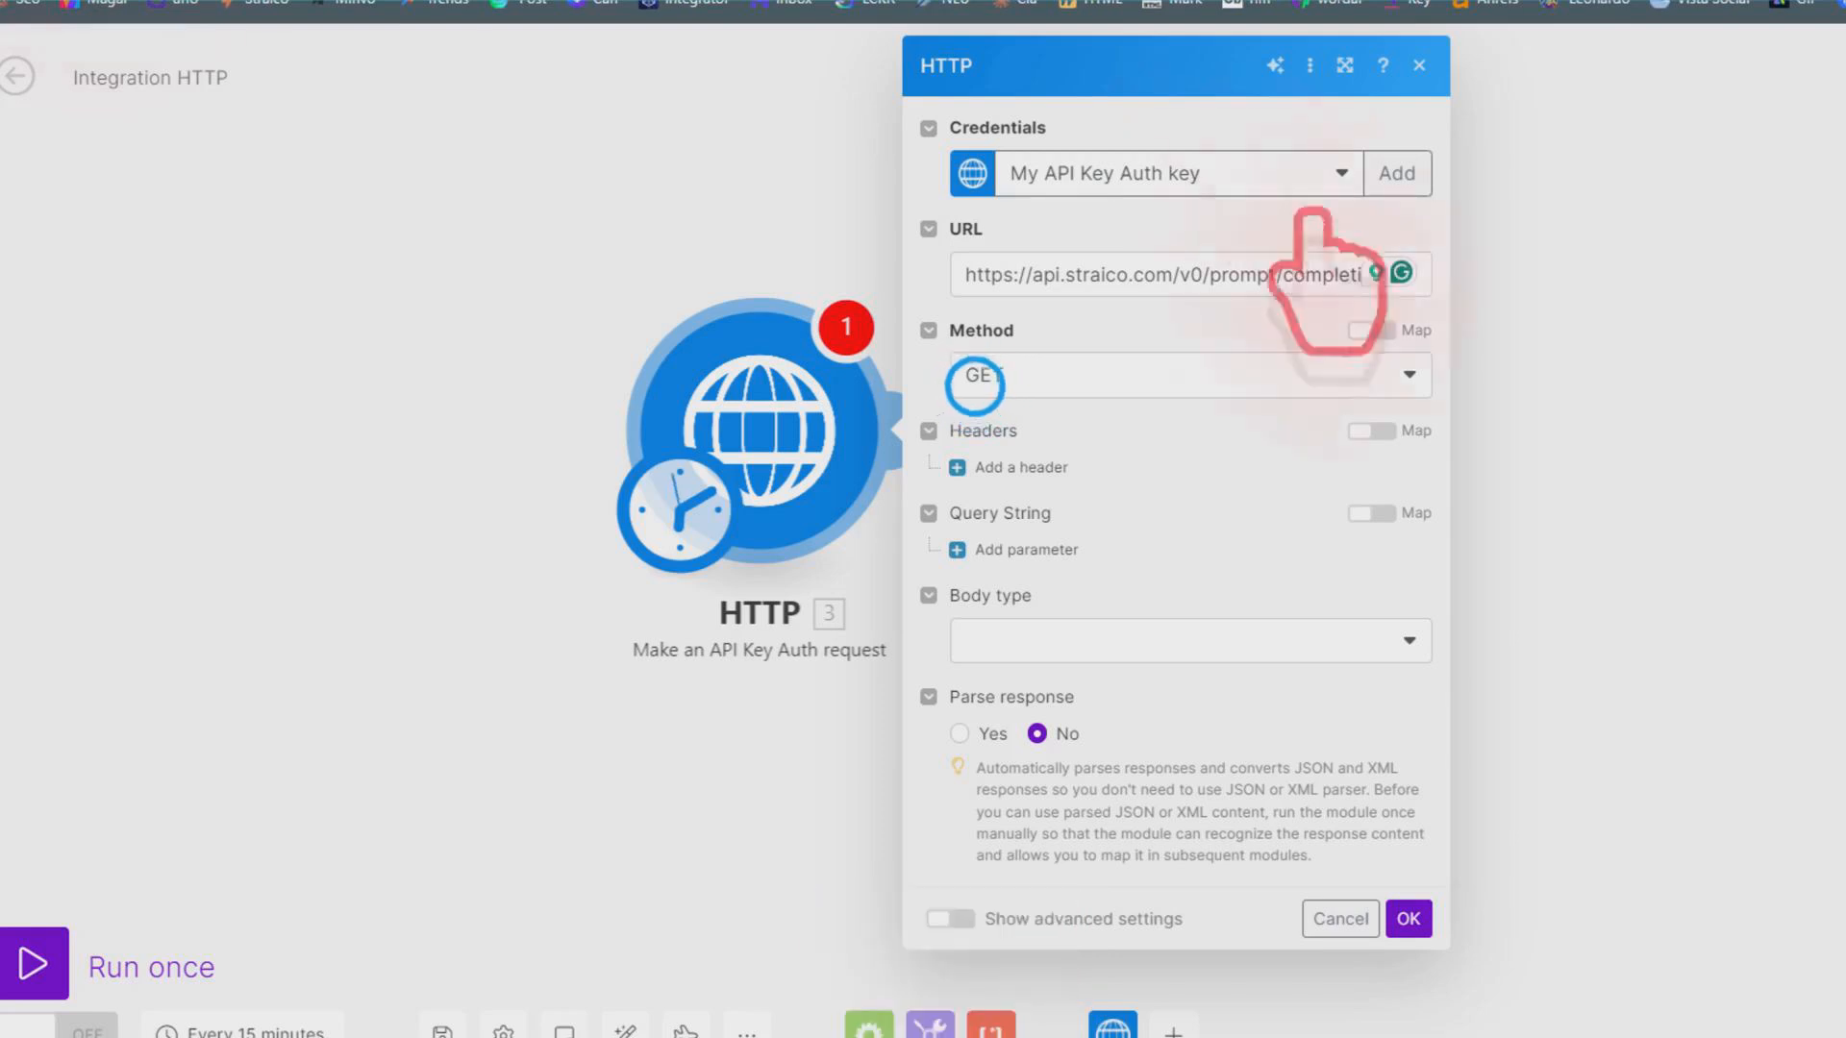
Set the request method to POST and body type to application/x-www-form-urlencoded
{"action": "left_click", "coordinate": [1188, 373]}
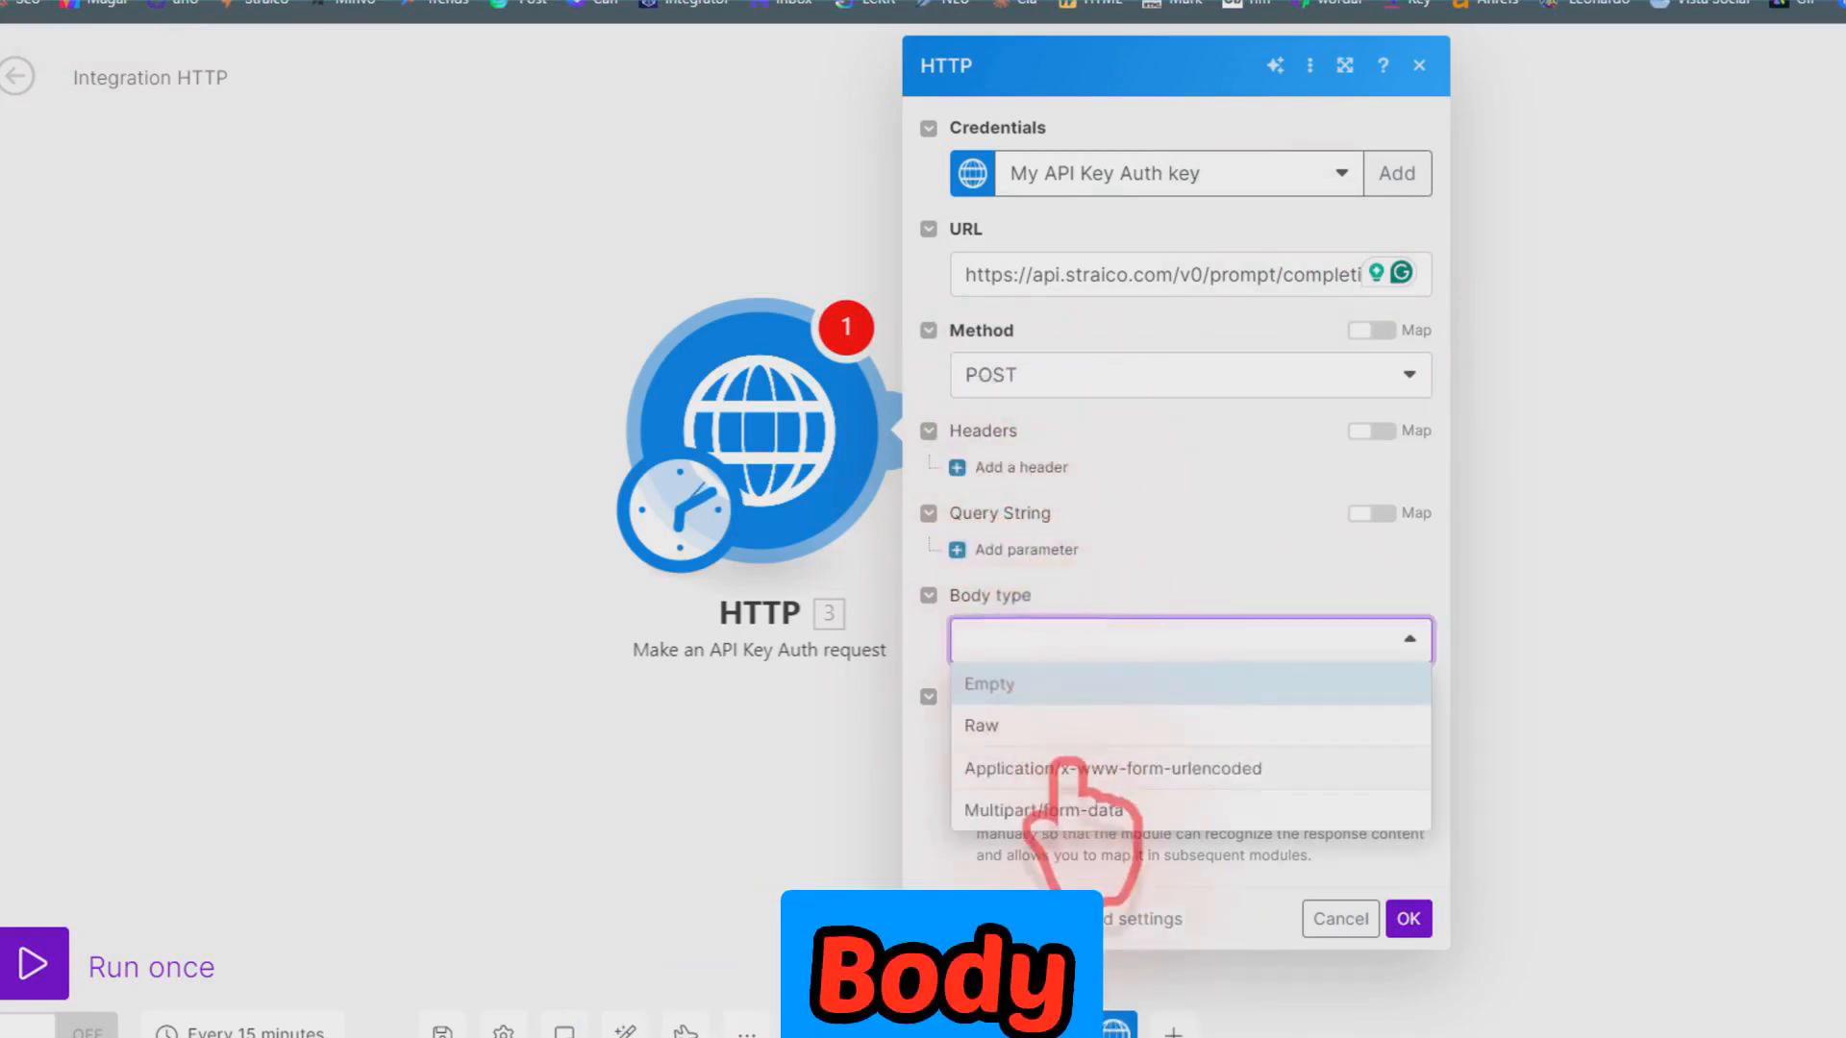
{"action": "left_click", "coordinate": [1111, 769]}
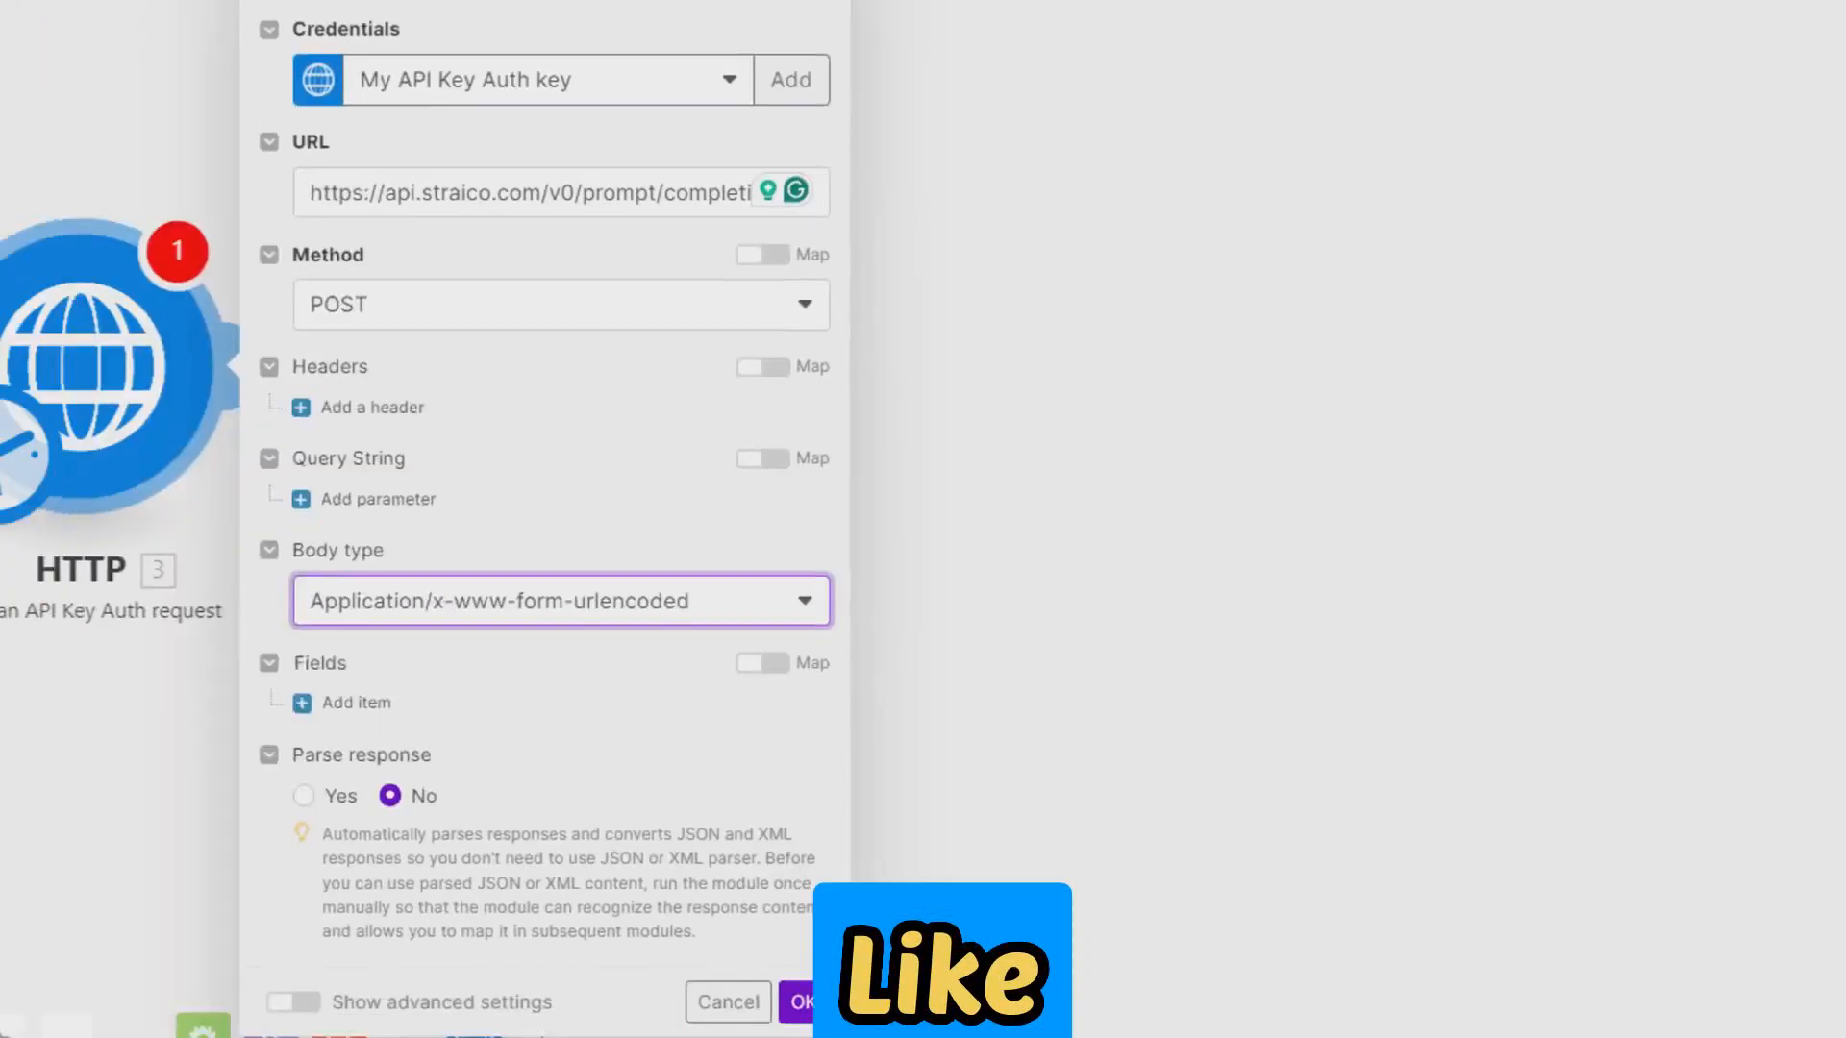
Add body field 'model' with pasted value anthropic/claude-2.0, plus a second item keyed 'message'
{"action": "left_click", "coordinate": [353, 702]}
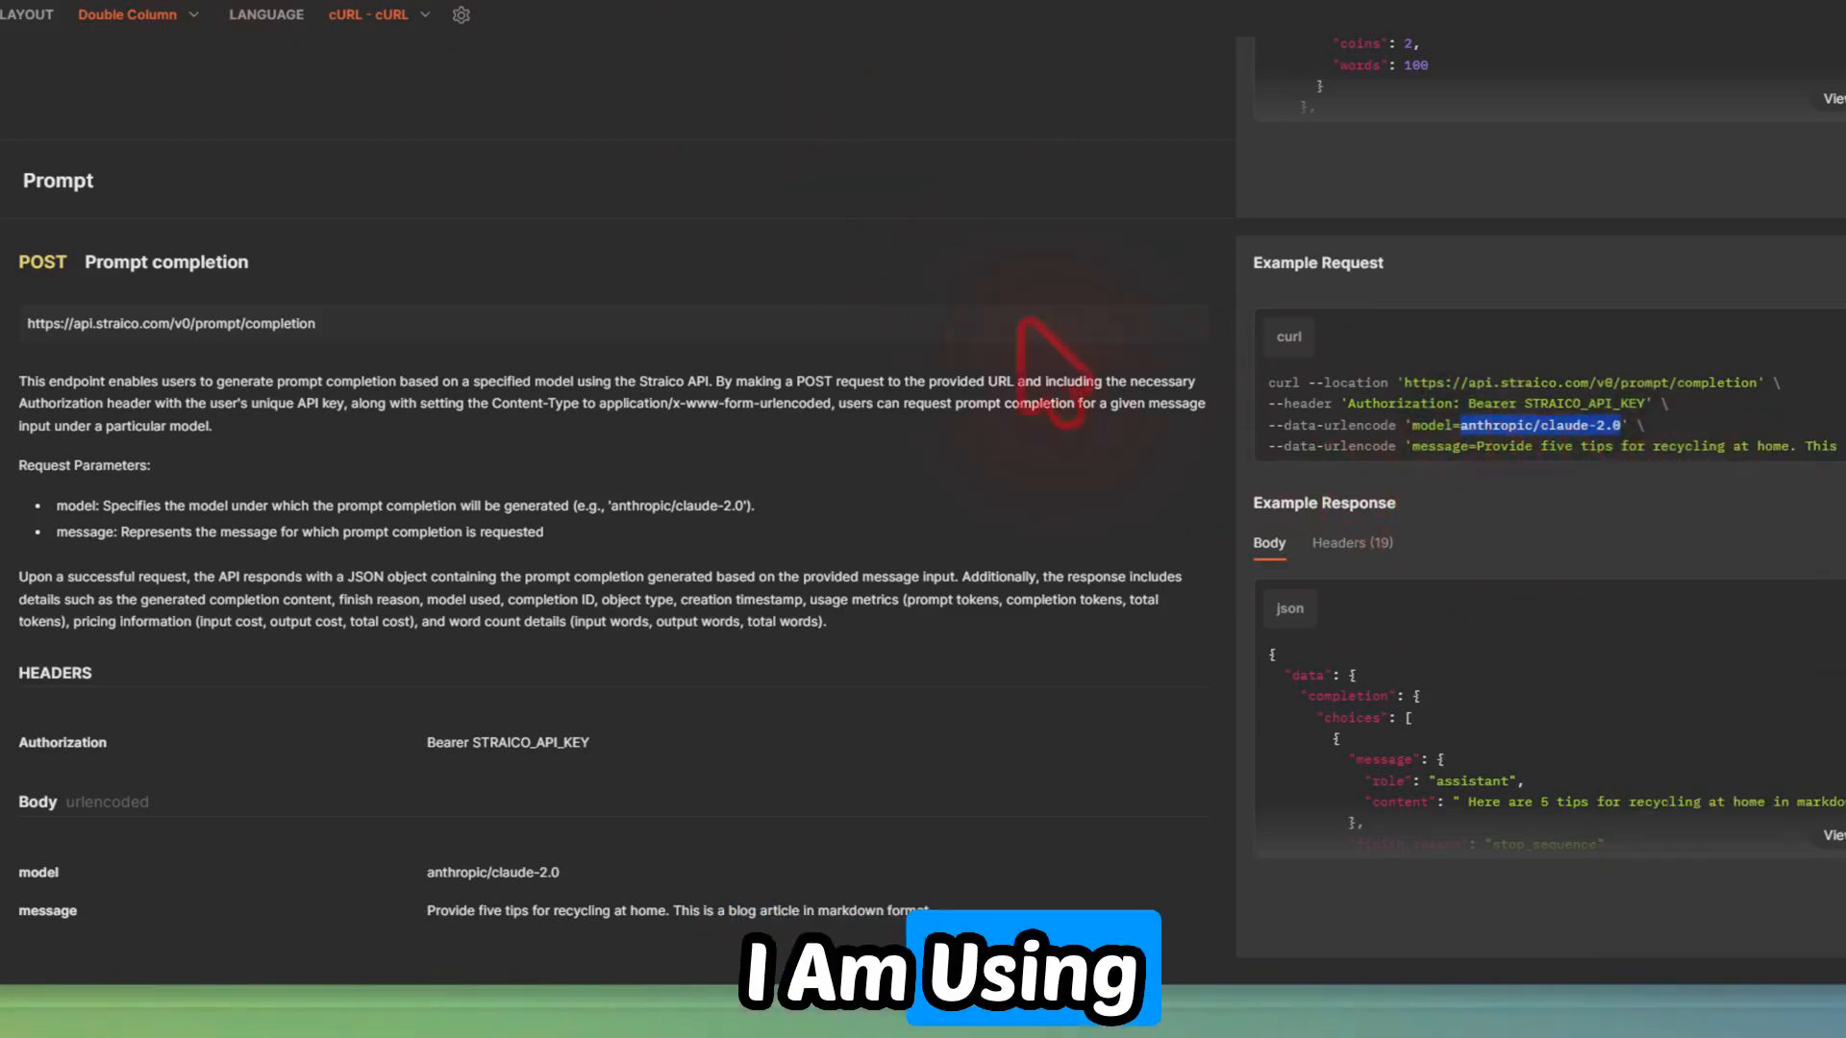
{"action": "right_click", "coordinate": [939, 629]}
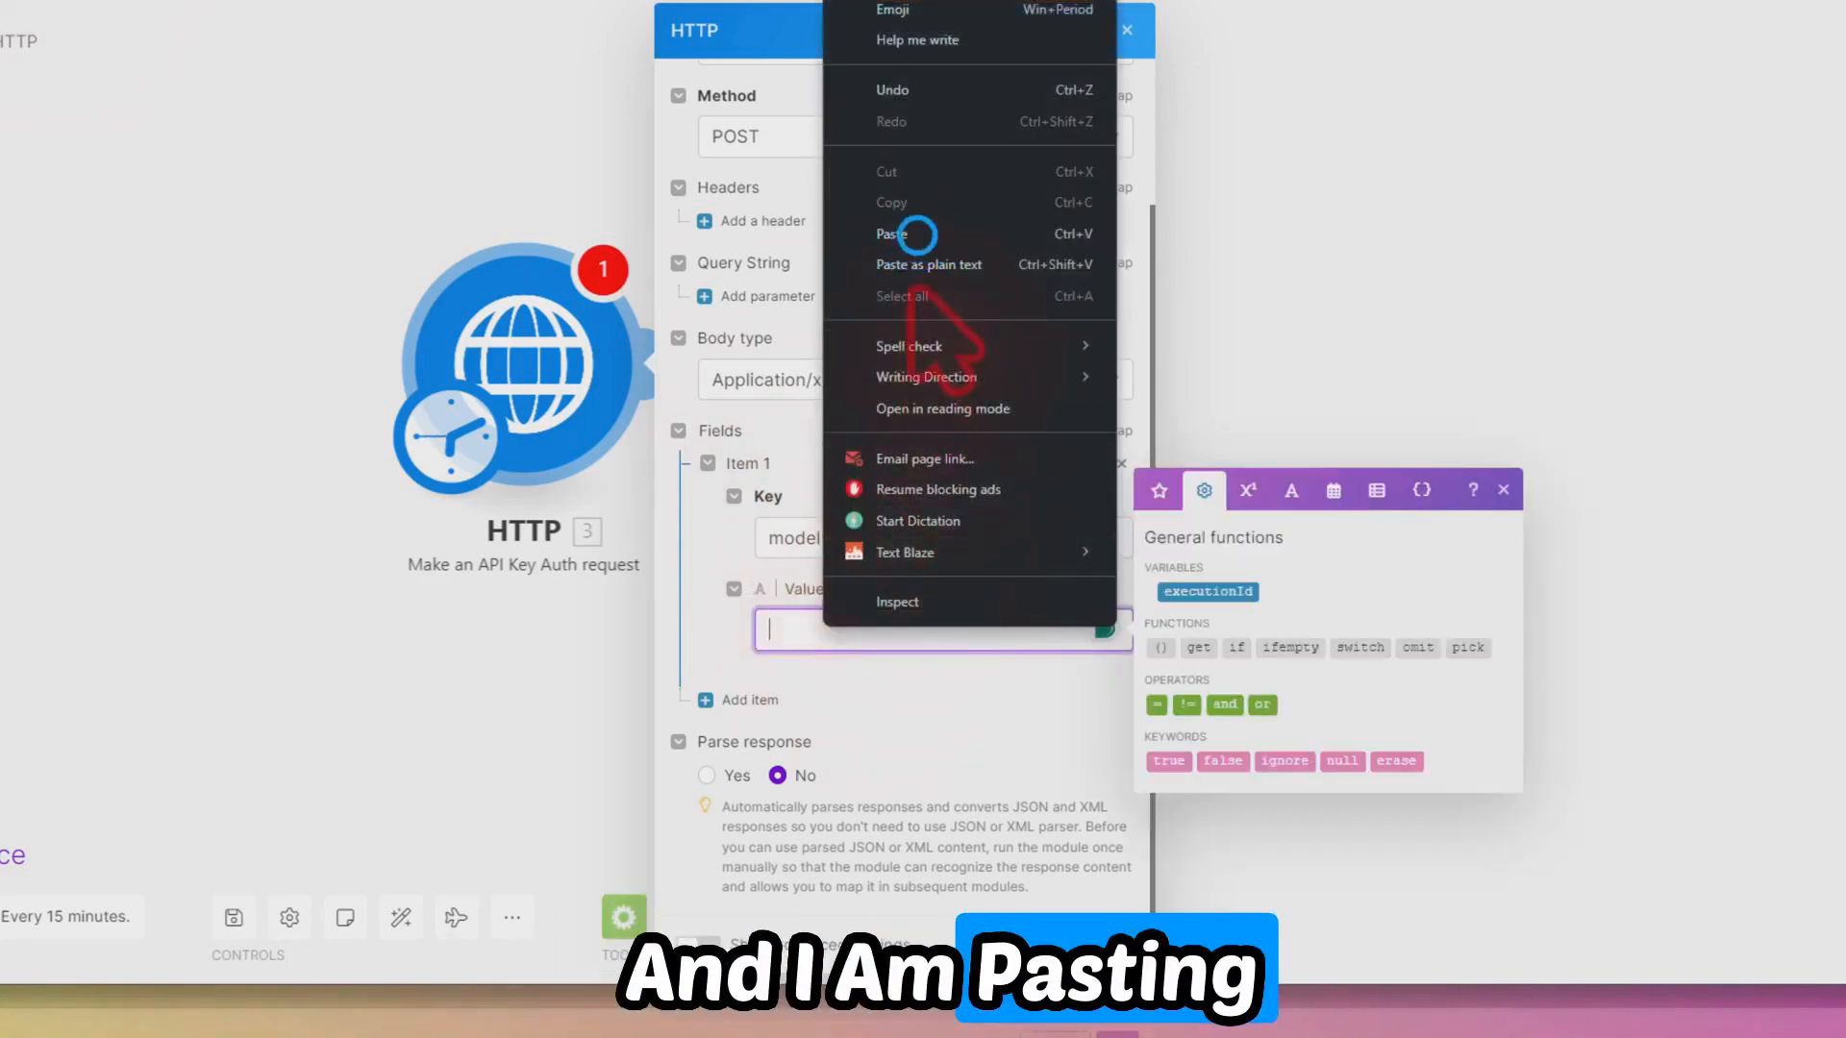
{"action": "left_click", "coordinate": [897, 232]}
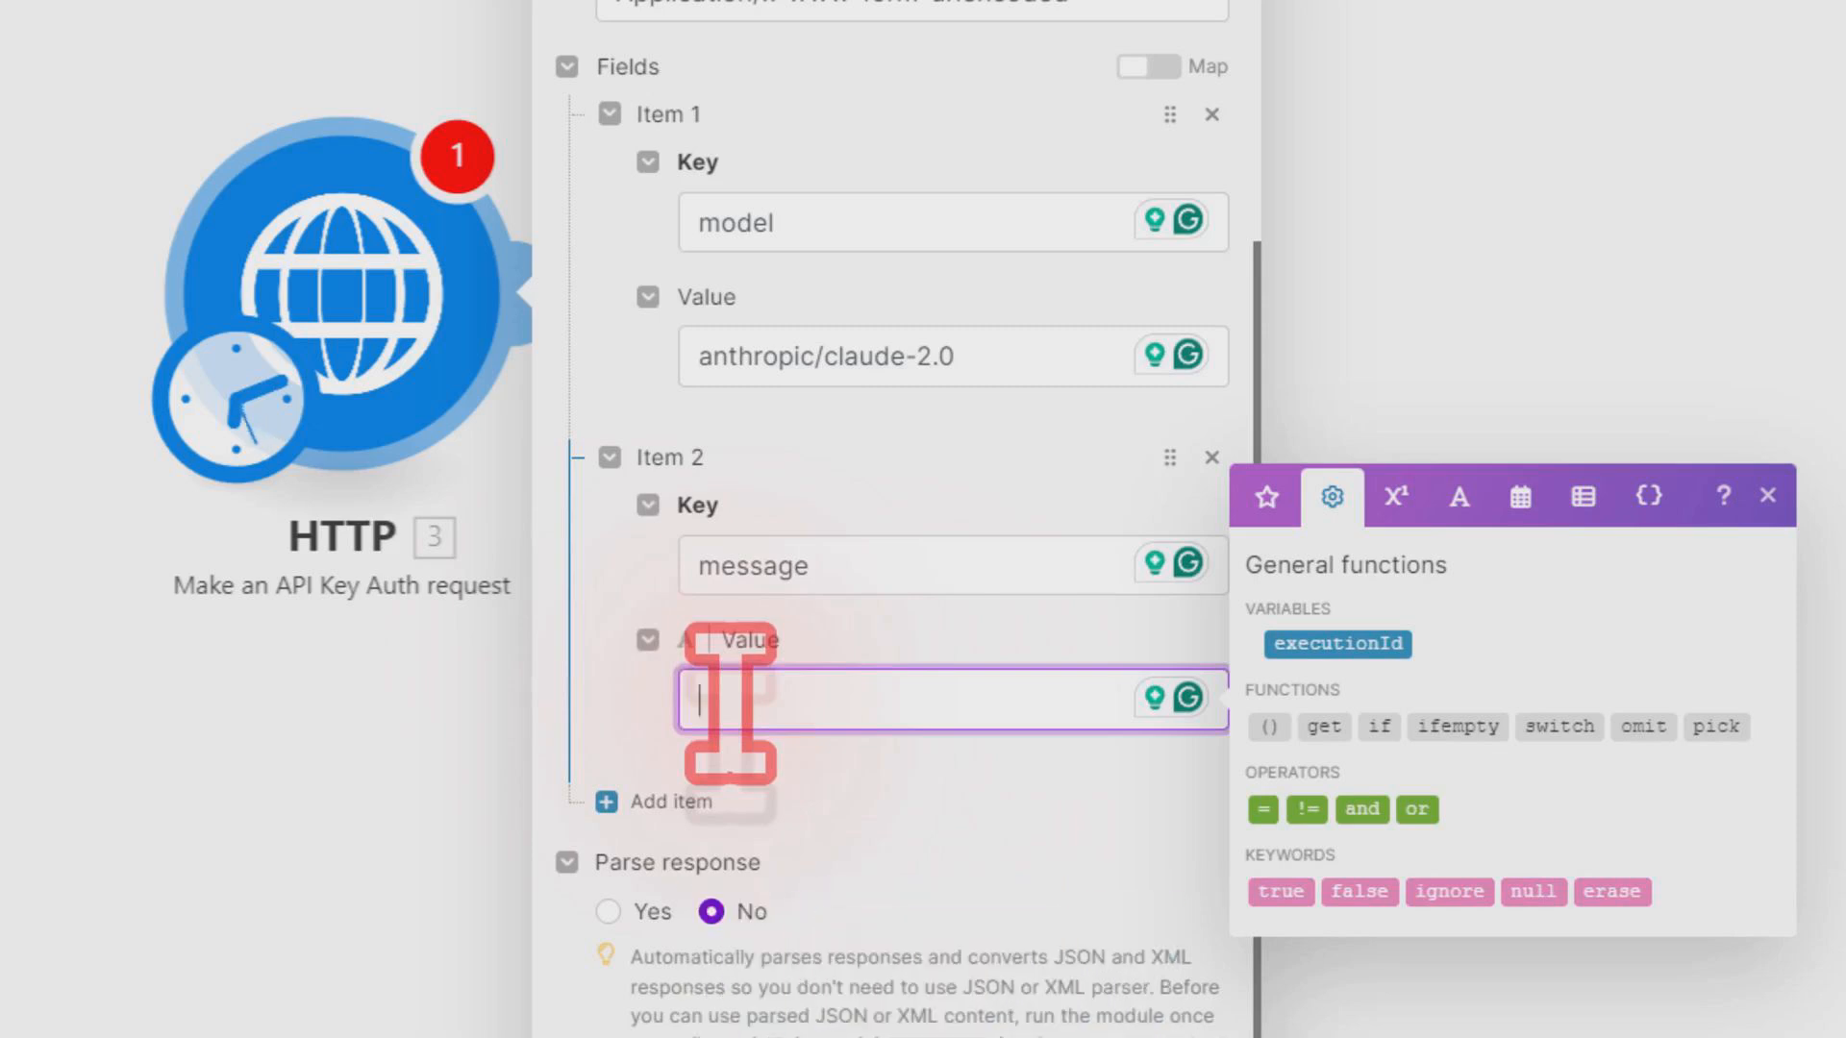
Set the message value to 'Write a three hundred word article on how to eat grass'
{"action": "type", "text": "Write a three hundred"}
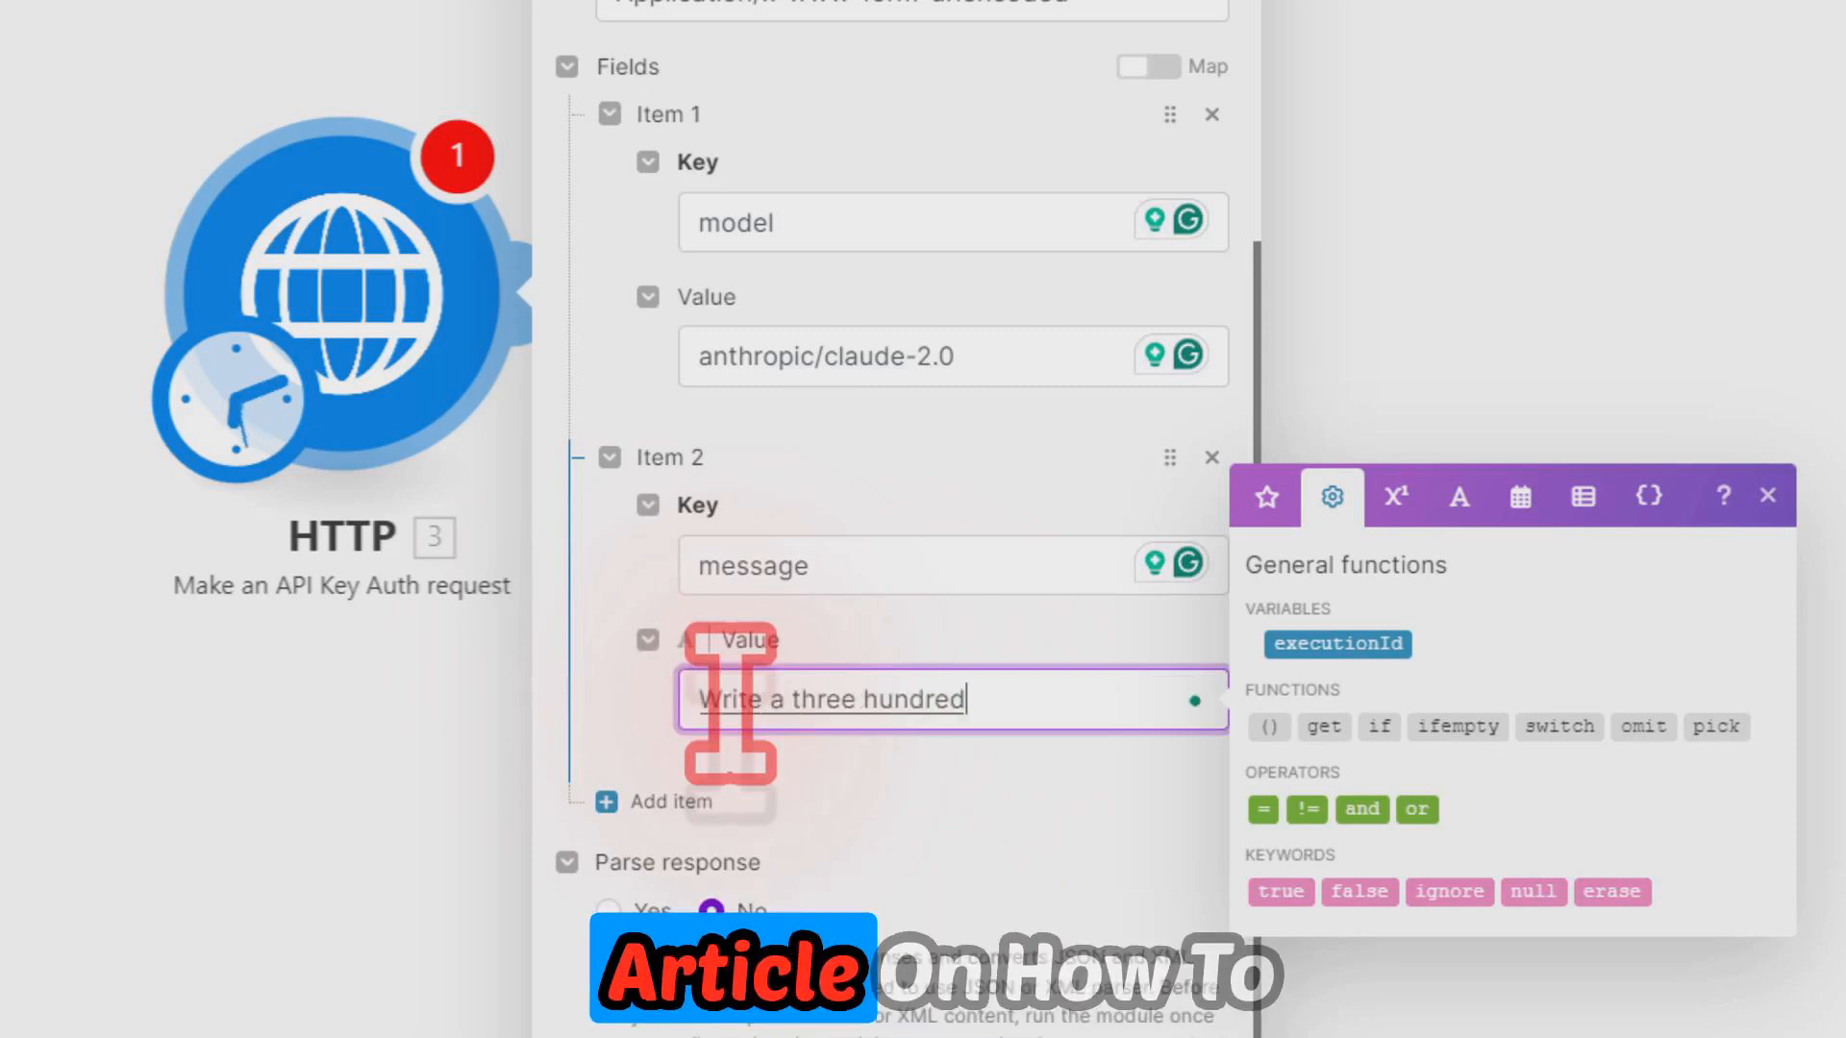
{"action": "type", "text": "word article on how to eat grass\""}
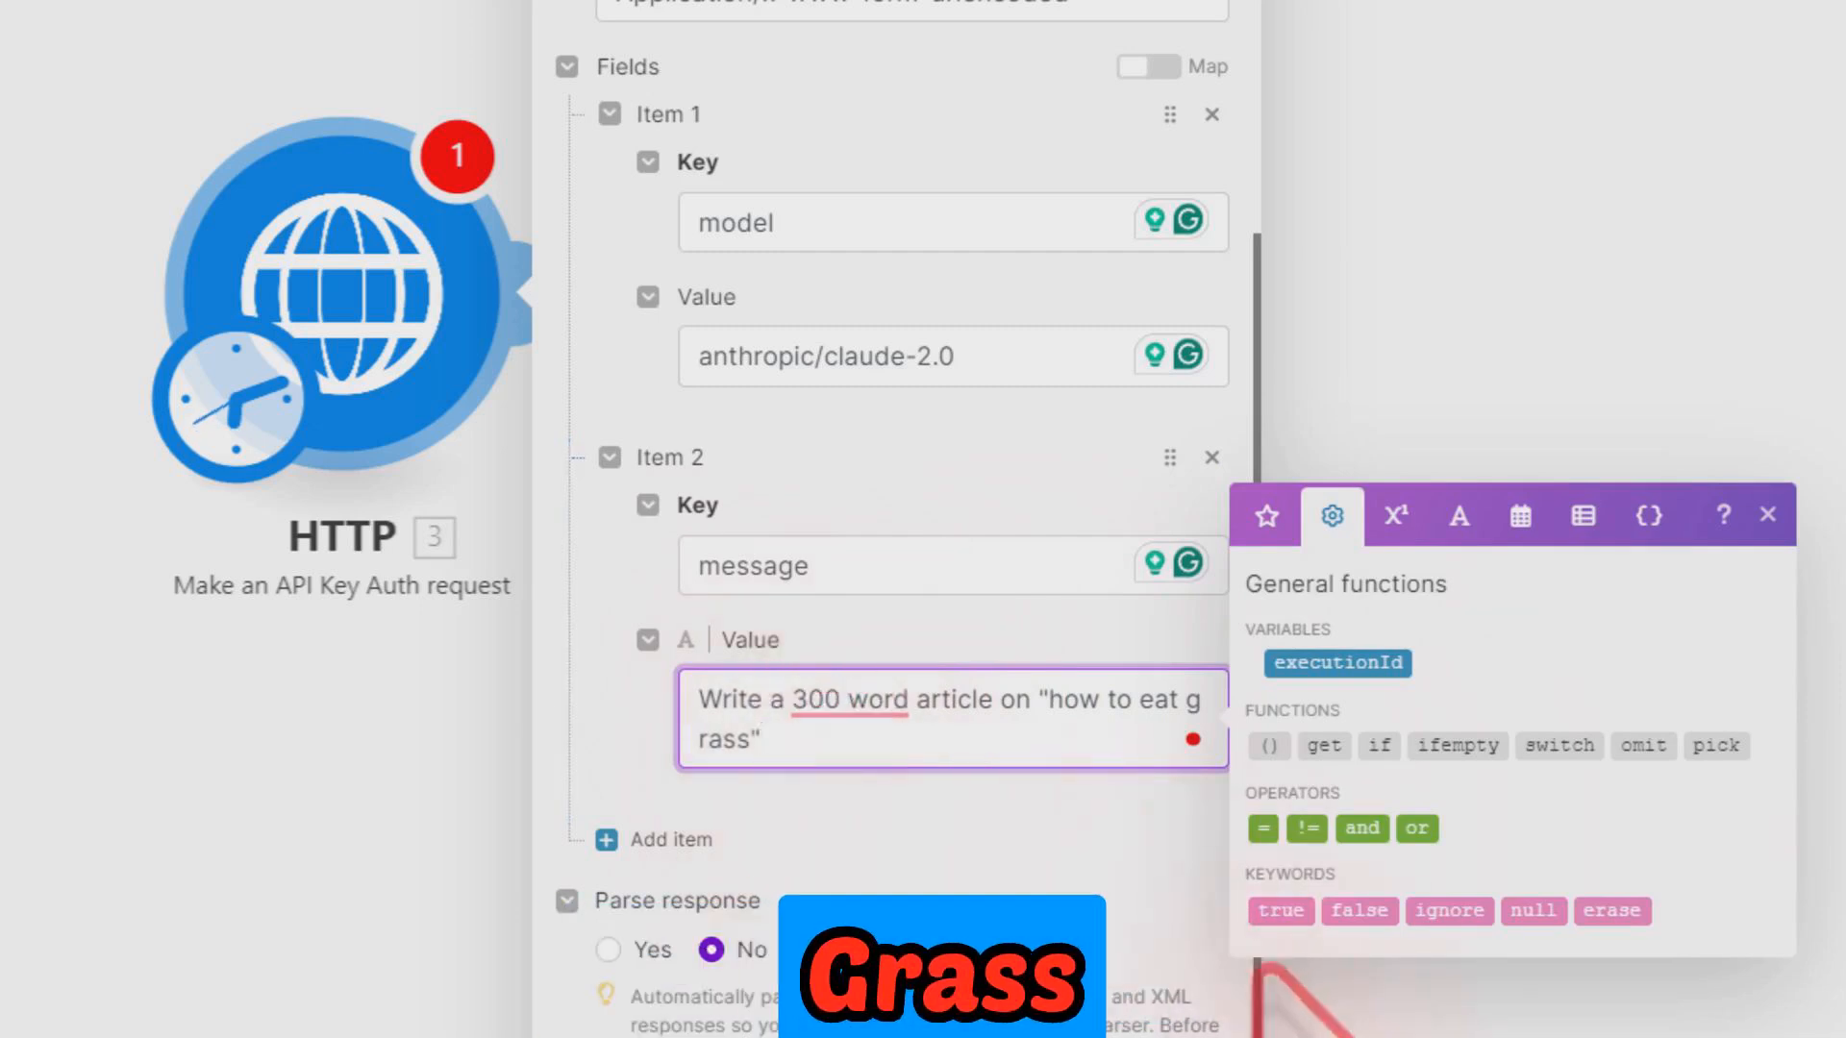
{"action": "left_click", "coordinate": [609, 950]}
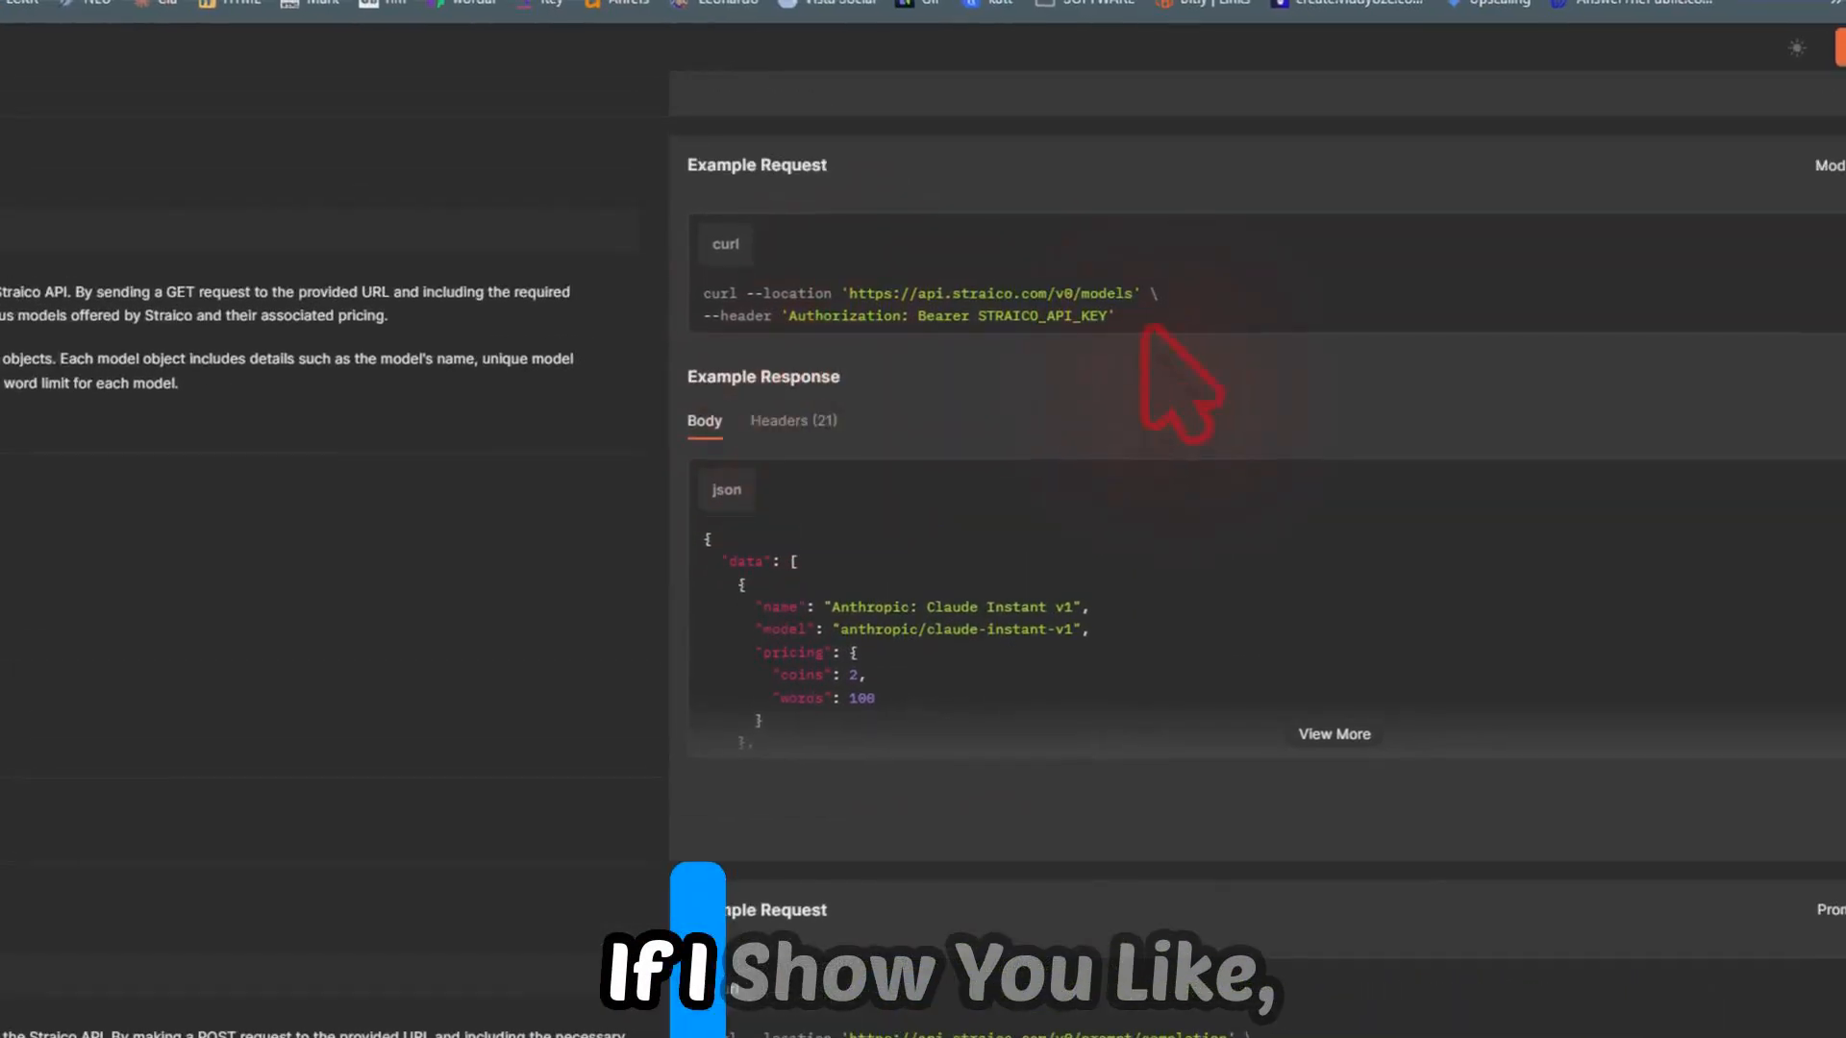
Expand and scroll the full Straico models list, then save the HTTP module settings
{"action": "left_click", "coordinate": [1333, 733]}
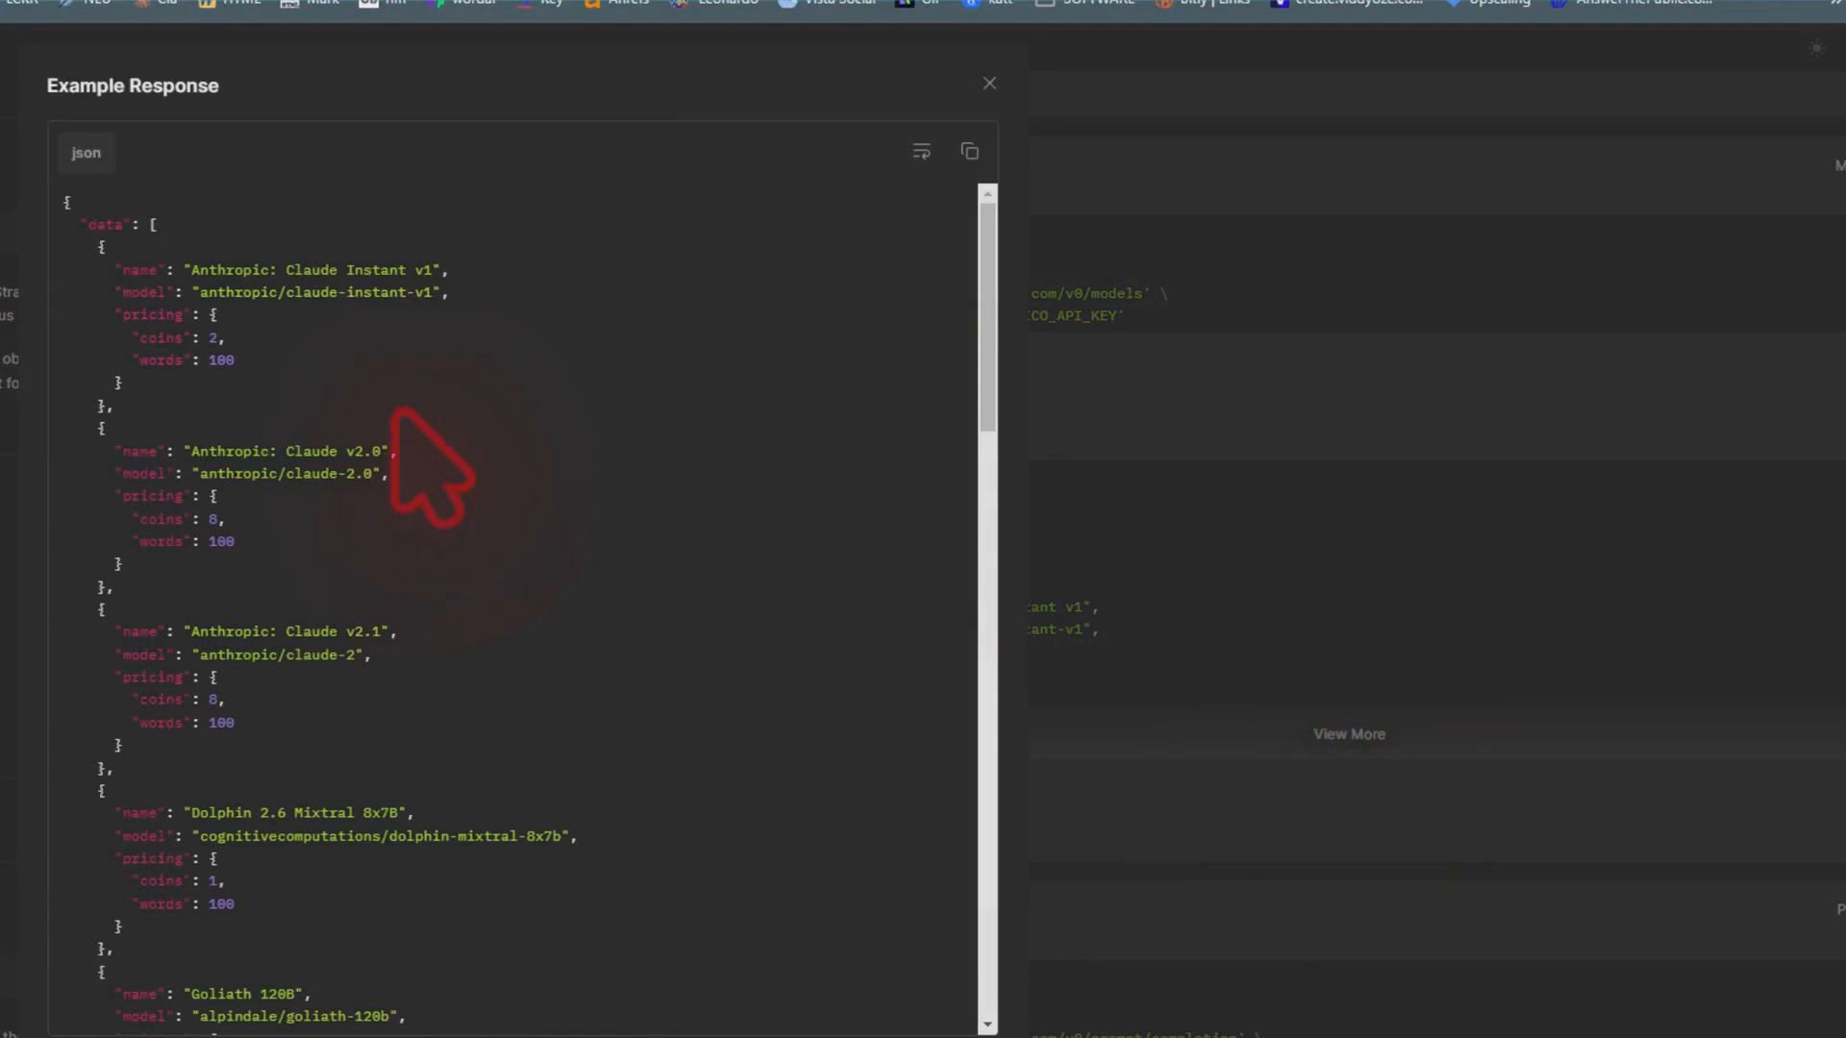
{"action": "scroll", "scroll_direction": "down", "scroll_amount": 3}
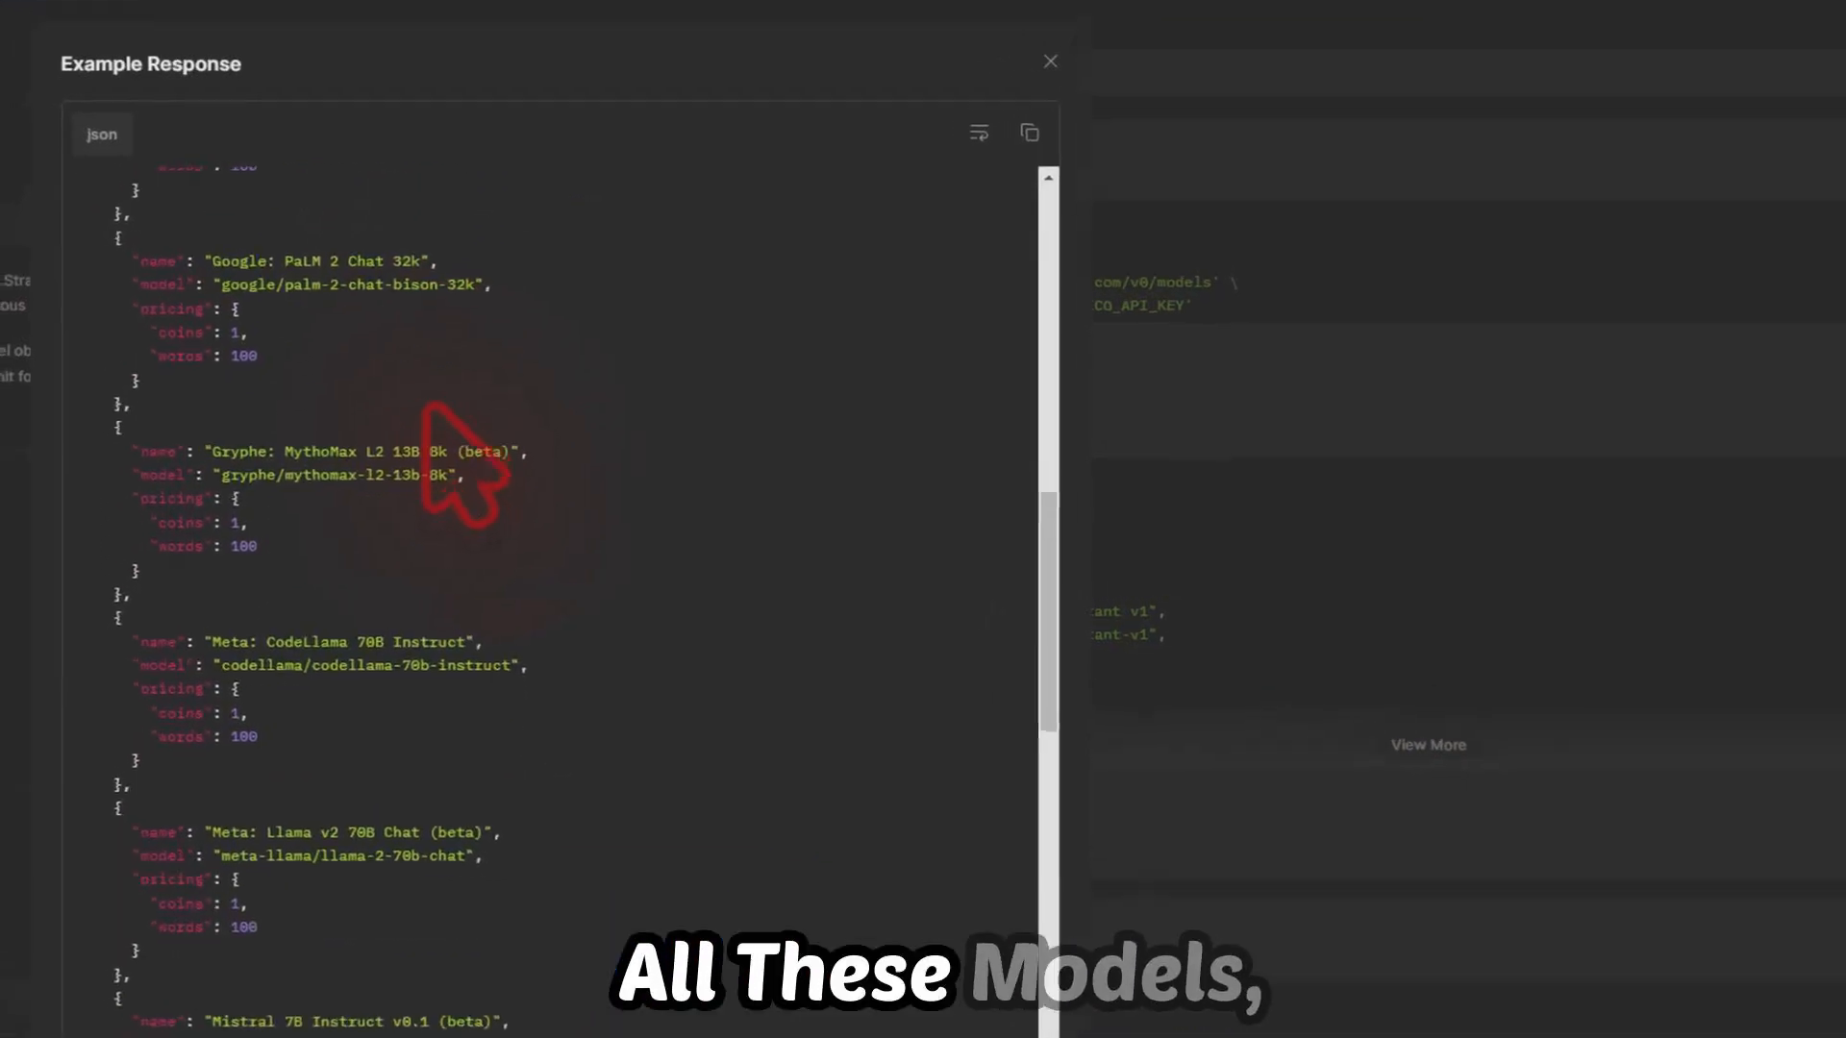
{"action": "scroll", "scroll_direction": "down", "scroll_amount": 3}
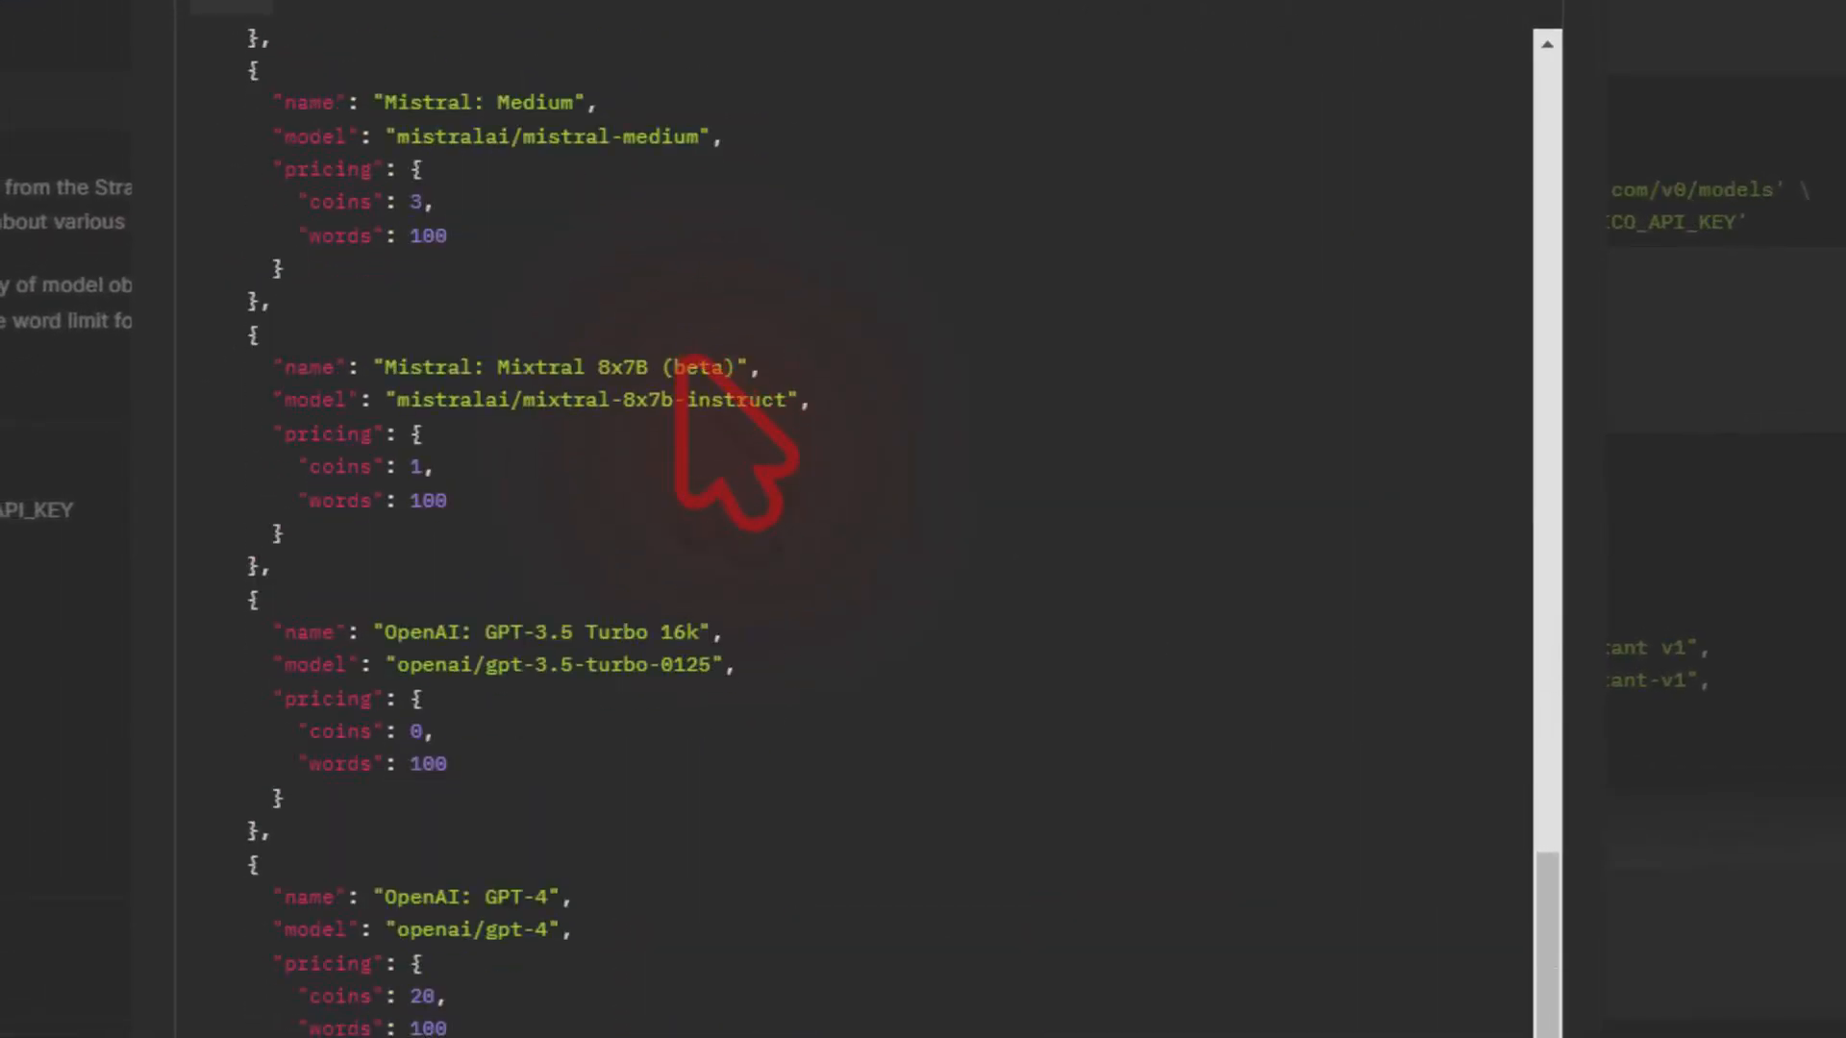
{"action": "scroll", "scroll_direction": "down", "scroll_amount": 3}
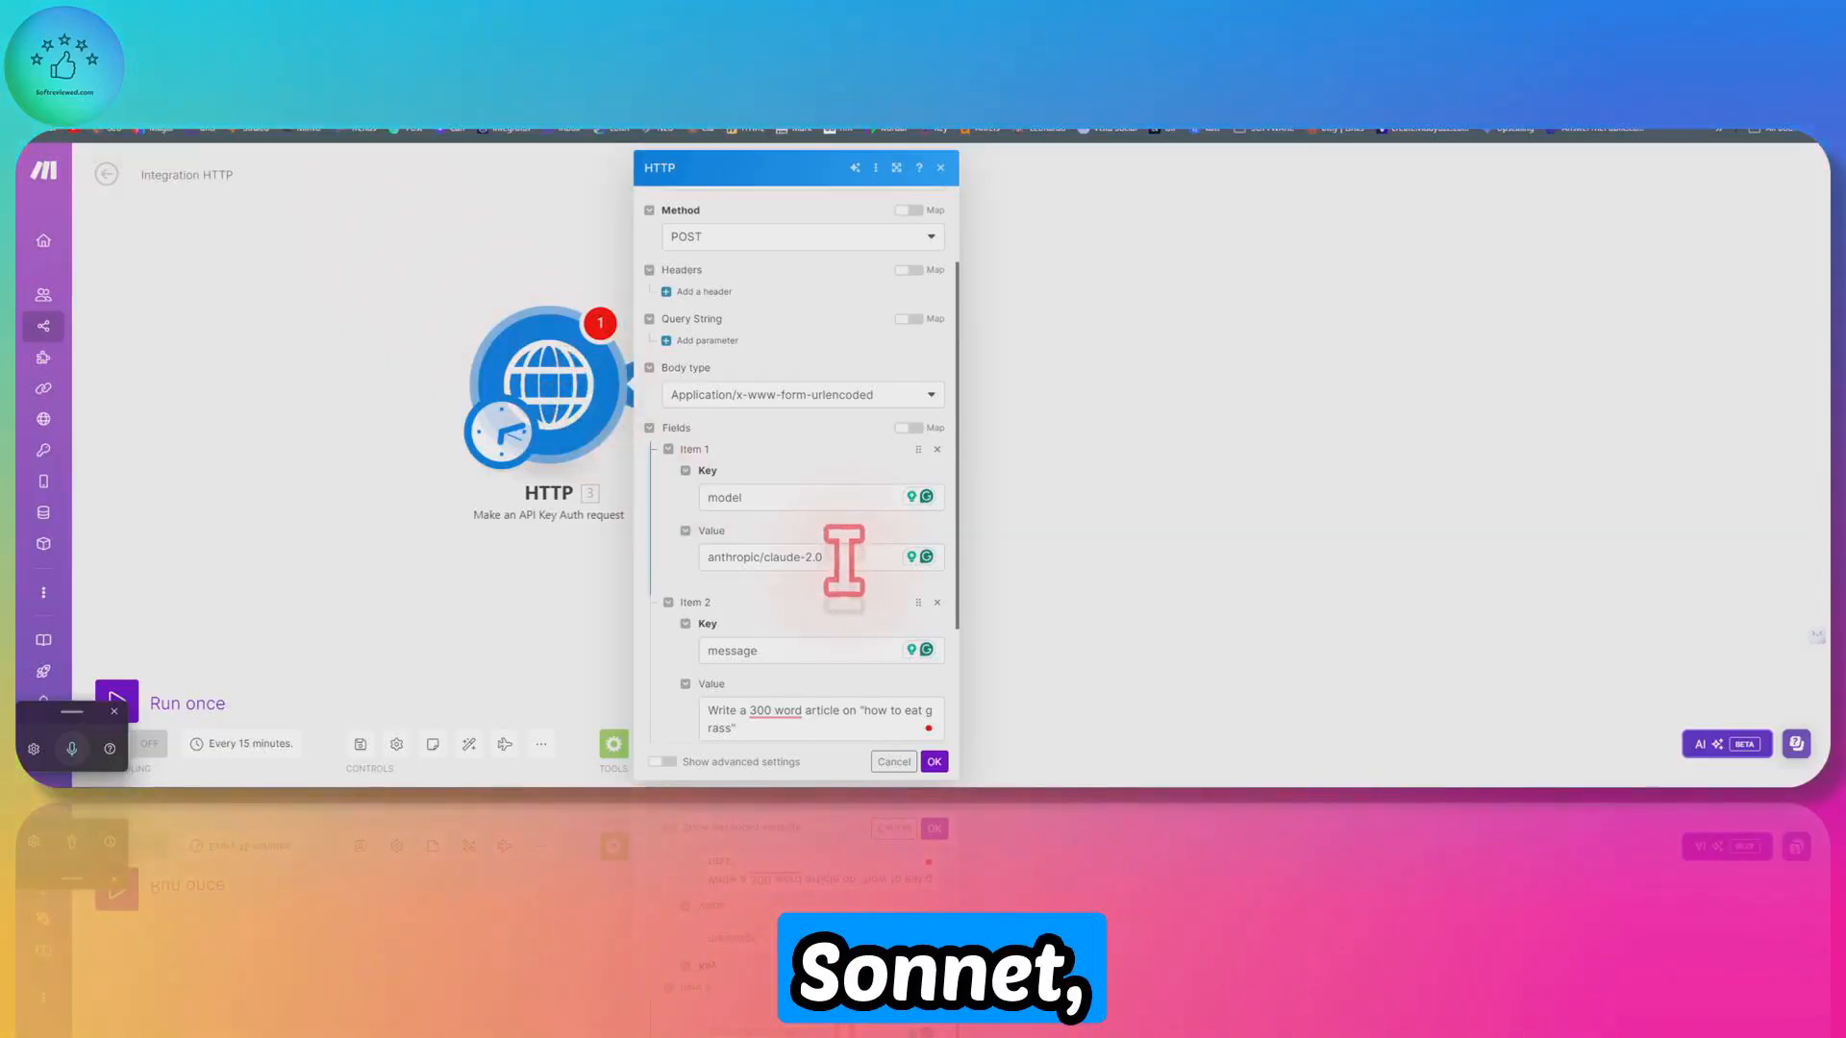
{"action": "scroll", "scroll_direction": "down", "scroll_amount": 3}
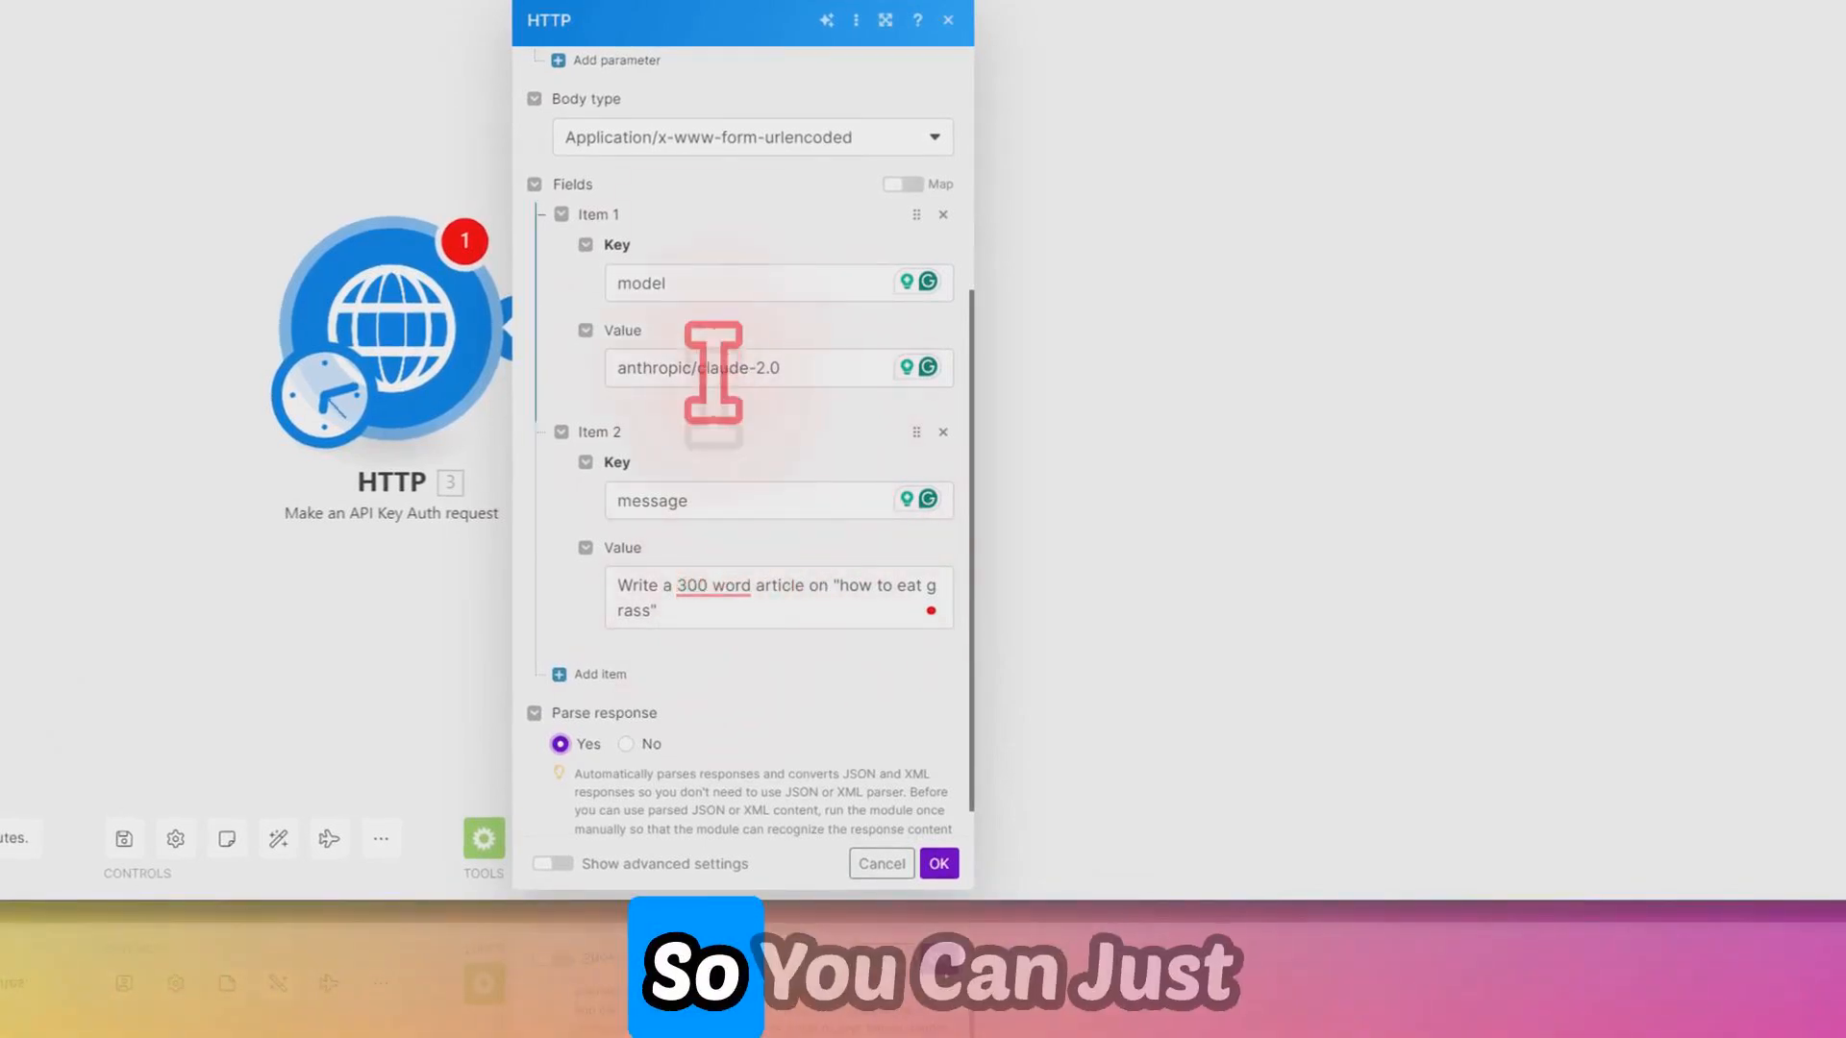
{"action": "mouse_move", "coordinate": [706, 400]}
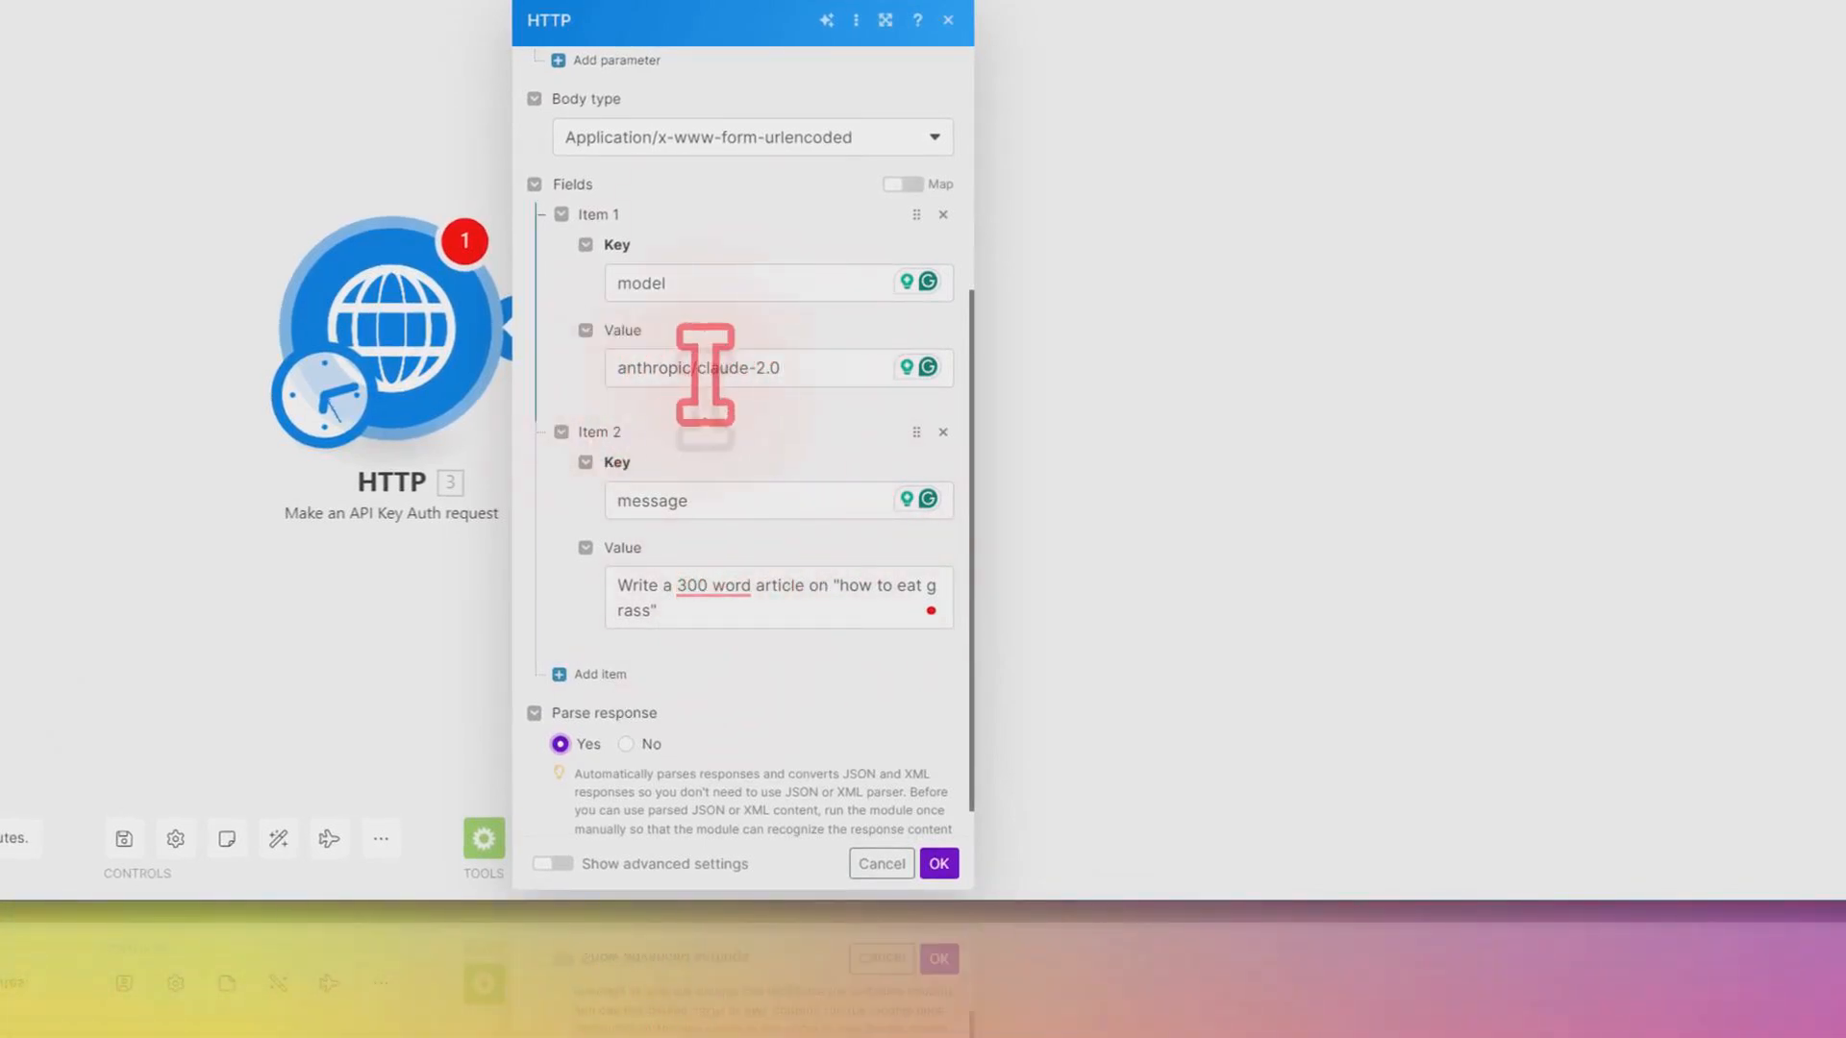
{"action": "scroll", "scroll_direction": "up", "scroll_amount": 3}
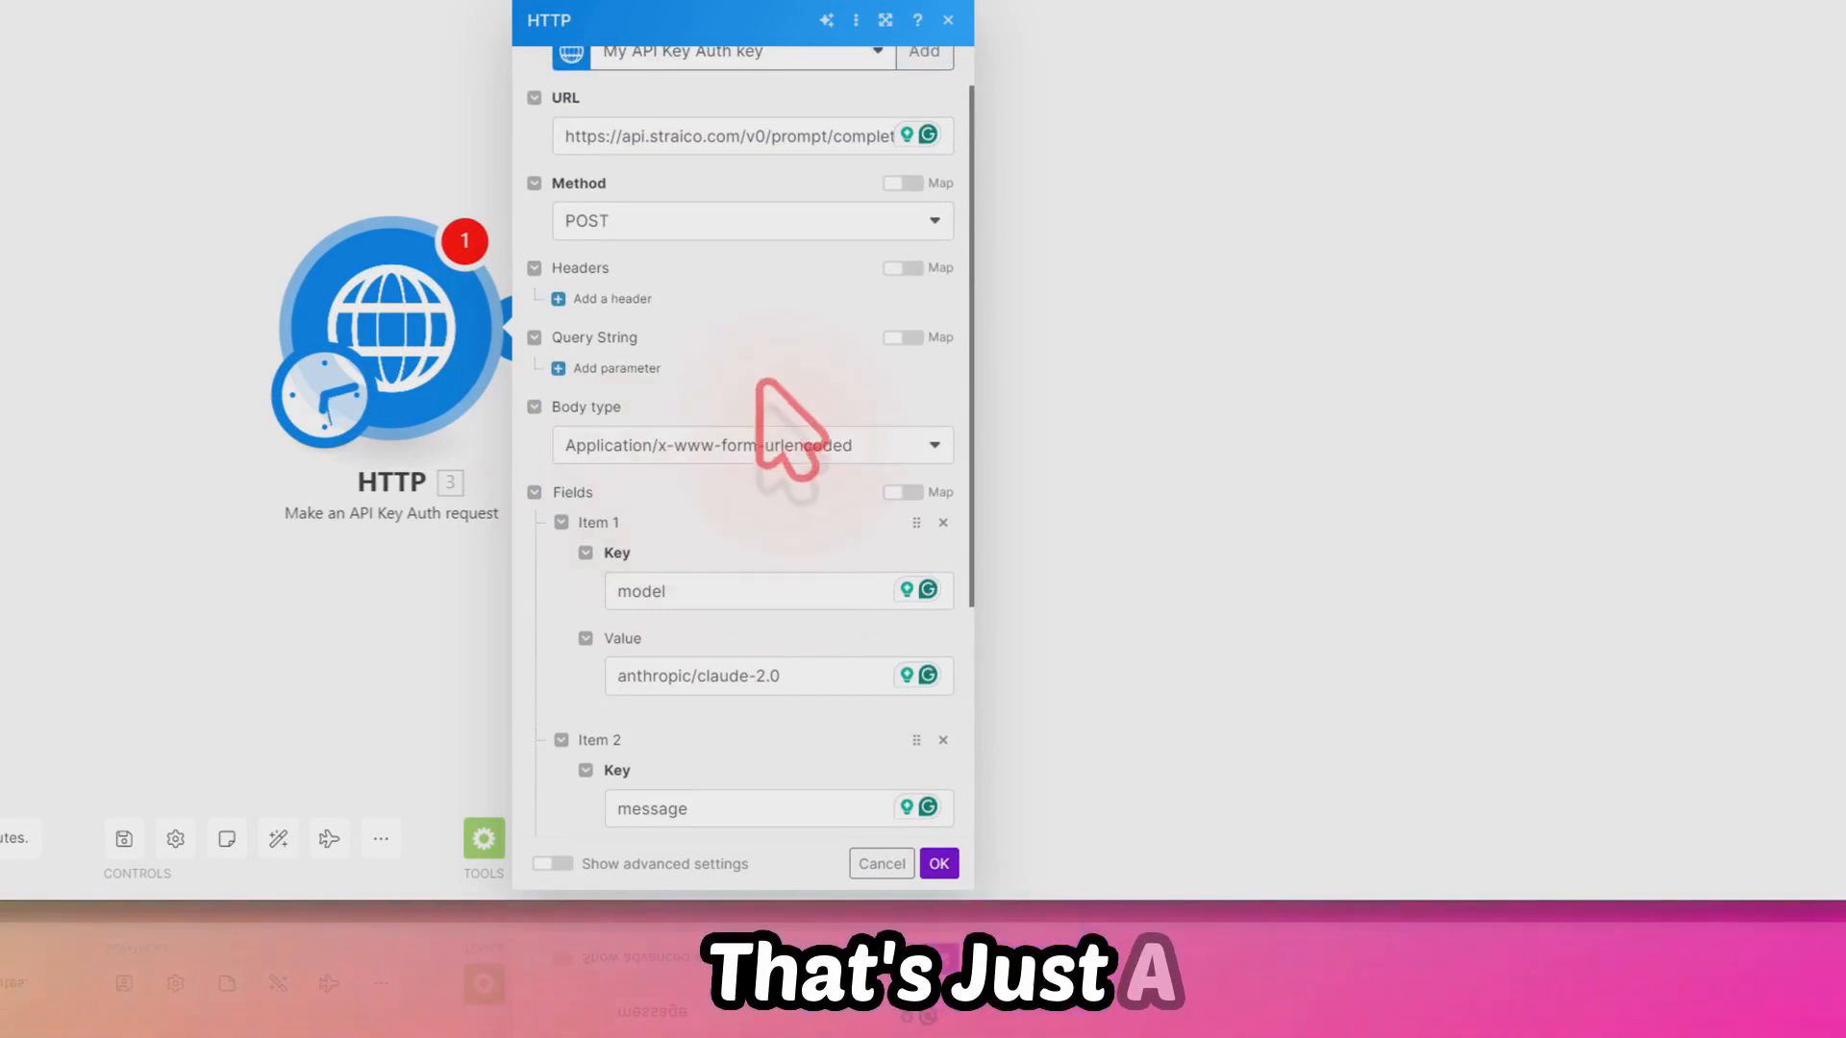
{"action": "scroll", "scroll_direction": "down", "scroll_amount": 3}
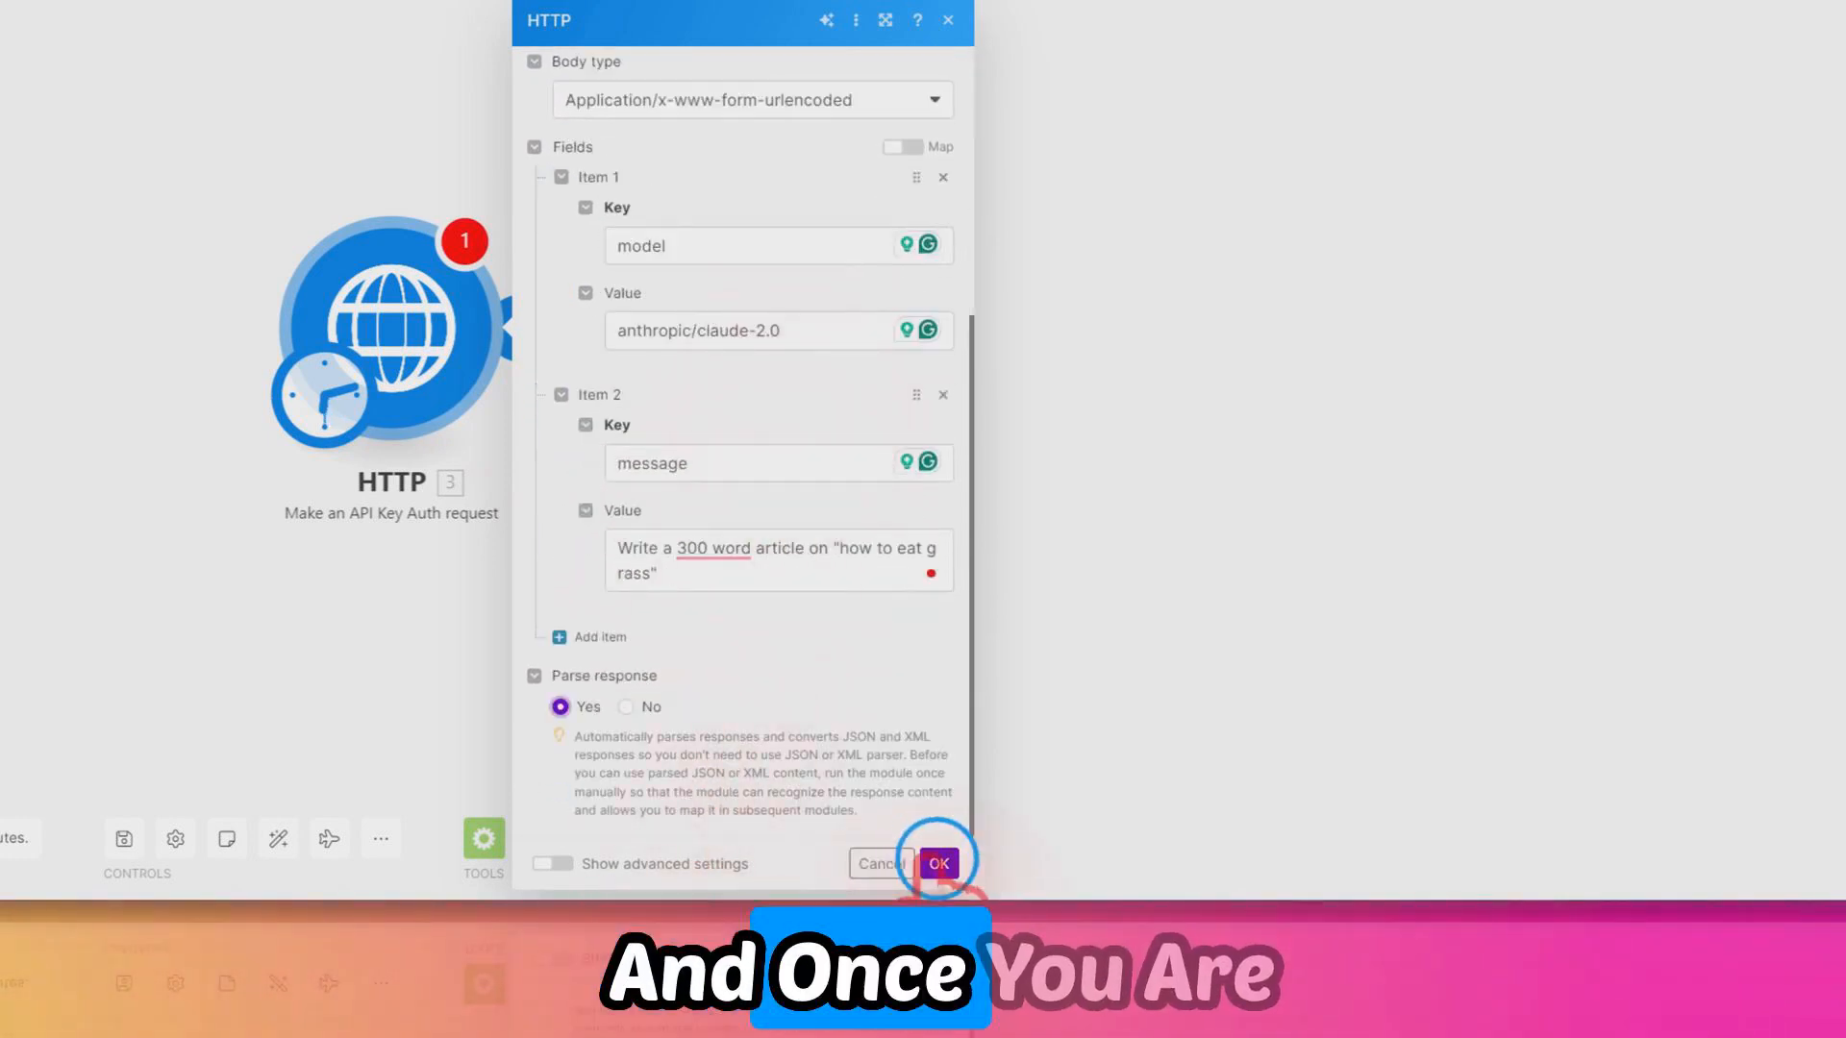
{"action": "left_click", "coordinate": [938, 863]}
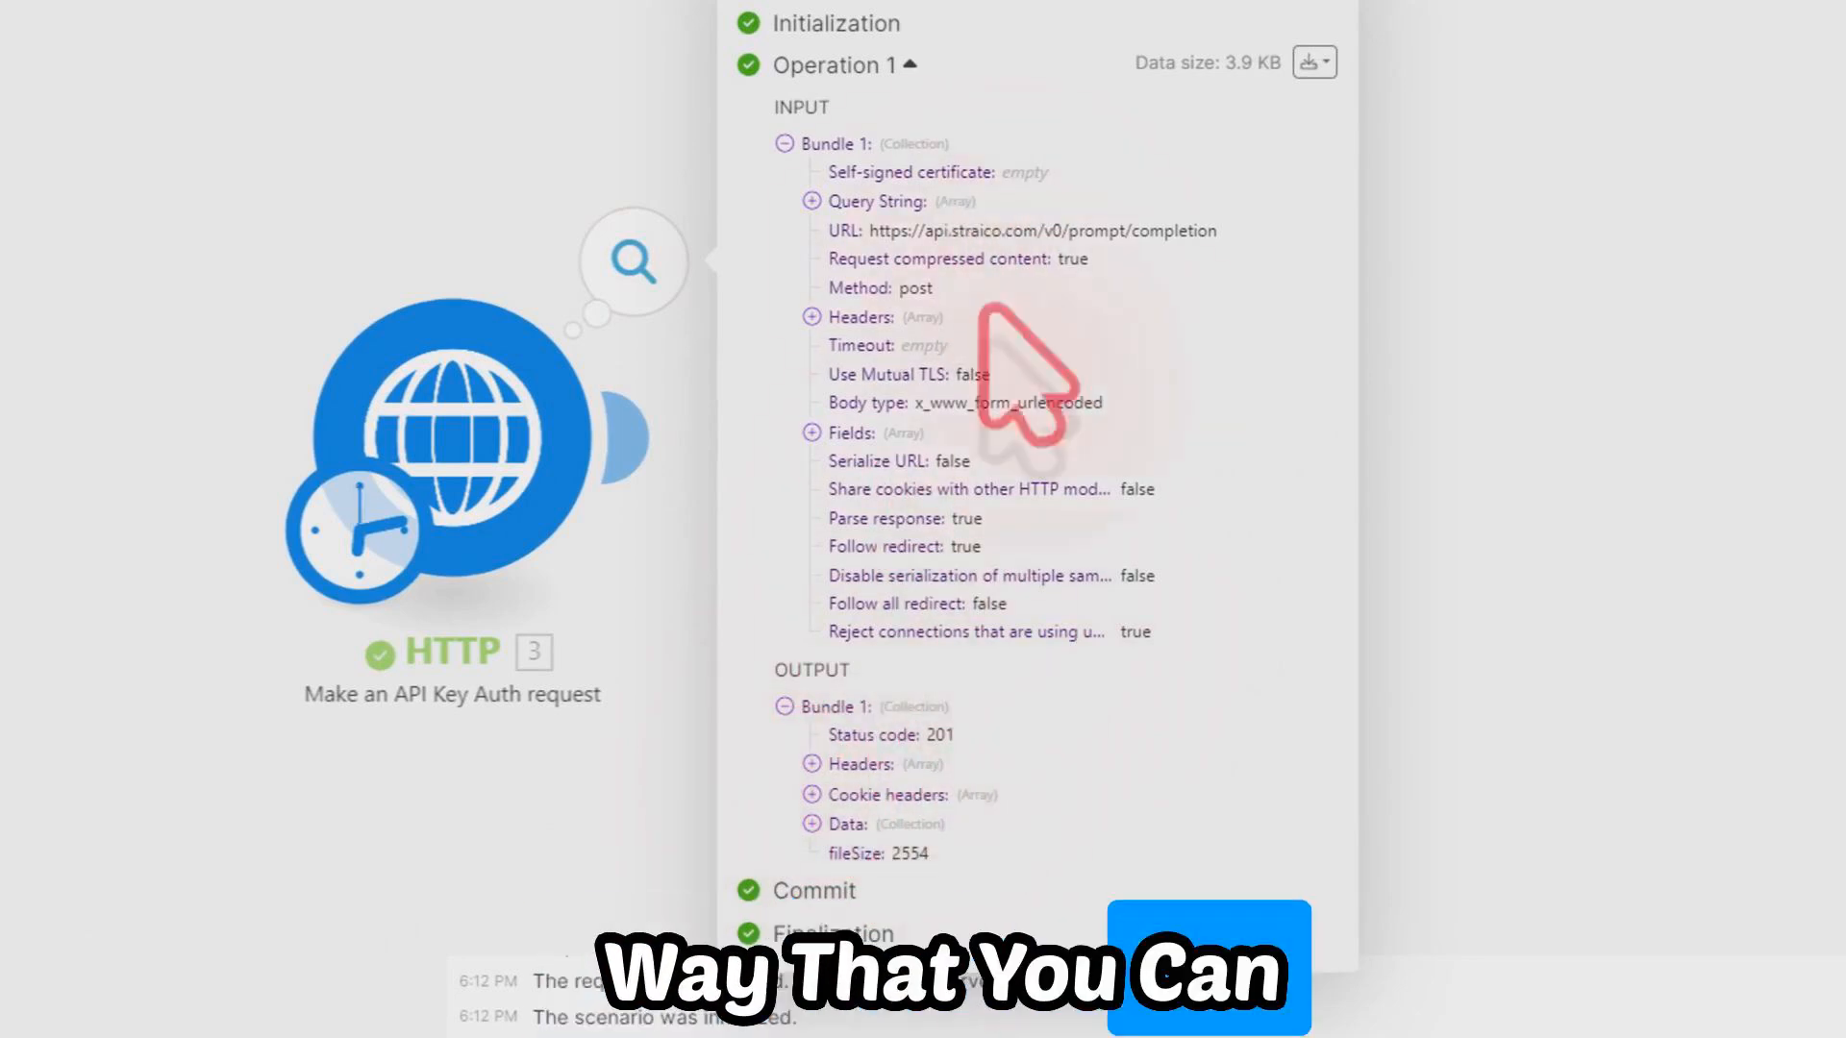
{"action": "mouse_move", "coordinate": [918, 724]}
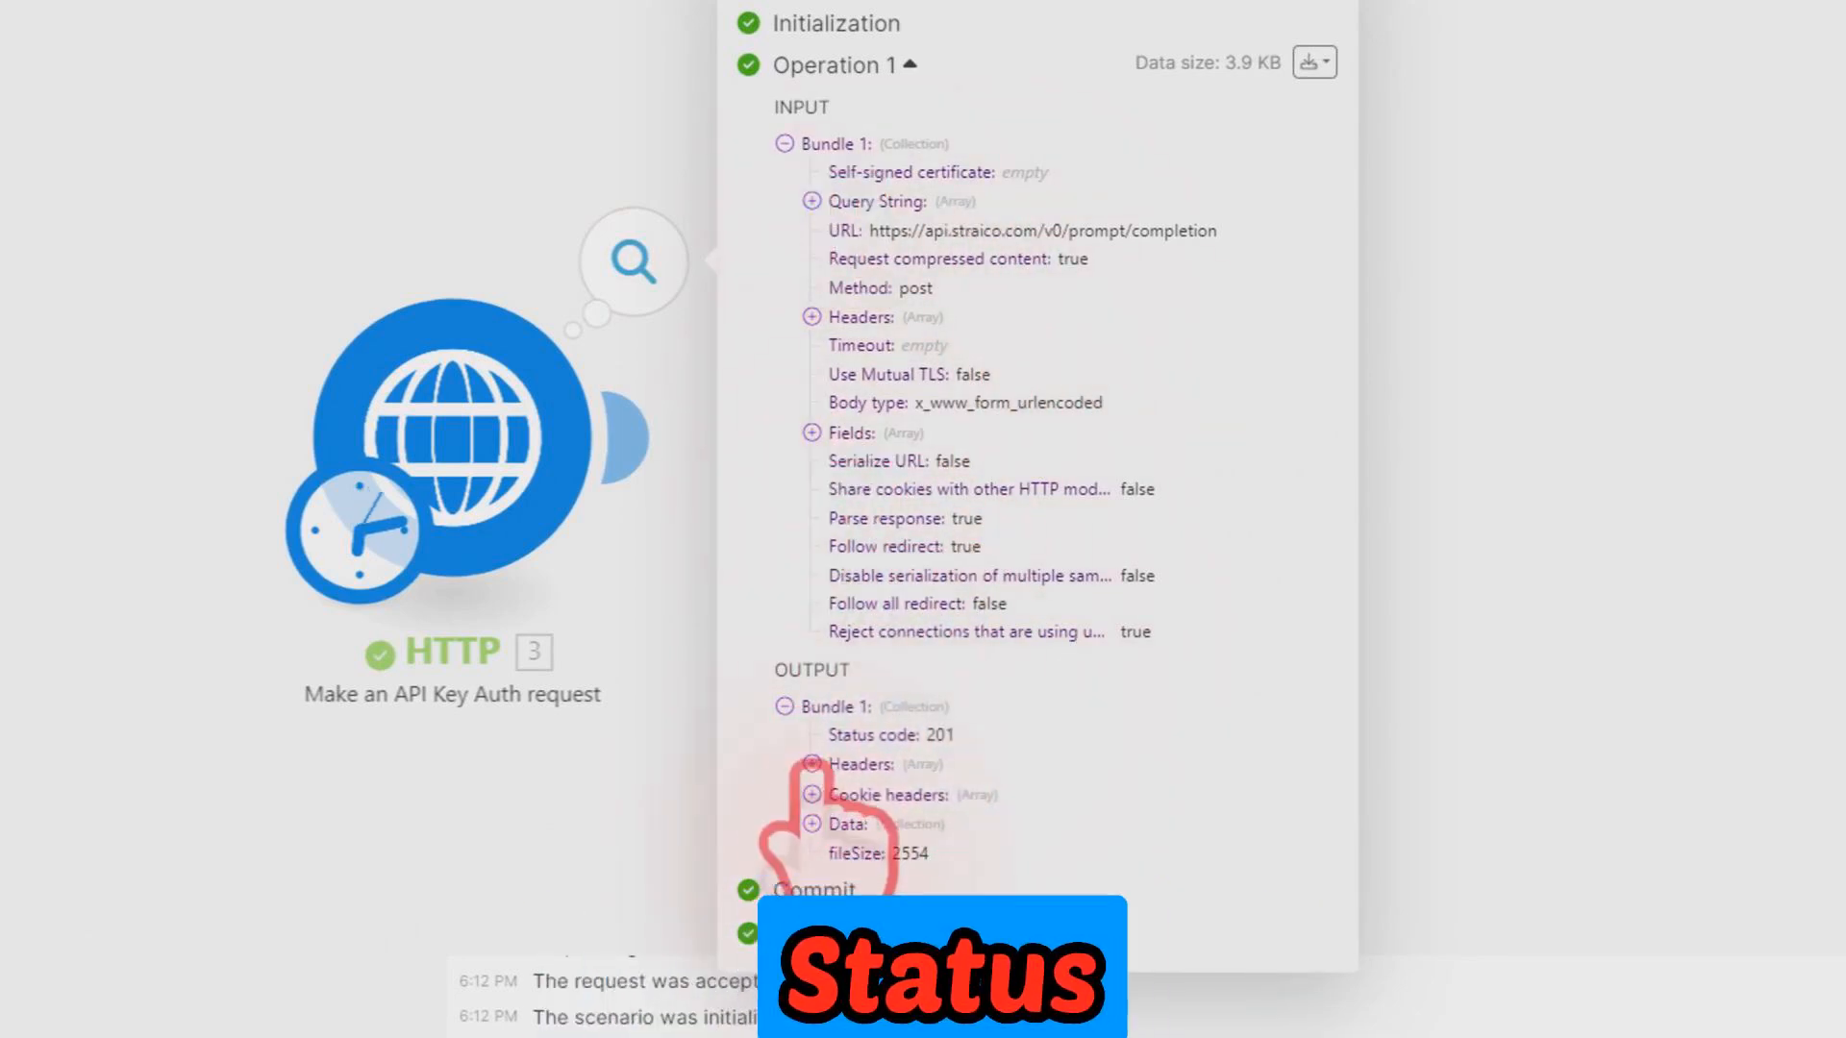
Expand Output > Data > data to read the 297-word article on eating grass, then close it
{"action": "left_click", "coordinate": [812, 824]}
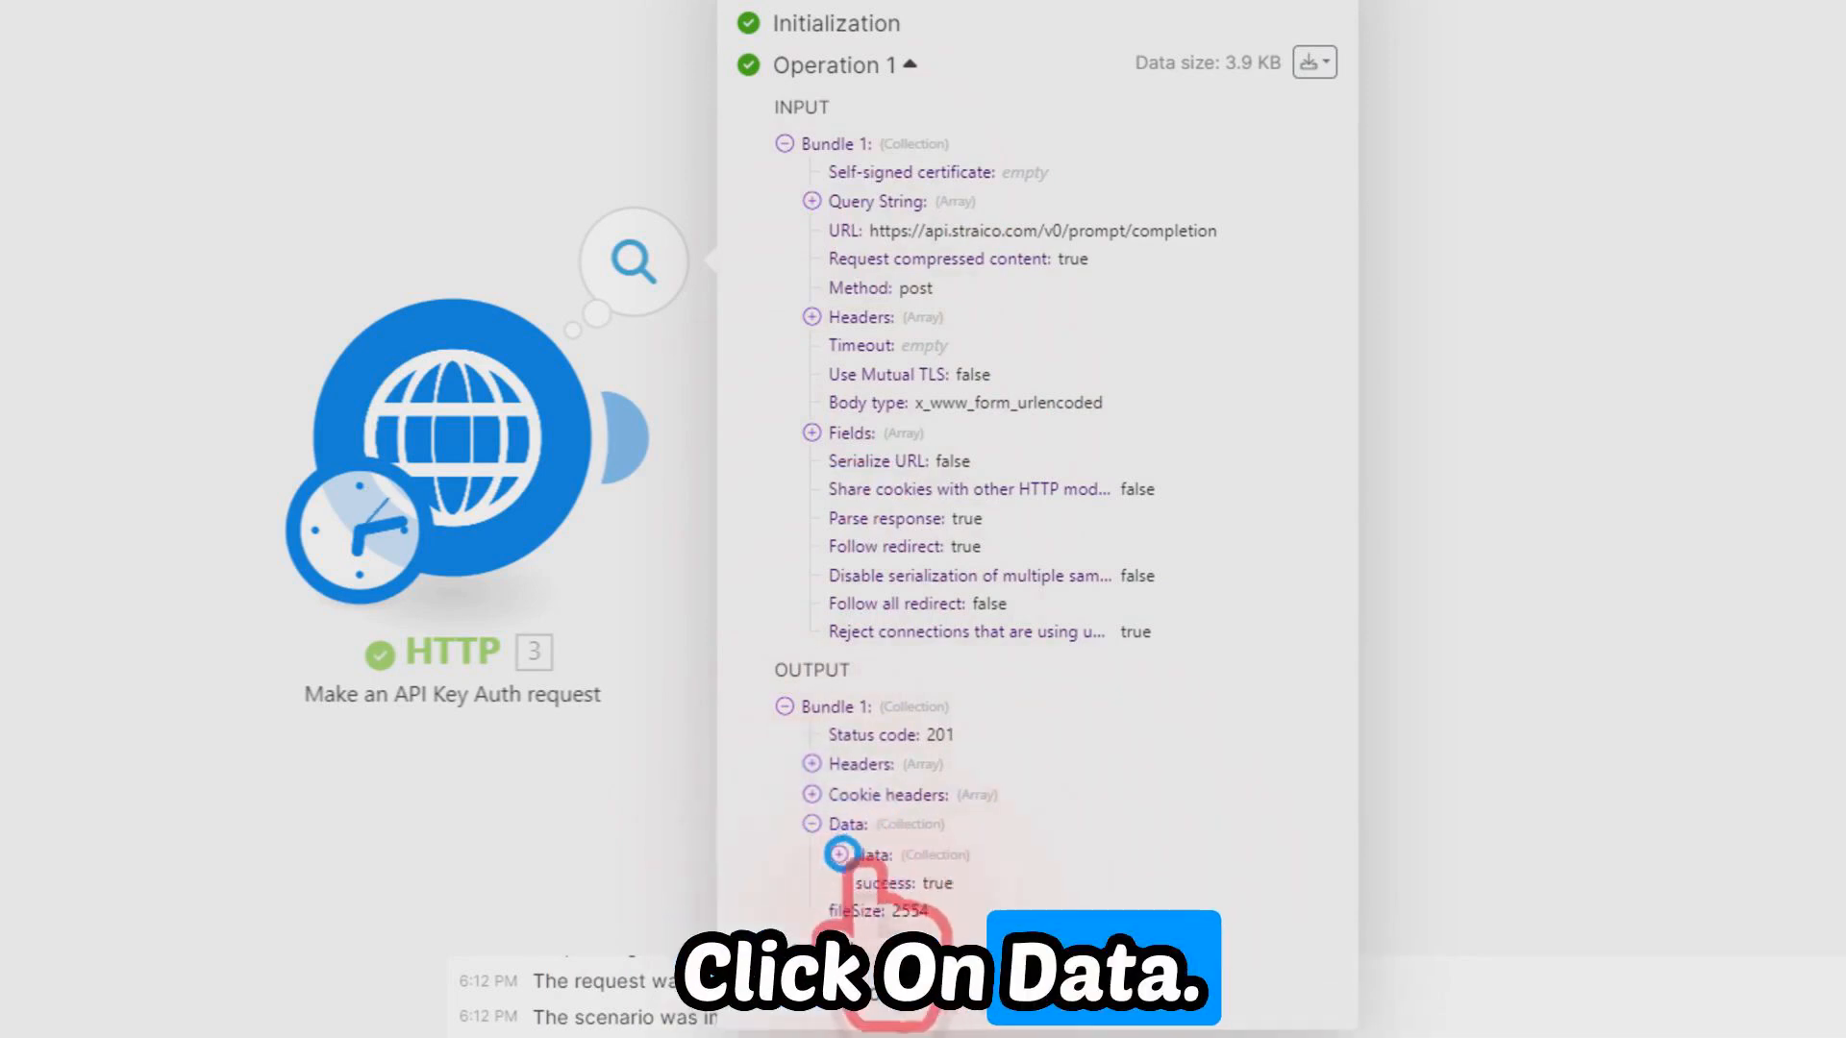
{"action": "left_click", "coordinate": [839, 853]}
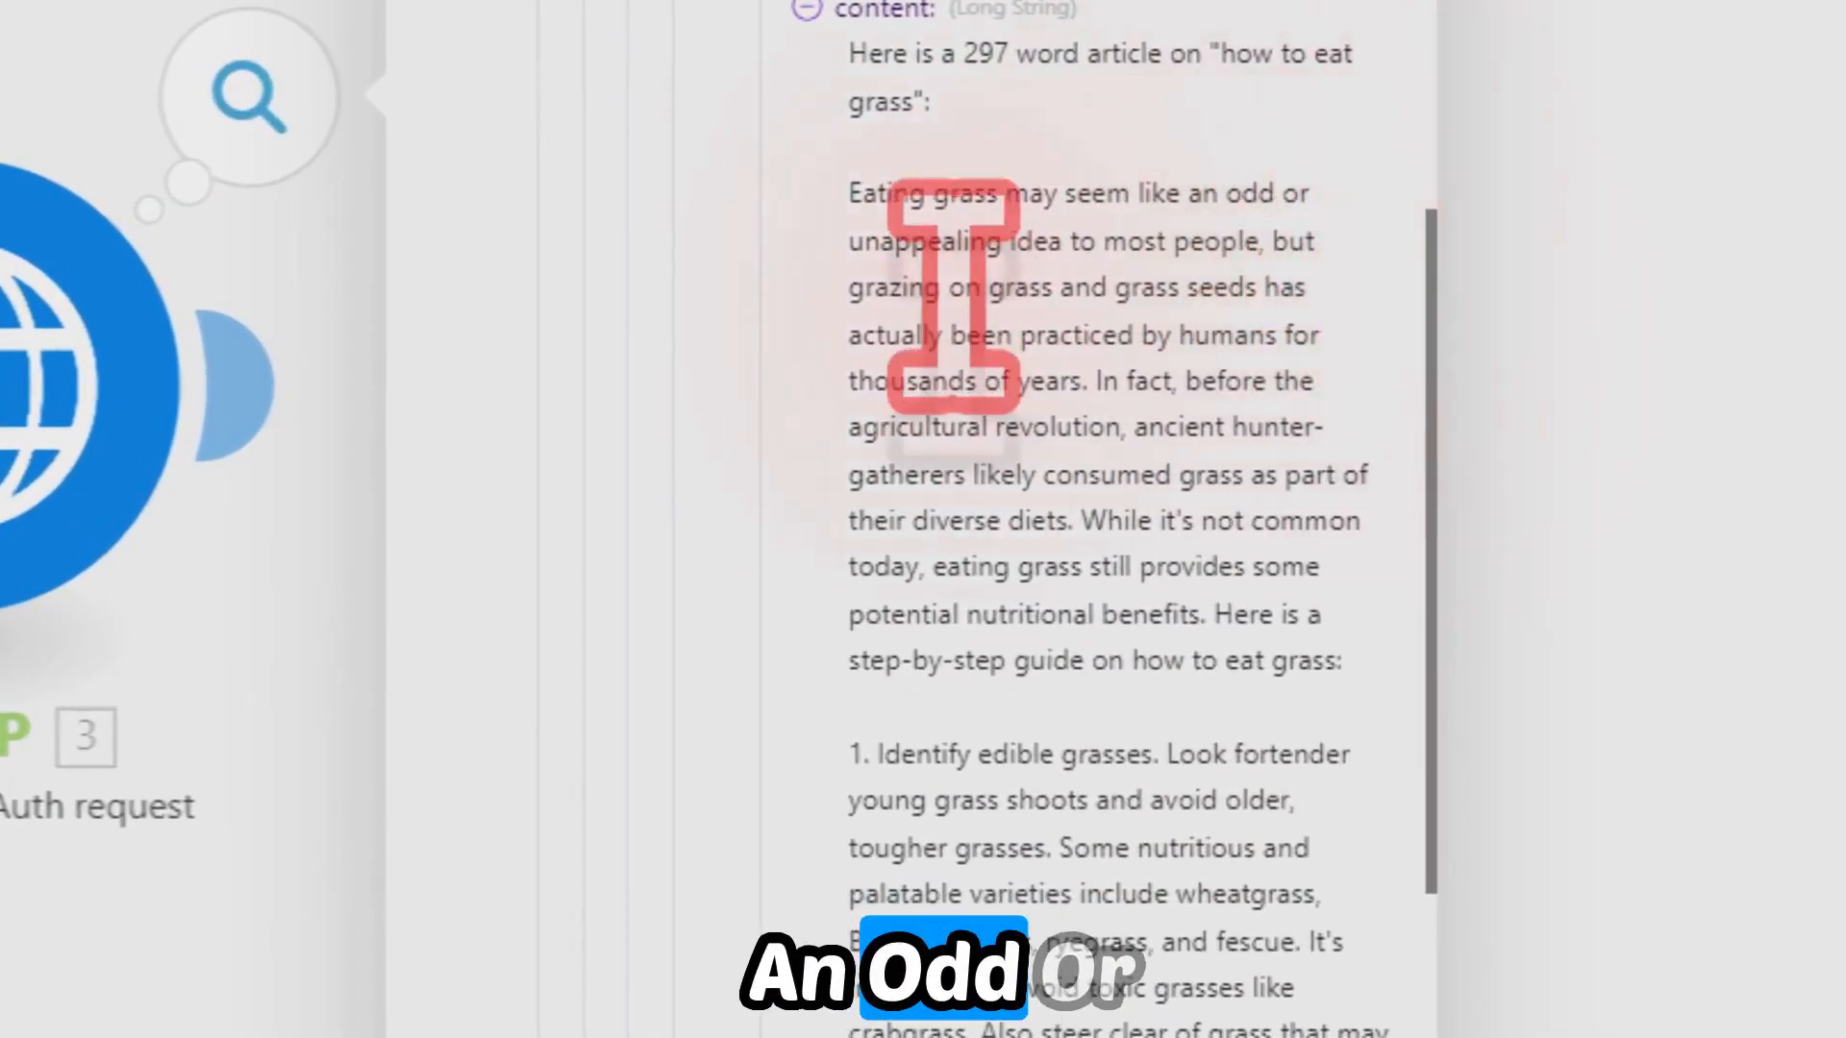
{"action": "scroll", "scroll_direction": "down", "scroll_amount": 3}
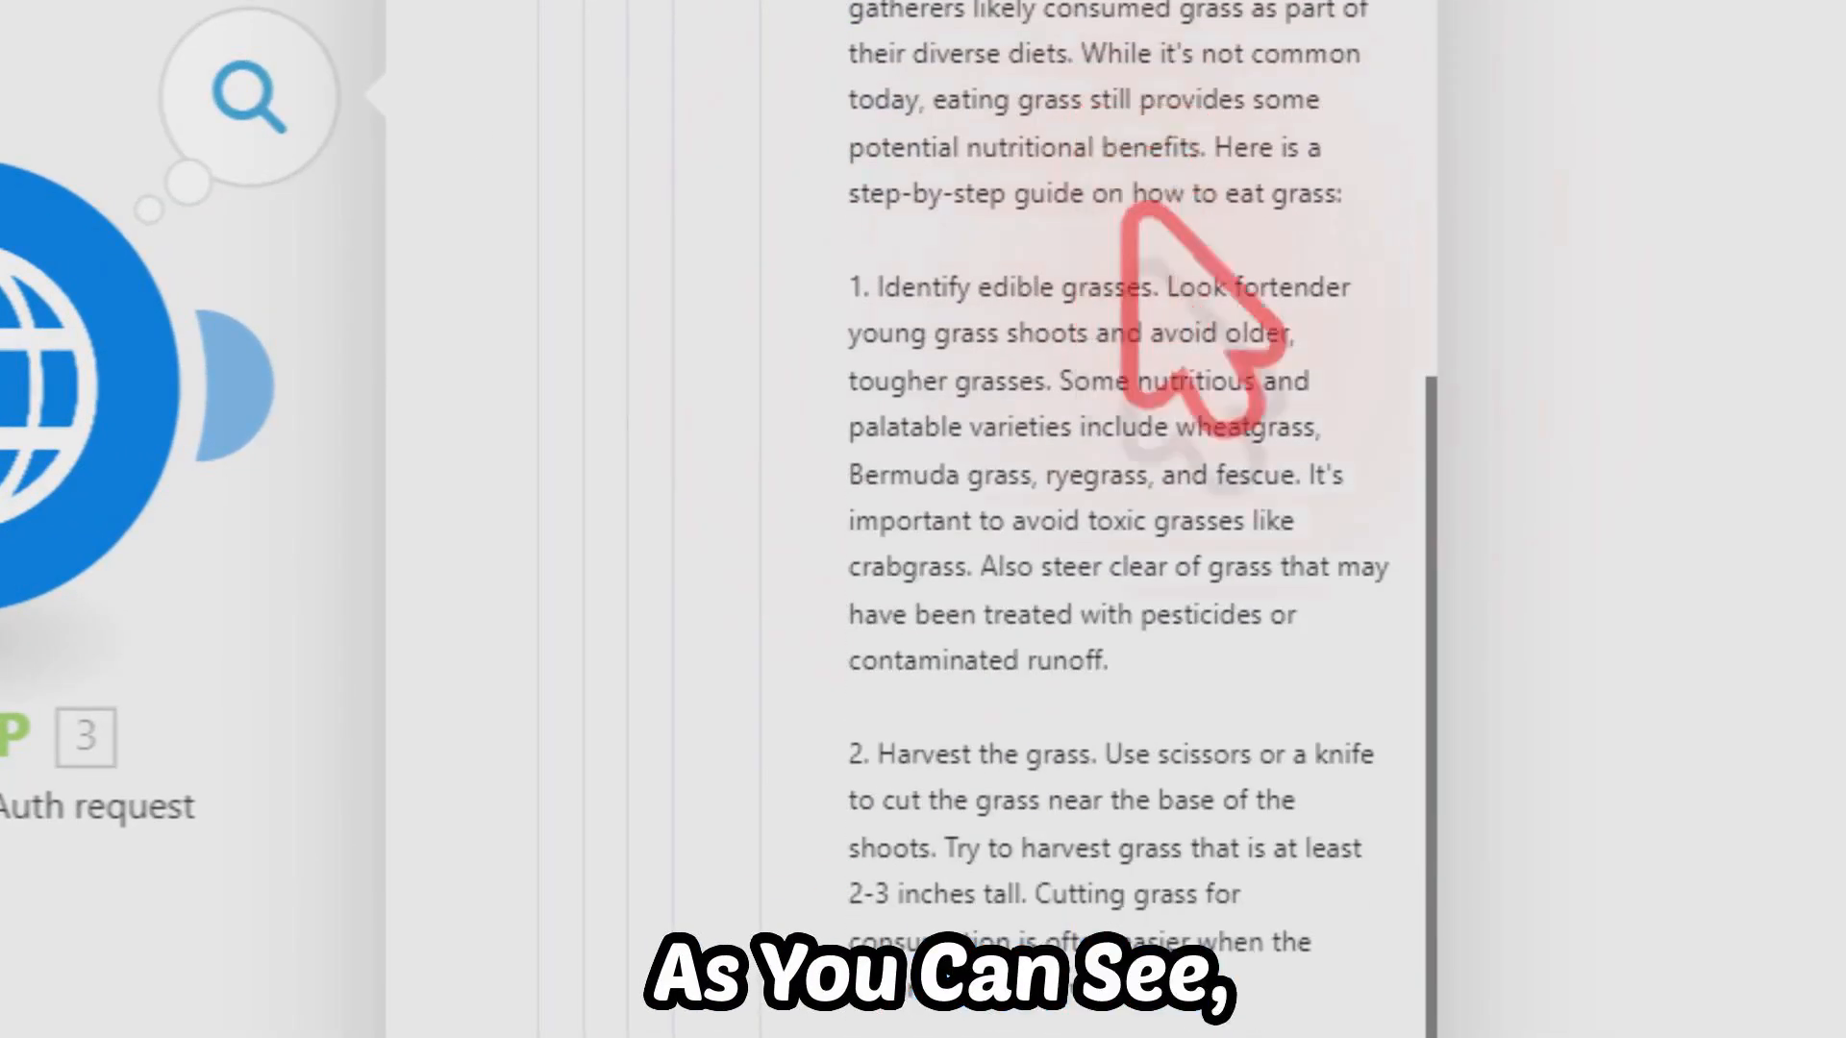
{"action": "scroll", "scroll_direction": "down", "scroll_amount": 3}
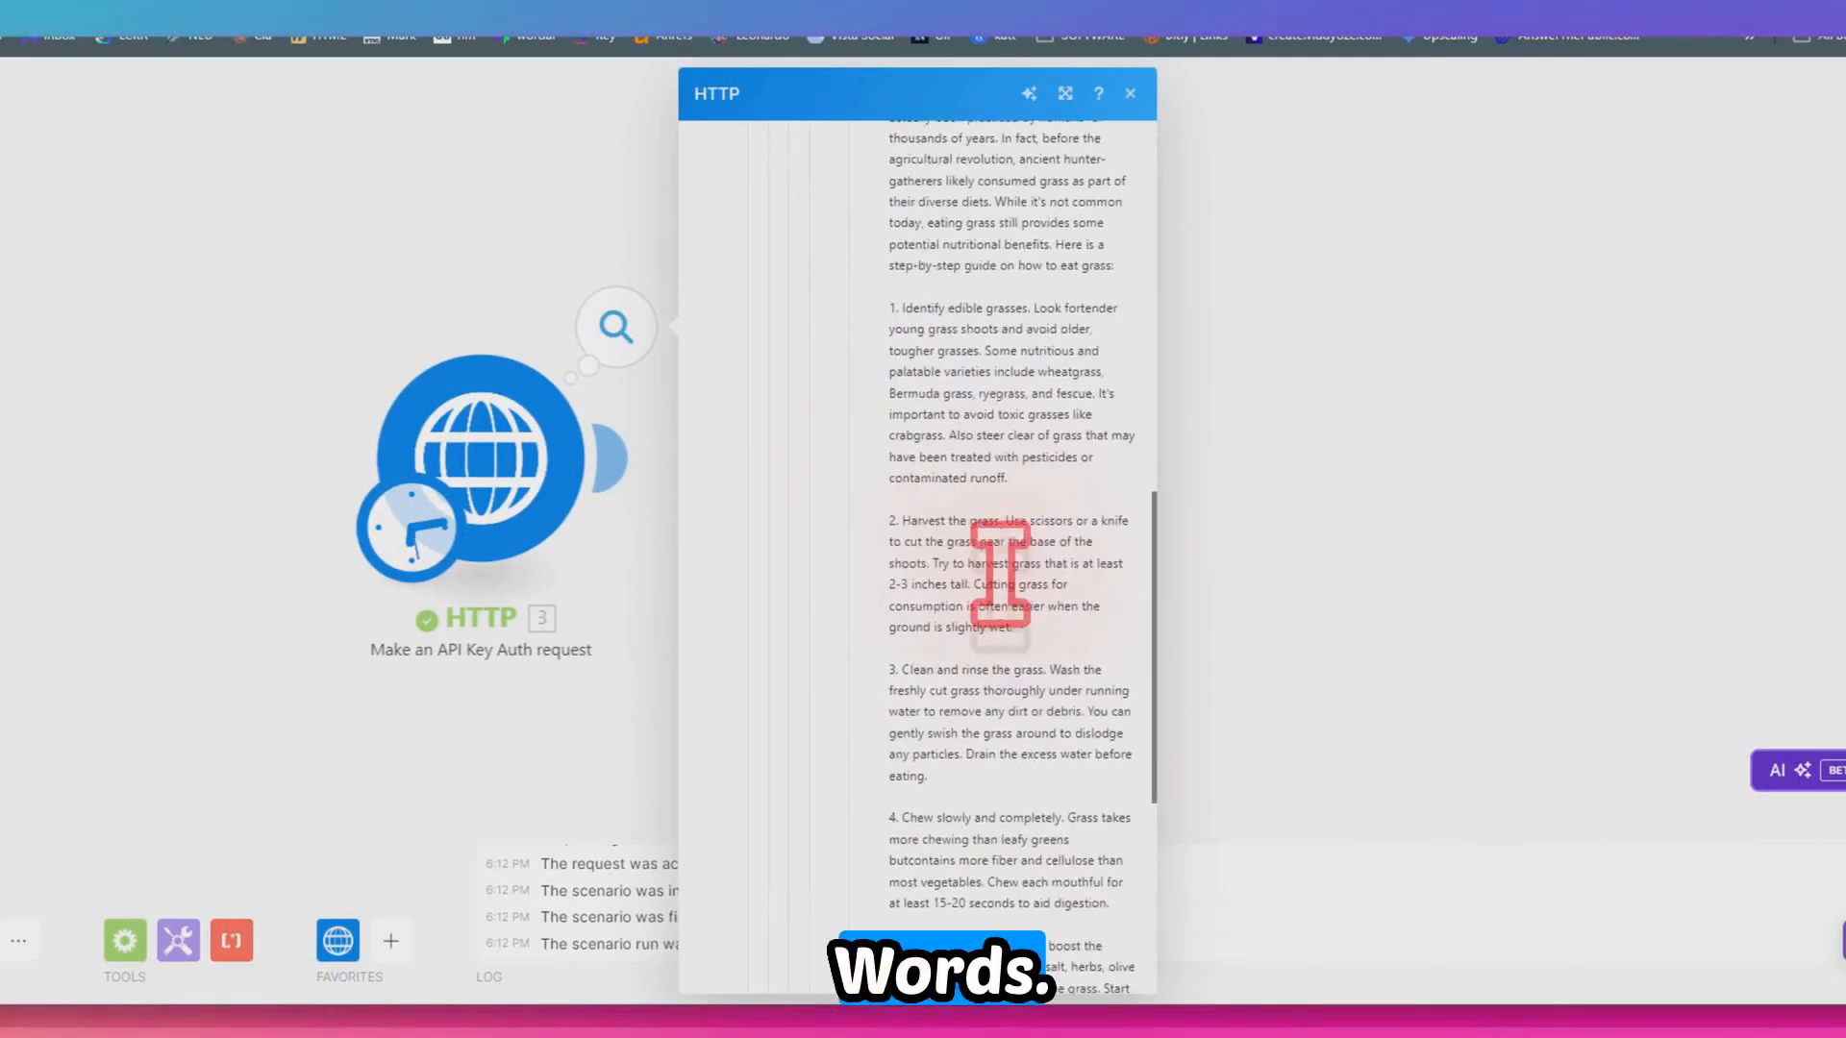
{"action": "left_click", "coordinate": [1128, 94]}
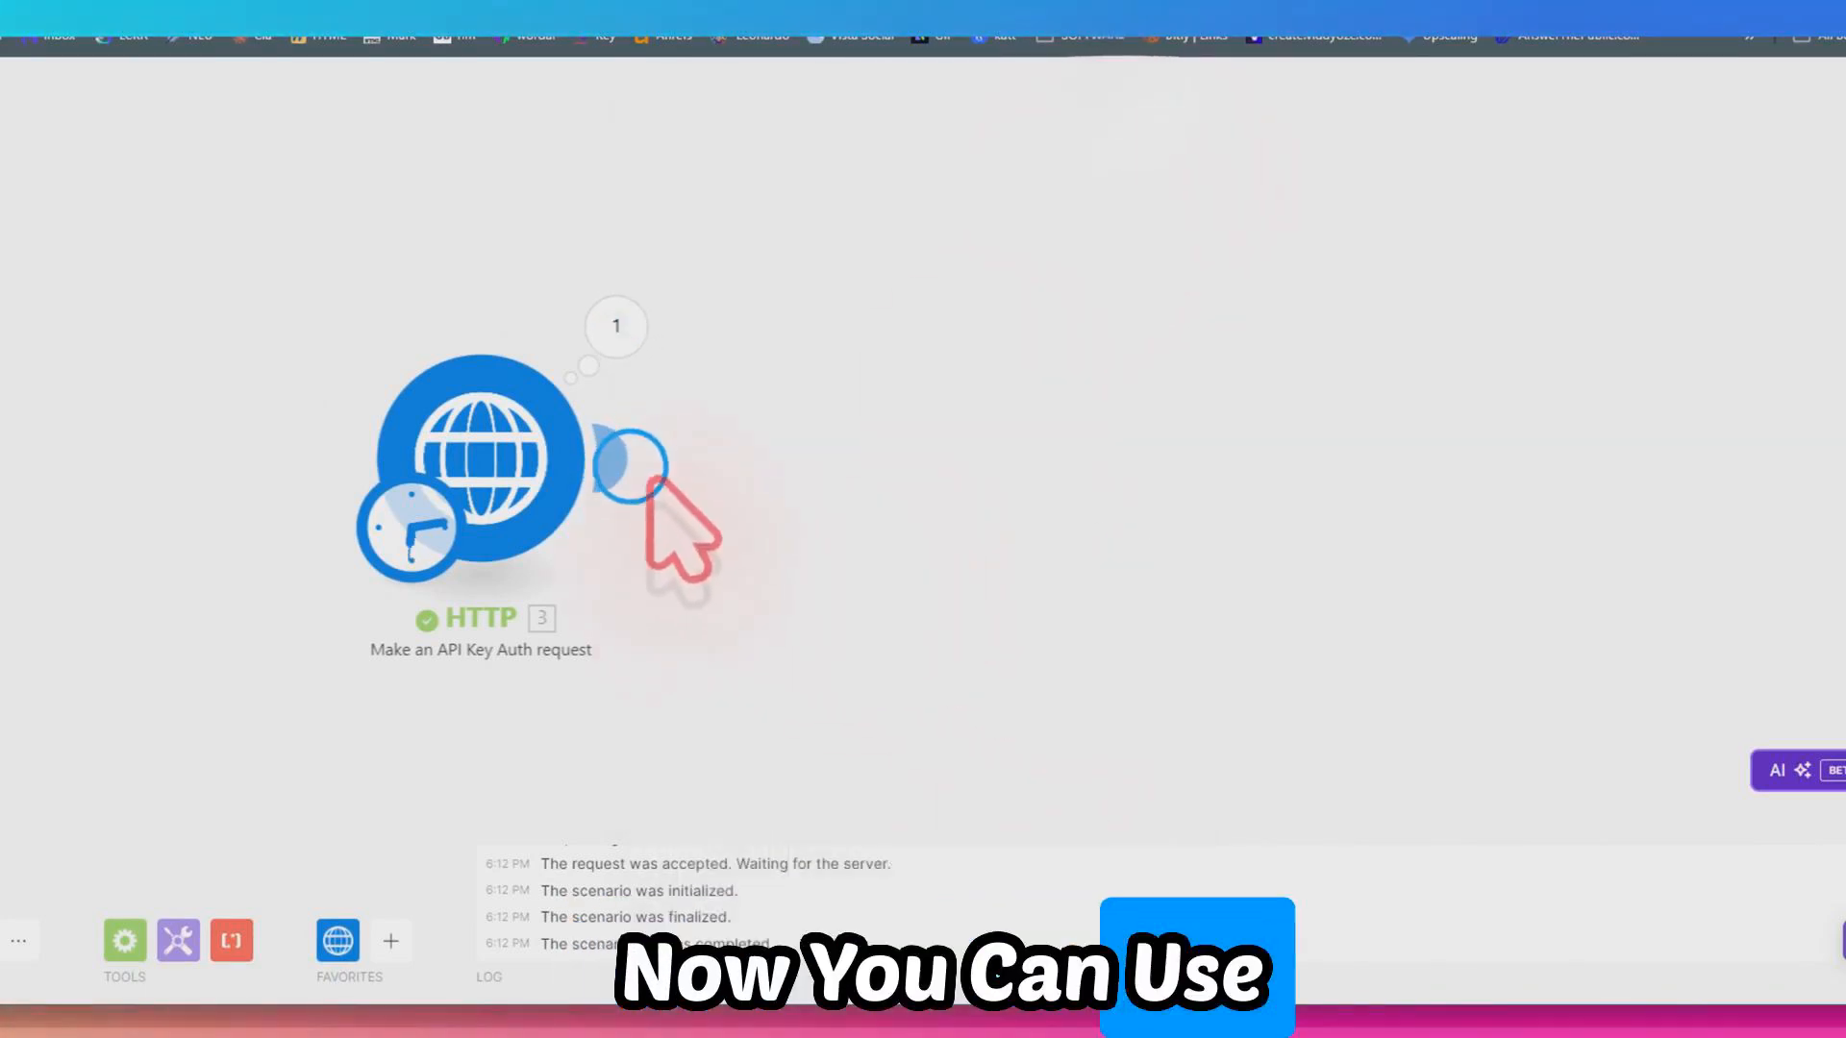
{"action": "left_click", "coordinate": [1137, 414]}
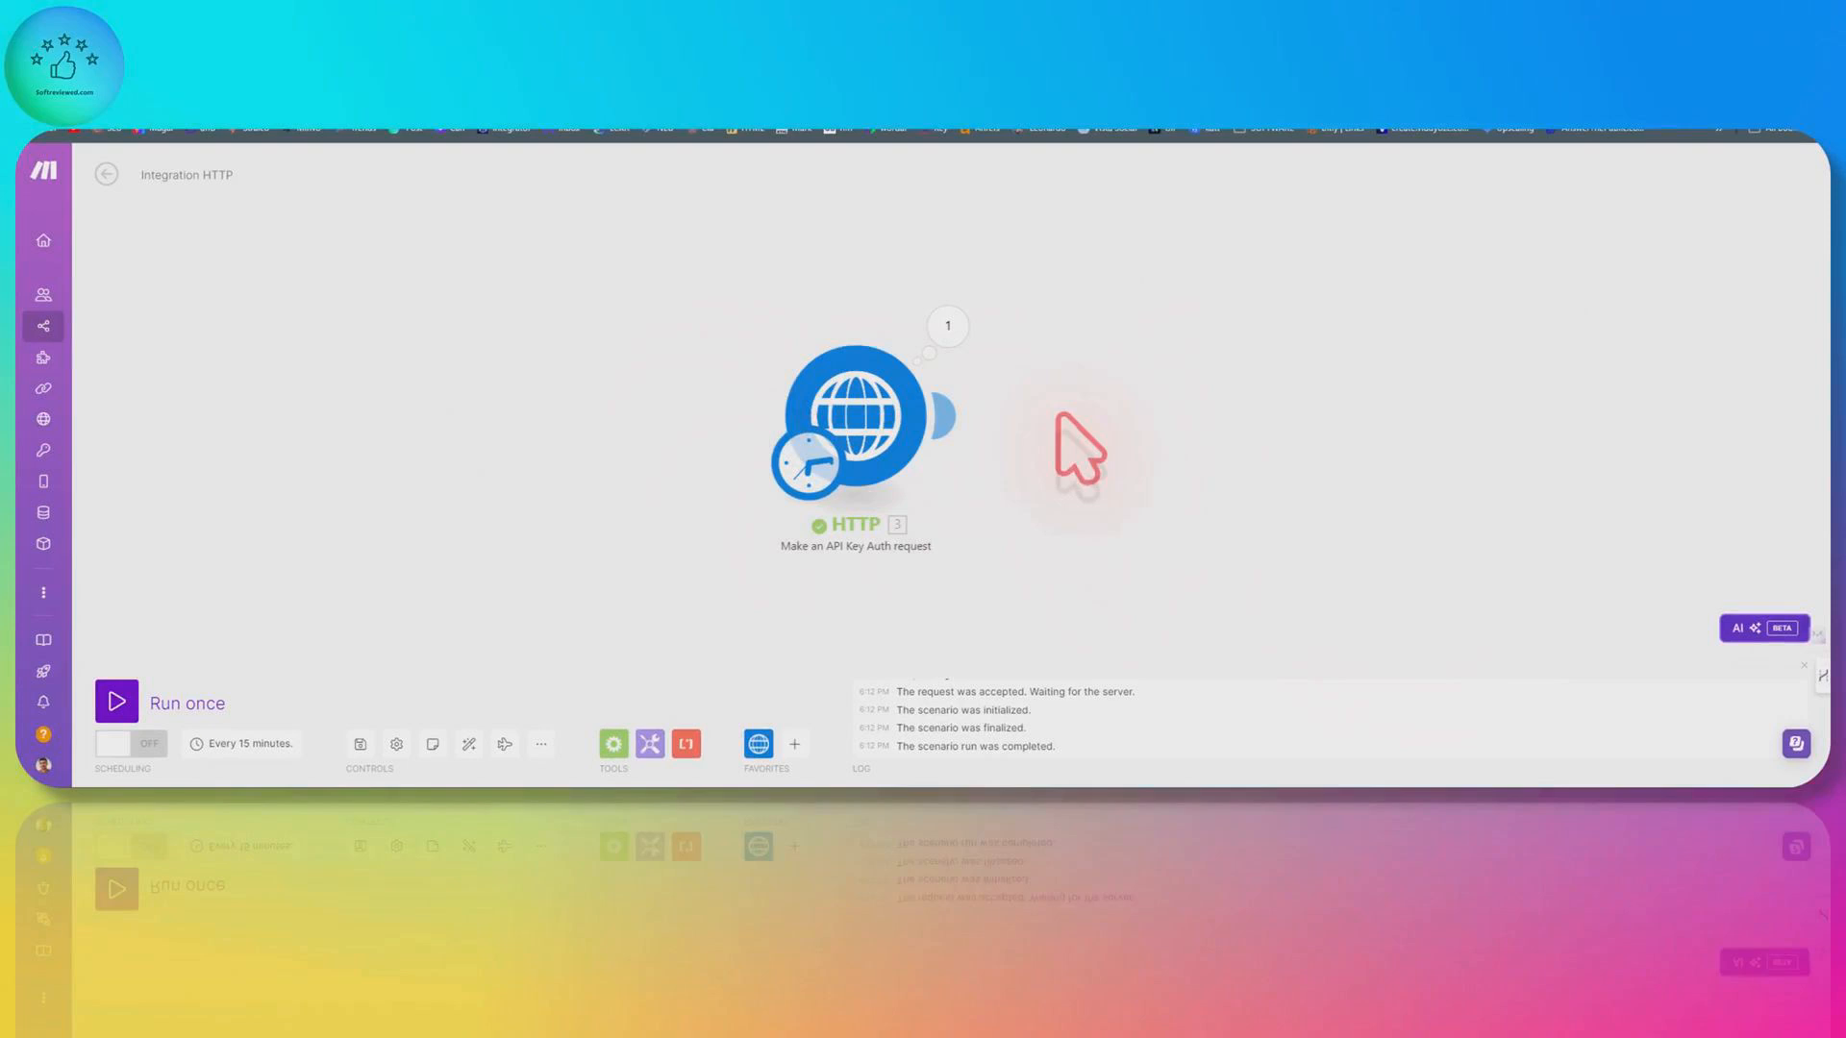
{"action": "mouse_move", "coordinate": [983, 447]}
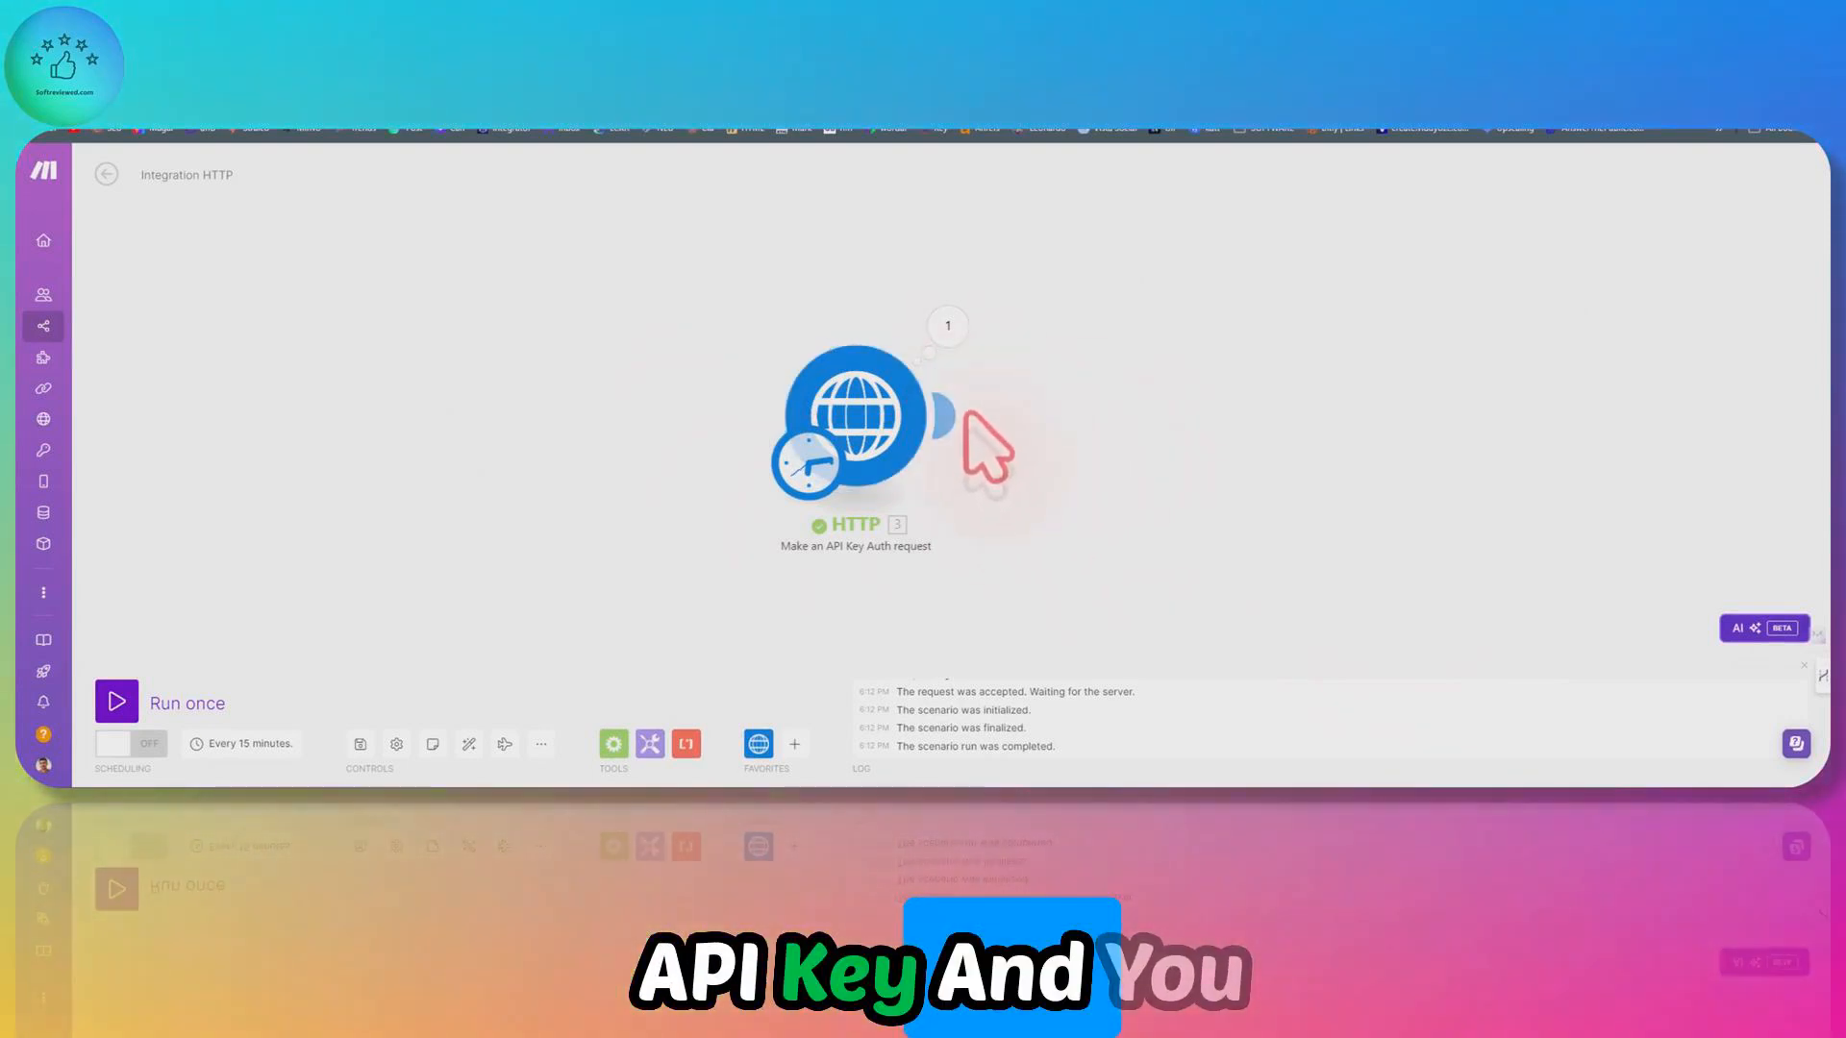